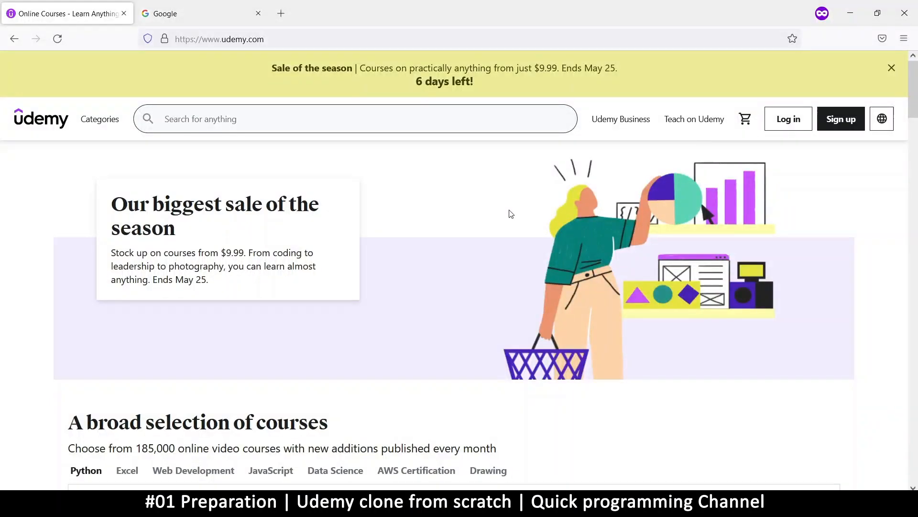
mouse_move(478, 215)
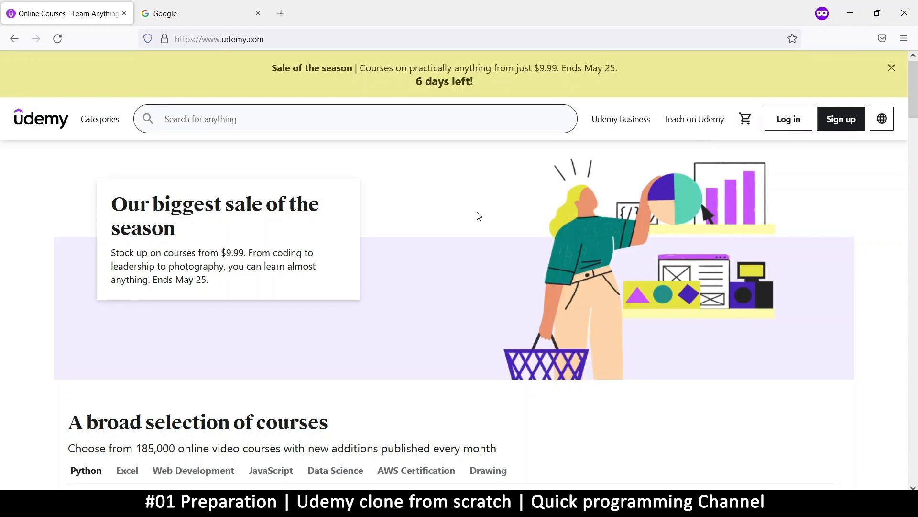
mouse_move(473, 227)
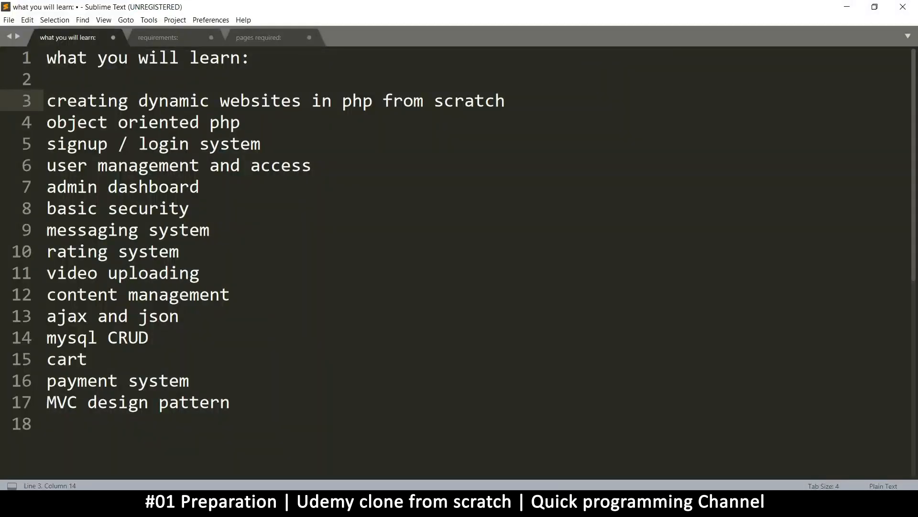
Step: Search Google for 'sublime text free download' via the search suggestion
scroll(down, 3)
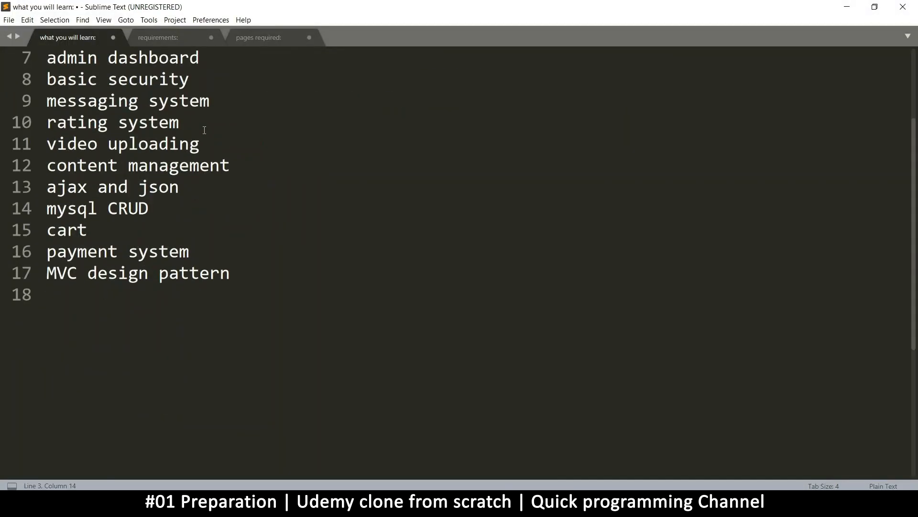
scroll(up, 3)
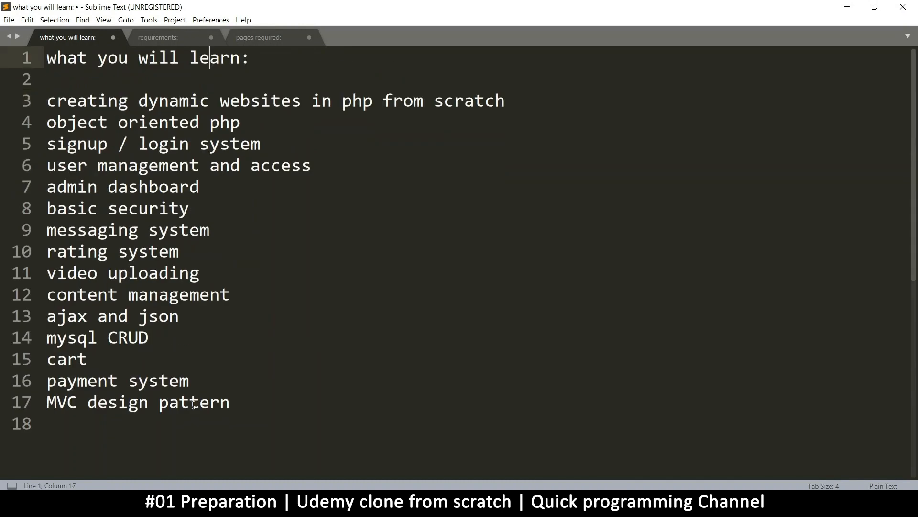
mouse_move(453, 314)
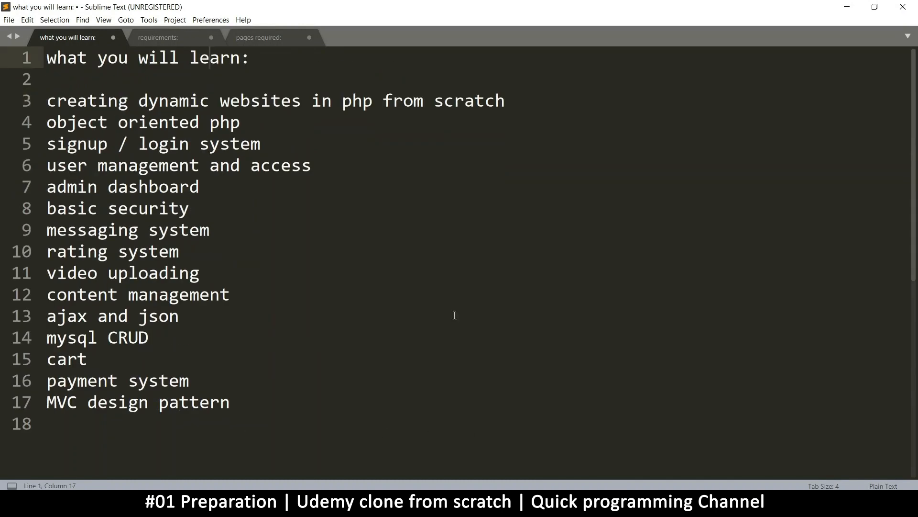
click(329, 166)
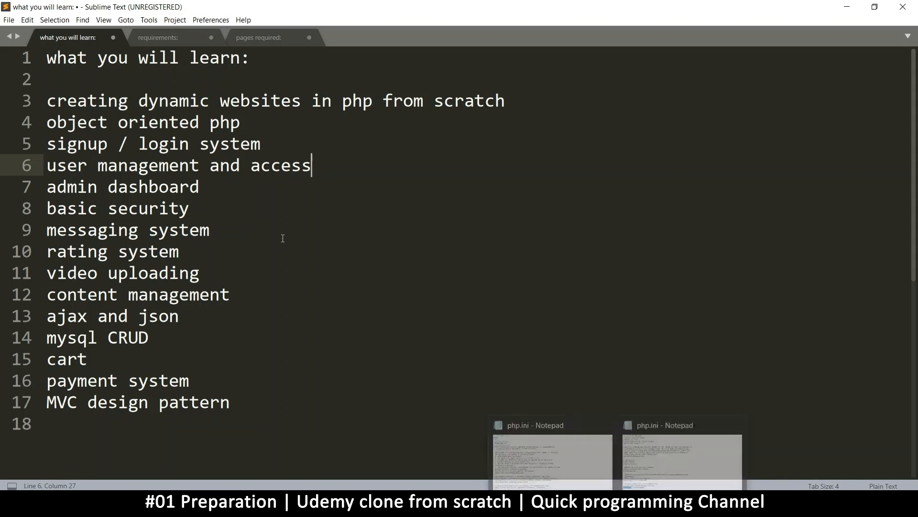
mouse_move(480, 382)
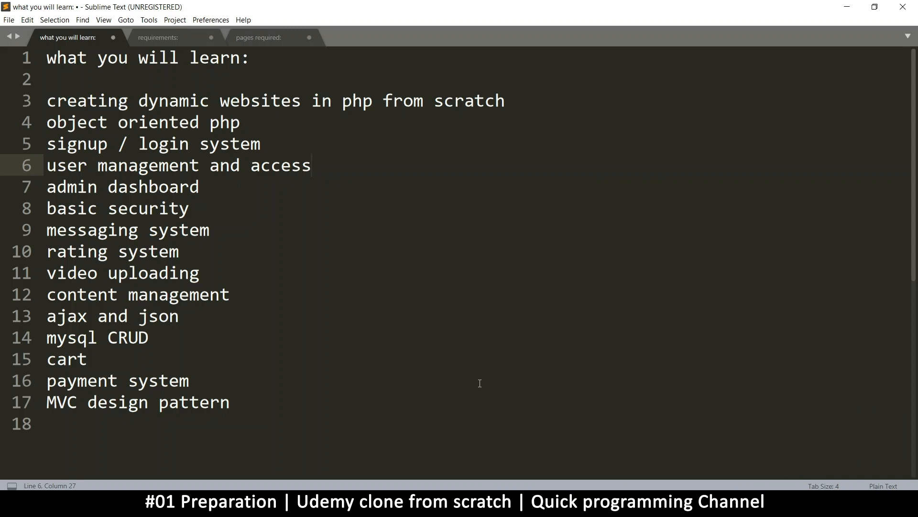
mouse_move(479, 466)
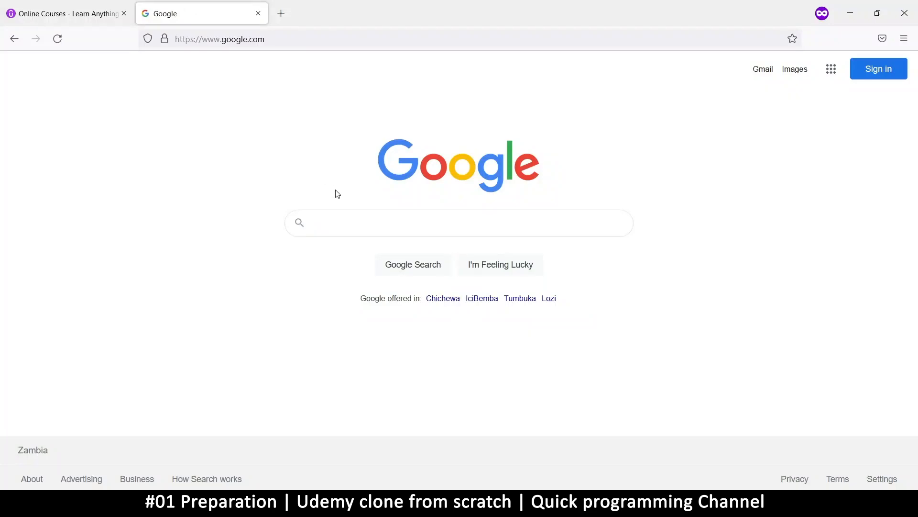
text(subm)
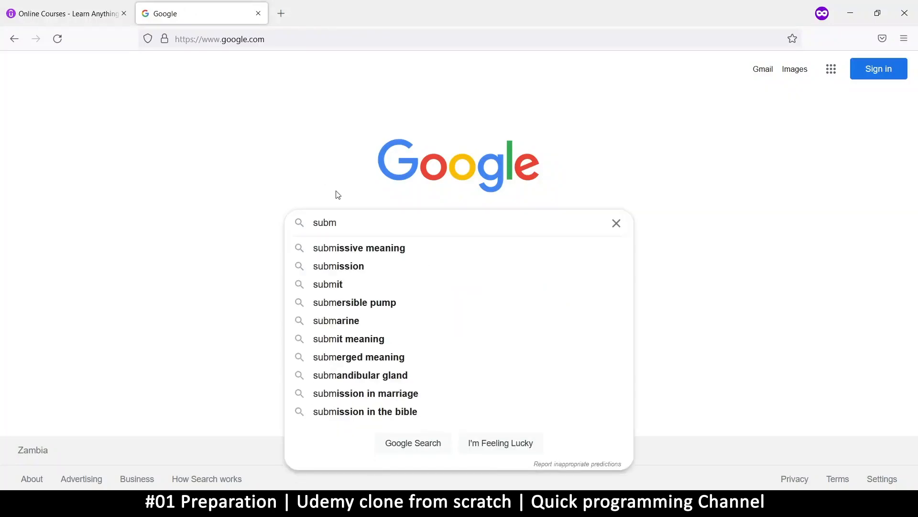
text(lime)
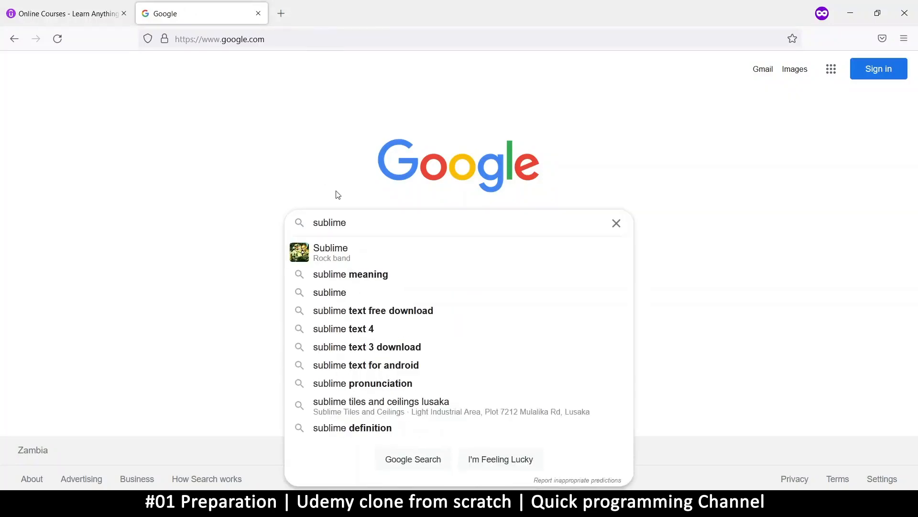
text(text)
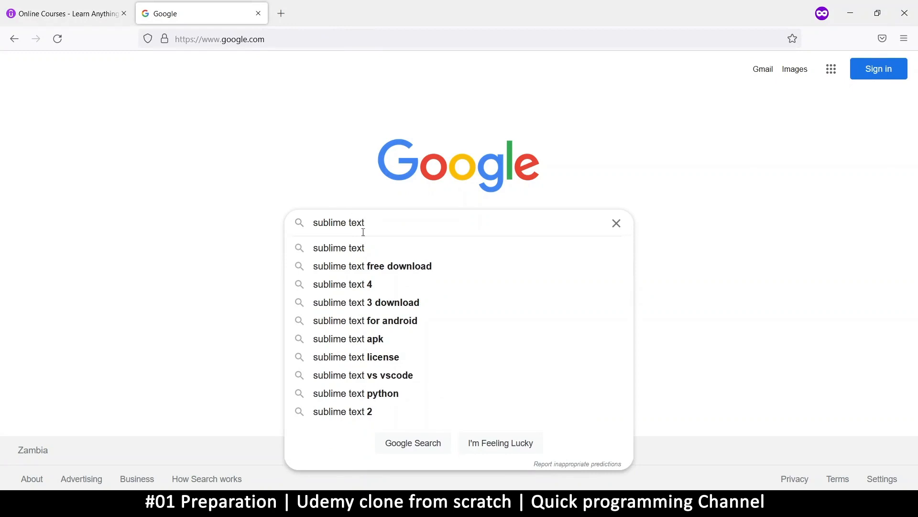
click(371, 265)
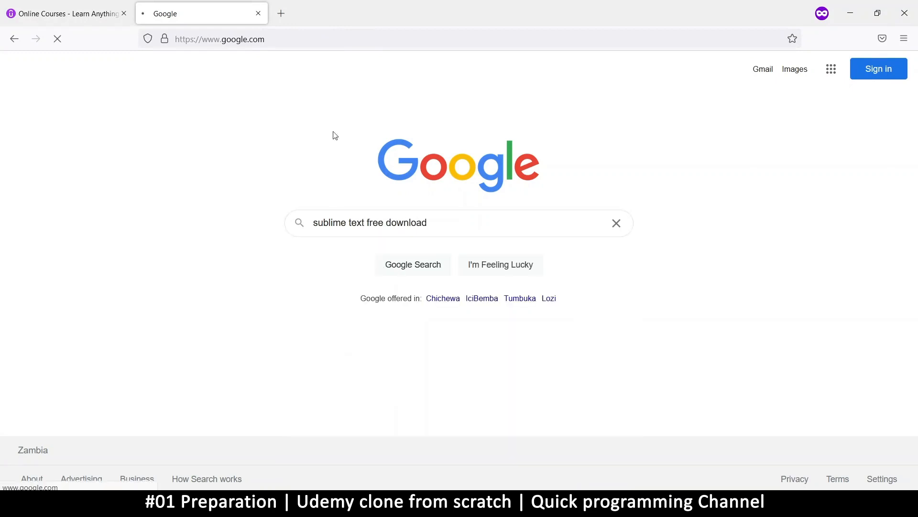
click(412, 264)
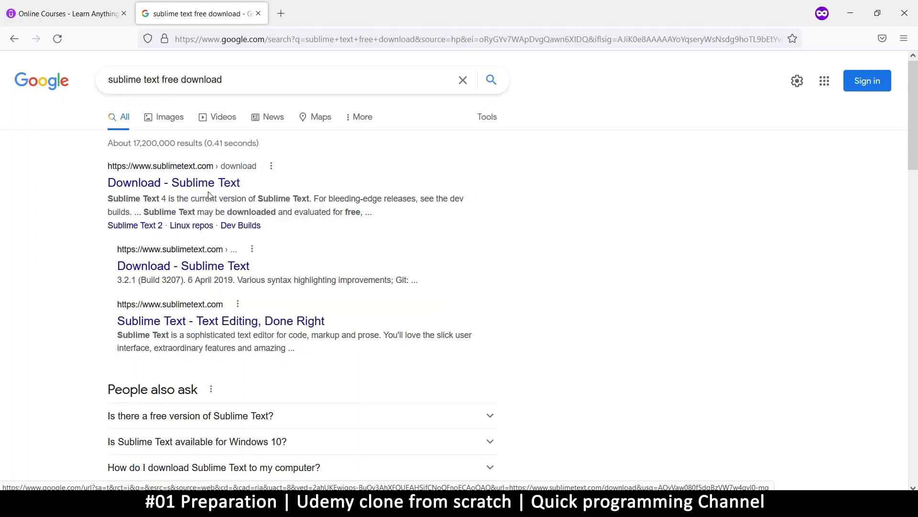
Step: Open the official Sublime Text download result in a new tab, view it, and return to the results
click(174, 182)
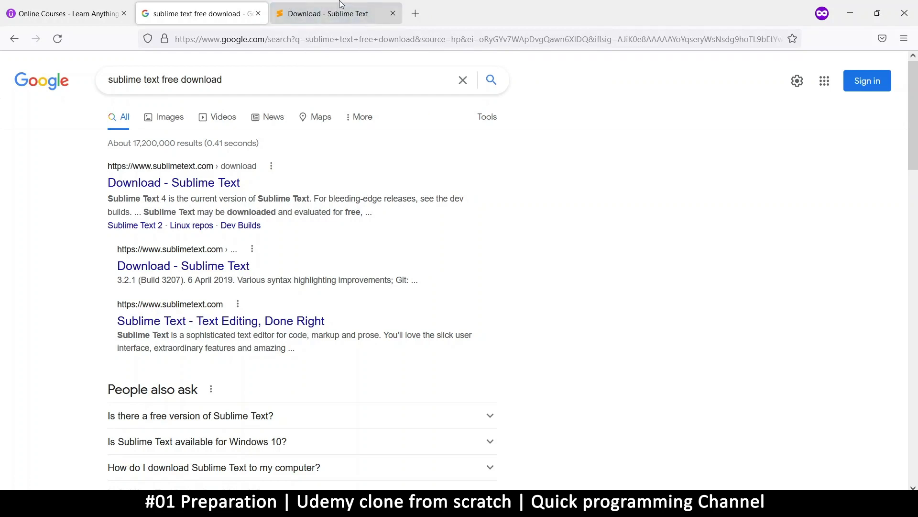
click(336, 14)
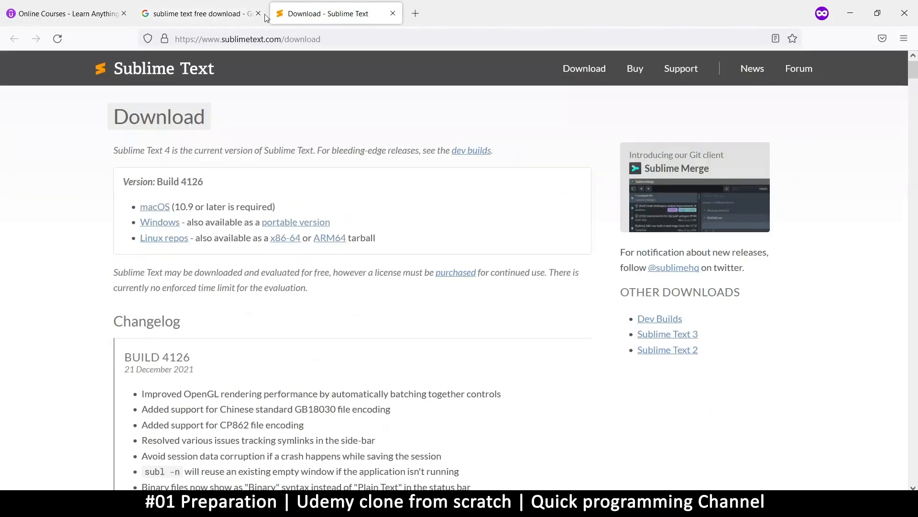
click(199, 13)
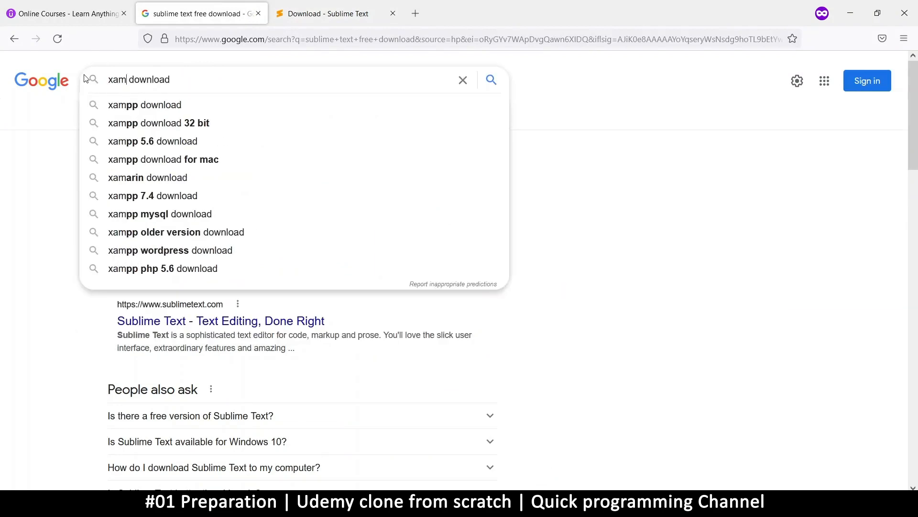
Step: Search Google for 'xampp download' and open the Apache Friends XAMPP download page in a new tab
click(145, 105)
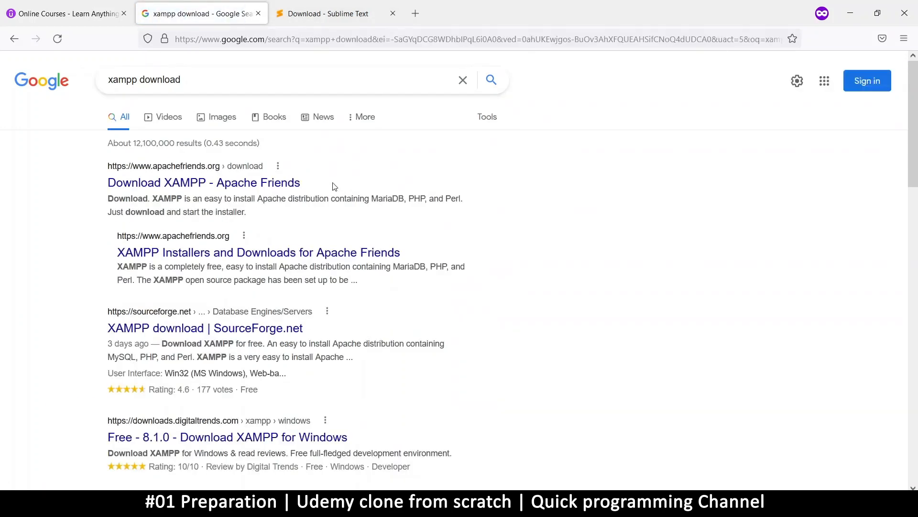
mouse_move(178, 182)
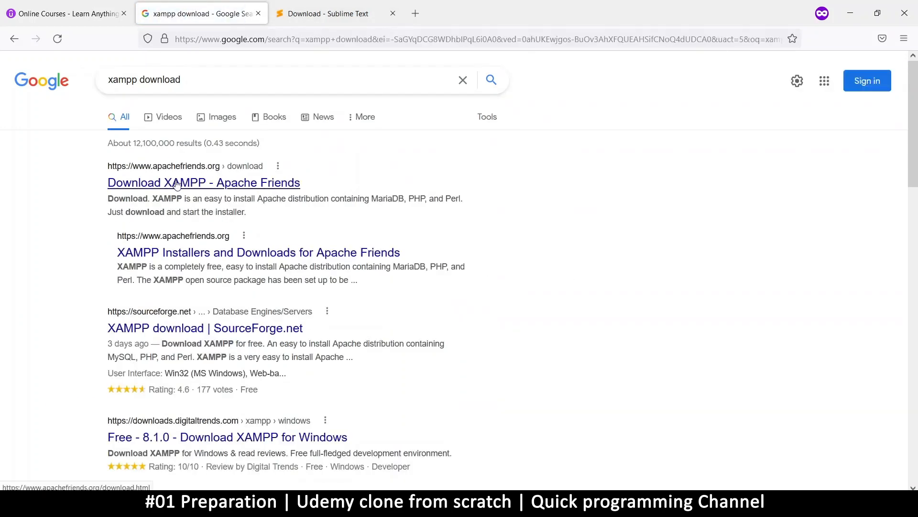
click(202, 182)
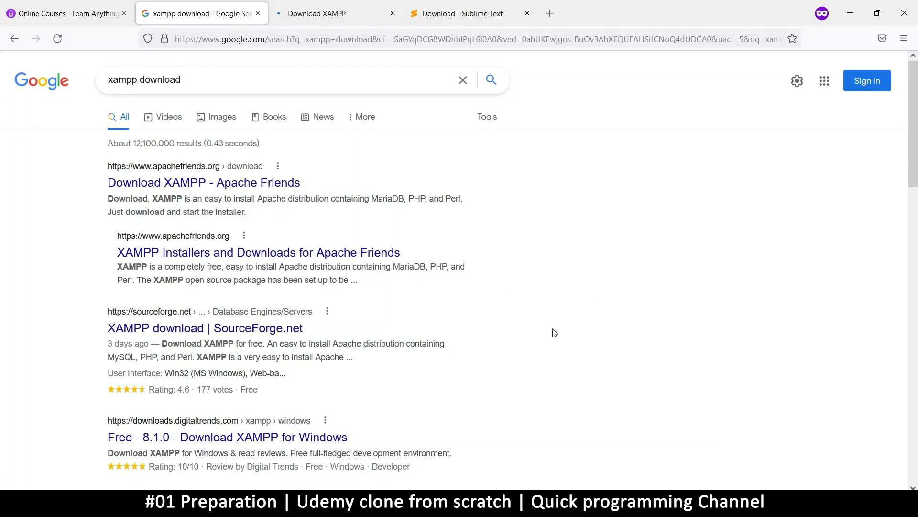
mouse_move(538, 366)
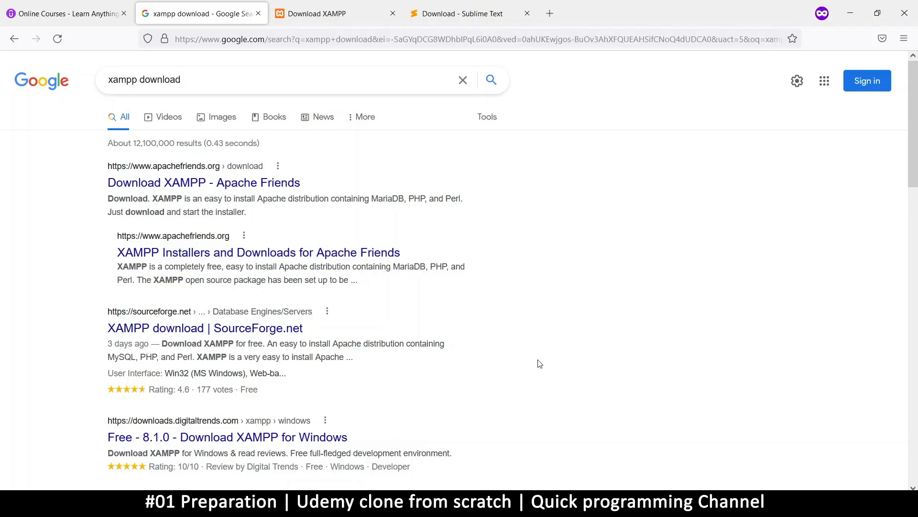
mouse_move(458, 254)
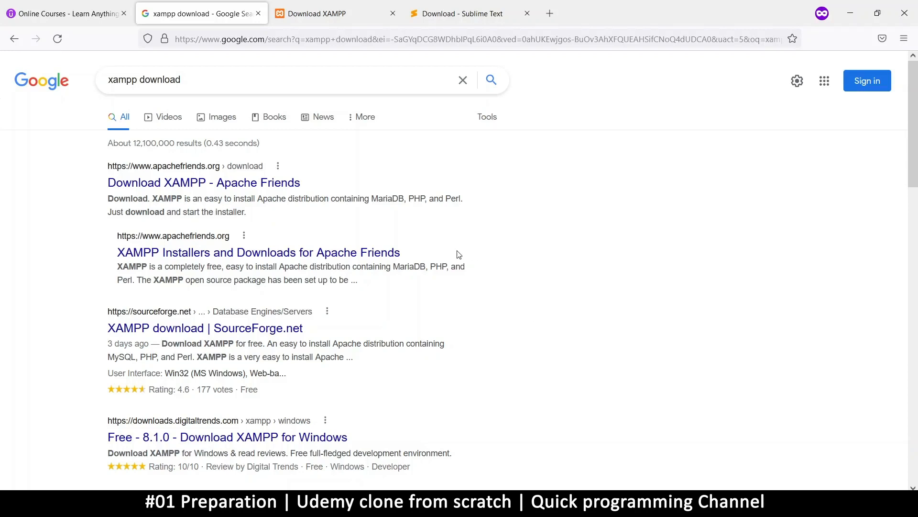
mouse_move(454, 254)
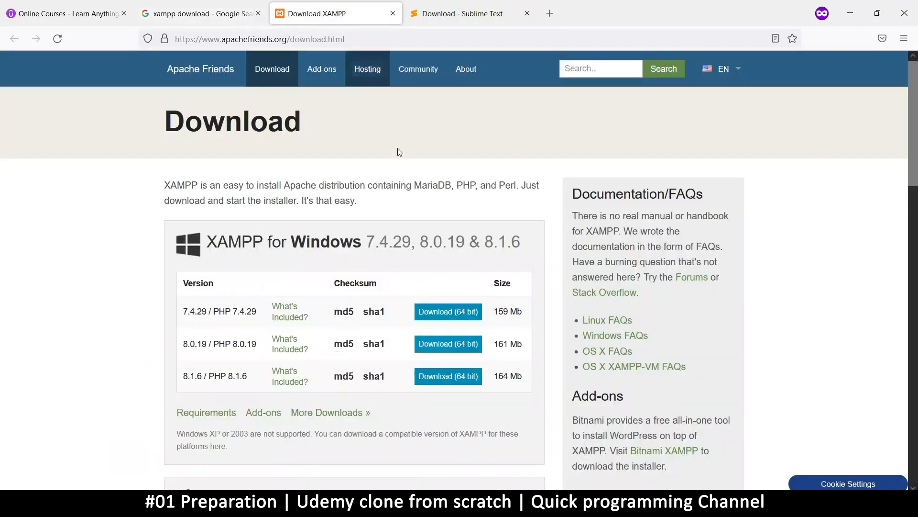
scroll(down, 3)
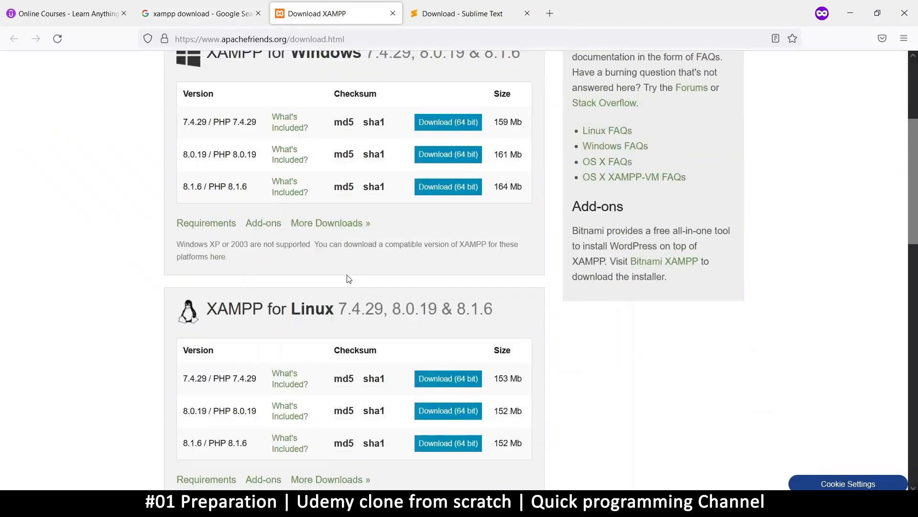
scroll(up, 3)
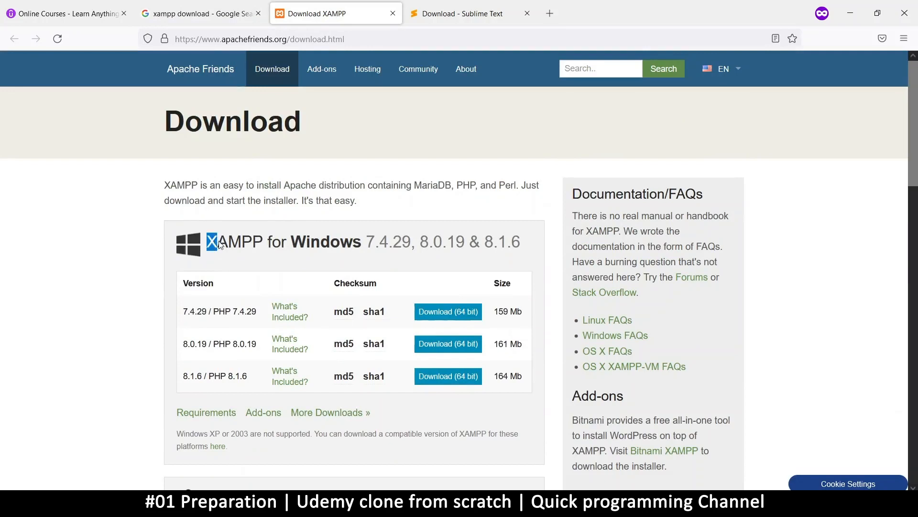
mouse_move(219, 243)
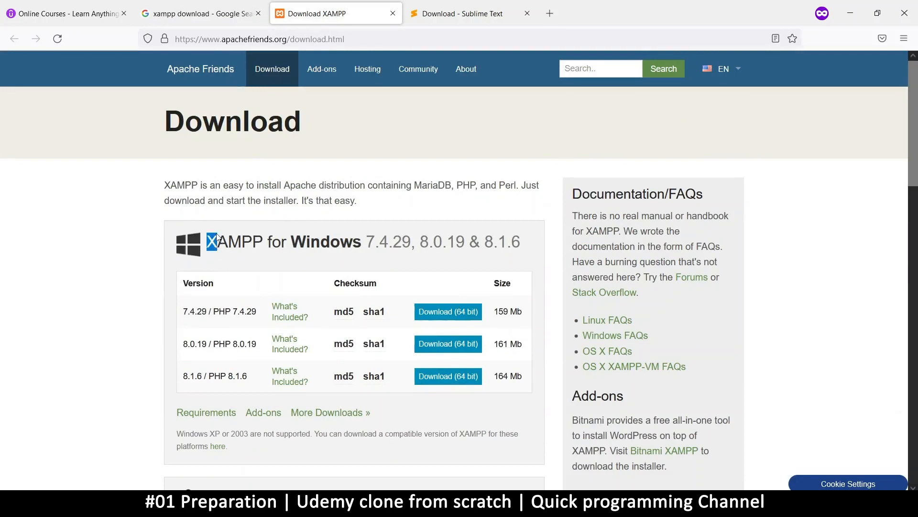
mouse_move(414, 248)
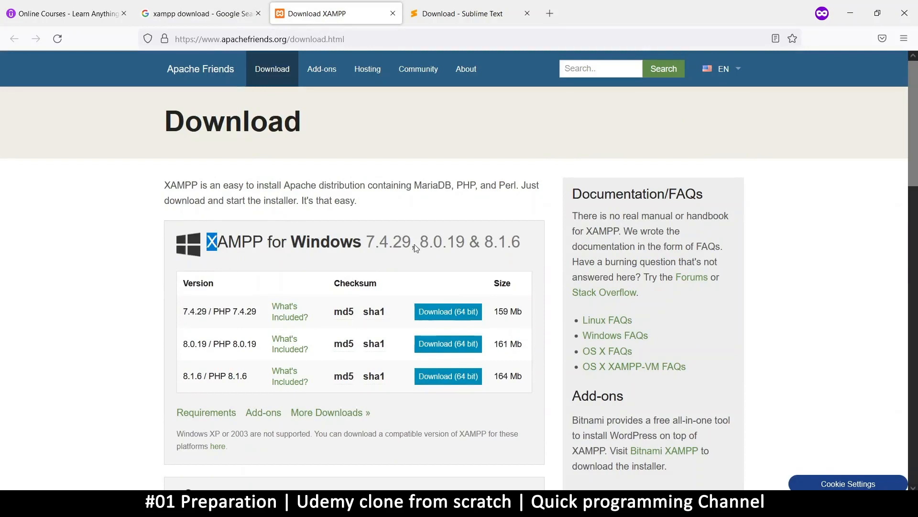
scroll(down, 3)
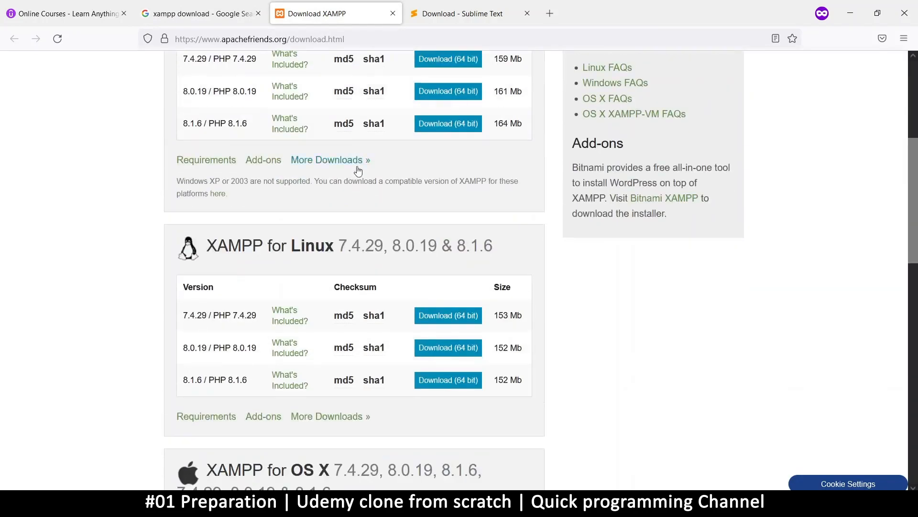
scroll(up, 3)
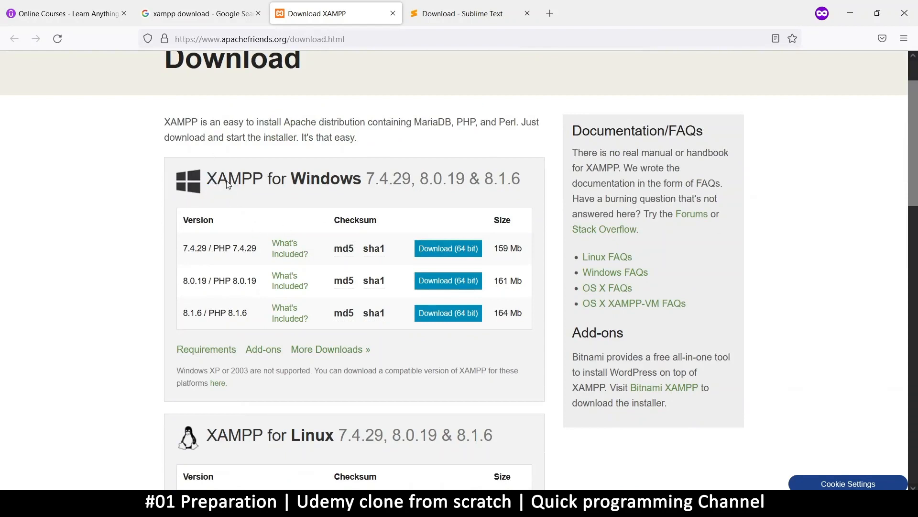
double_click(233, 179)
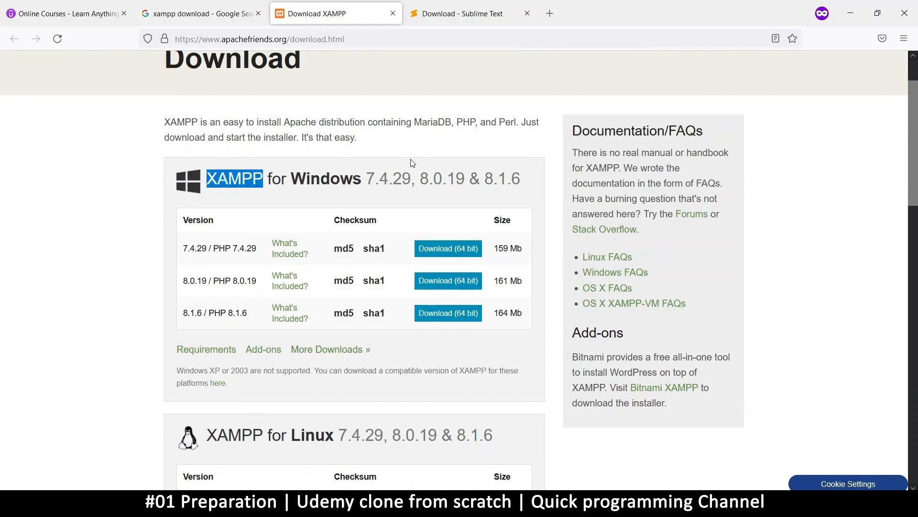
scroll(up, 3)
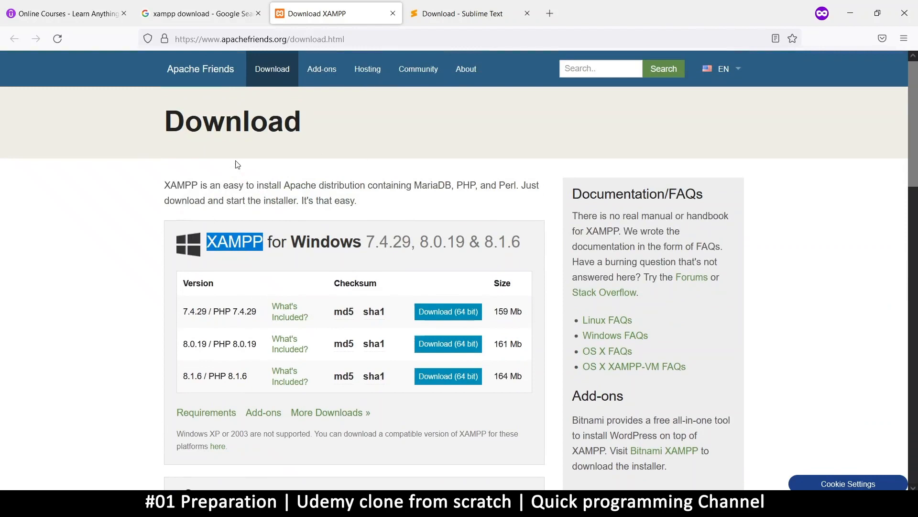
click(201, 13)
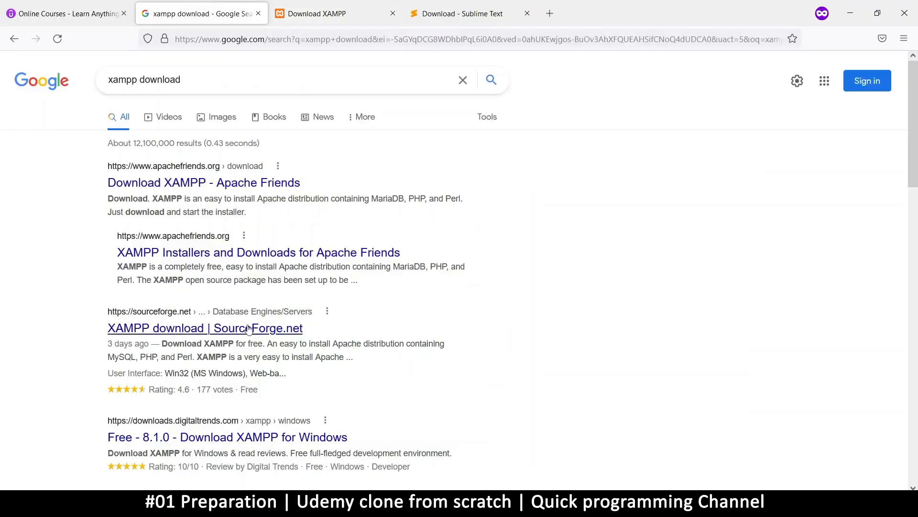
click(320, 12)
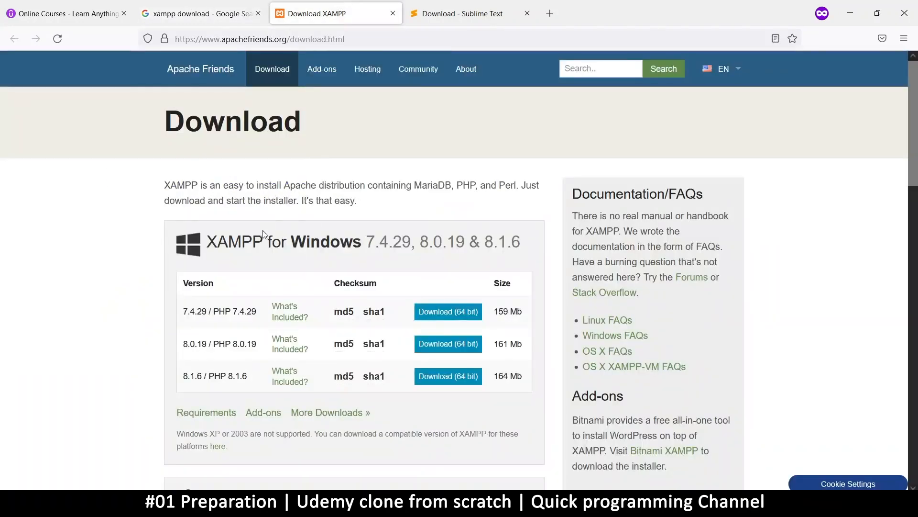
mouse_move(287, 248)
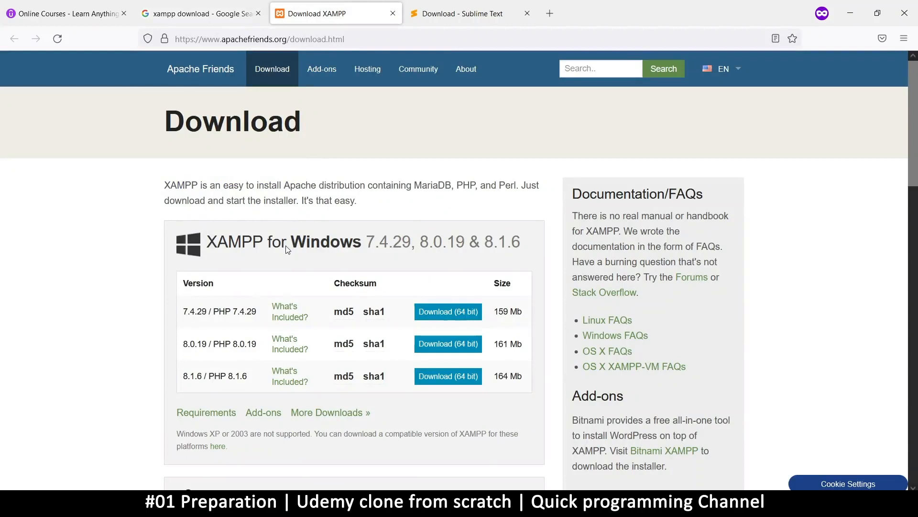
mouse_move(210, 245)
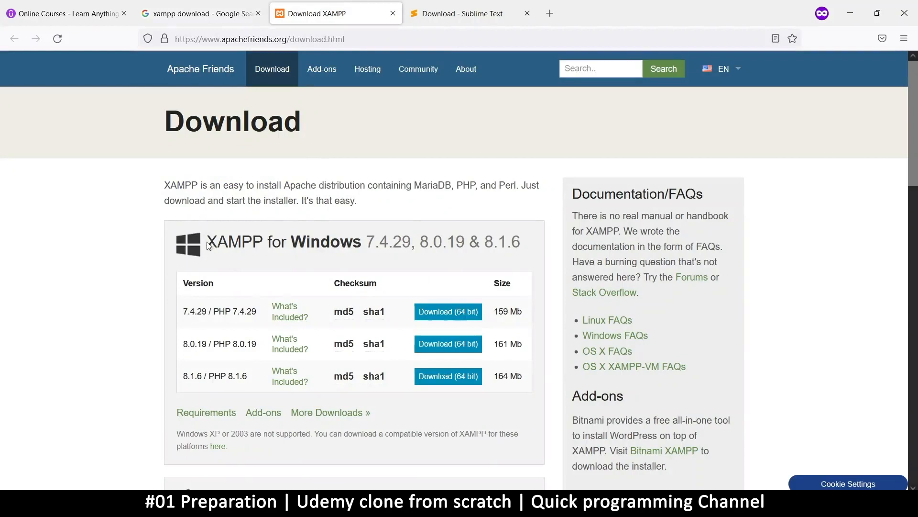
double_click(234, 242)
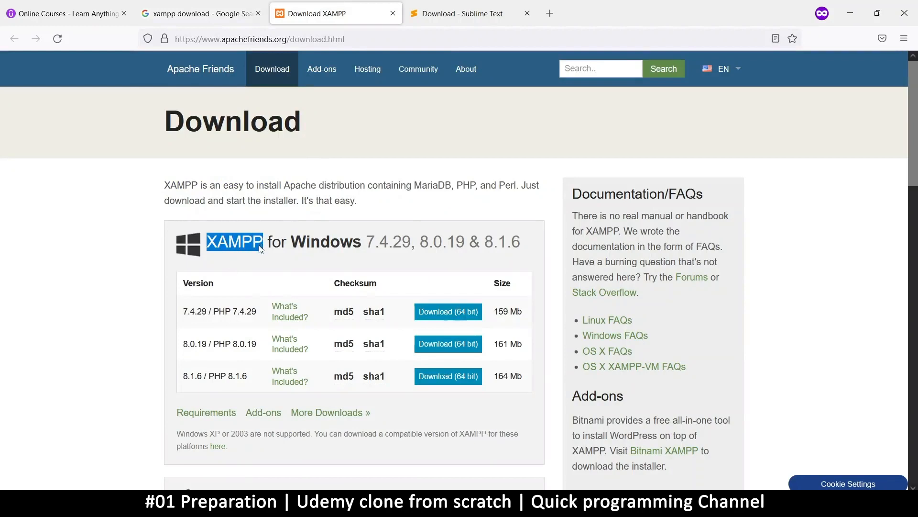
mouse_move(418, 69)
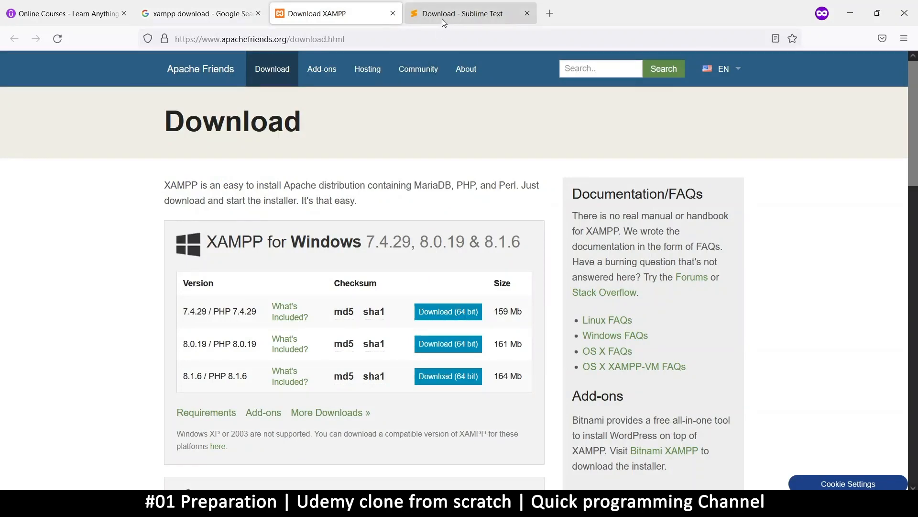
mouse_move(196, 12)
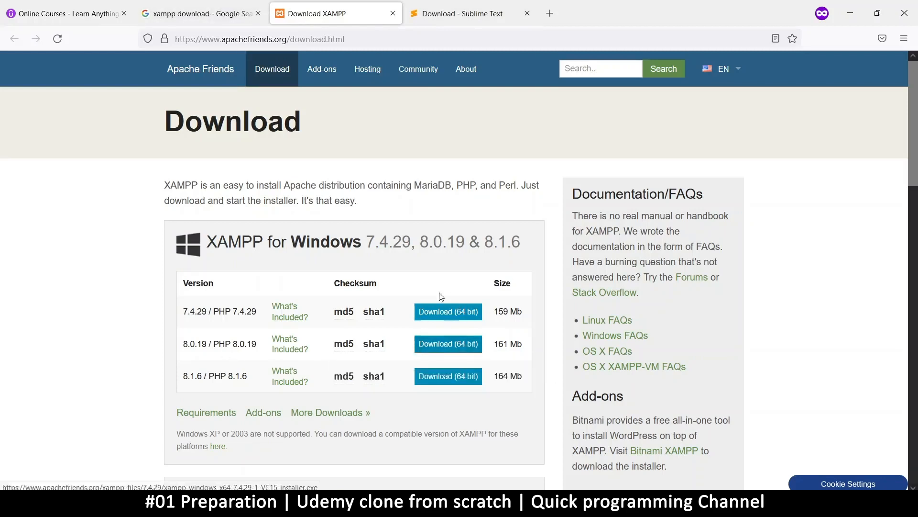
mouse_move(280, 333)
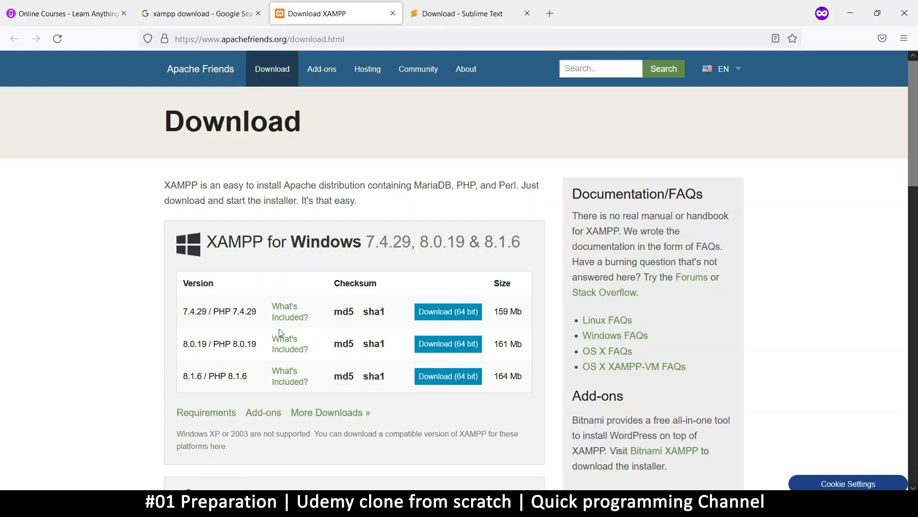
scroll(down, 3)
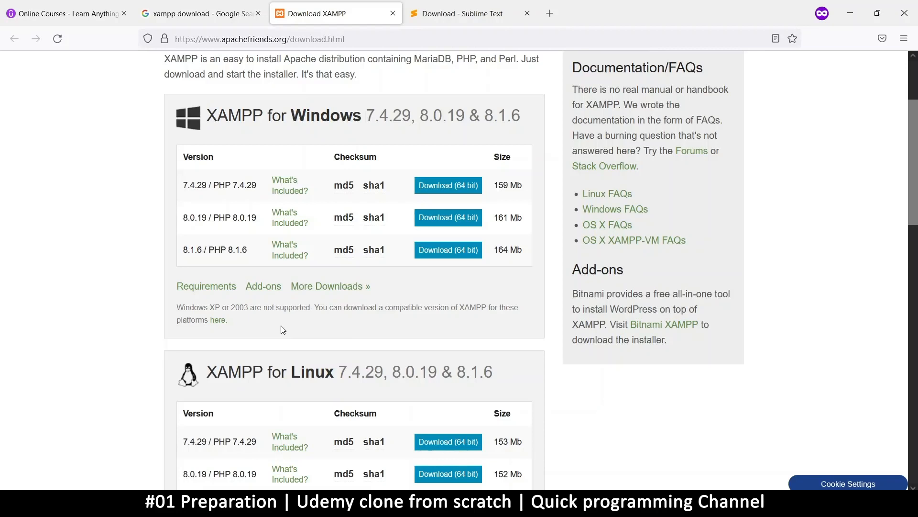
mouse_move(265, 115)
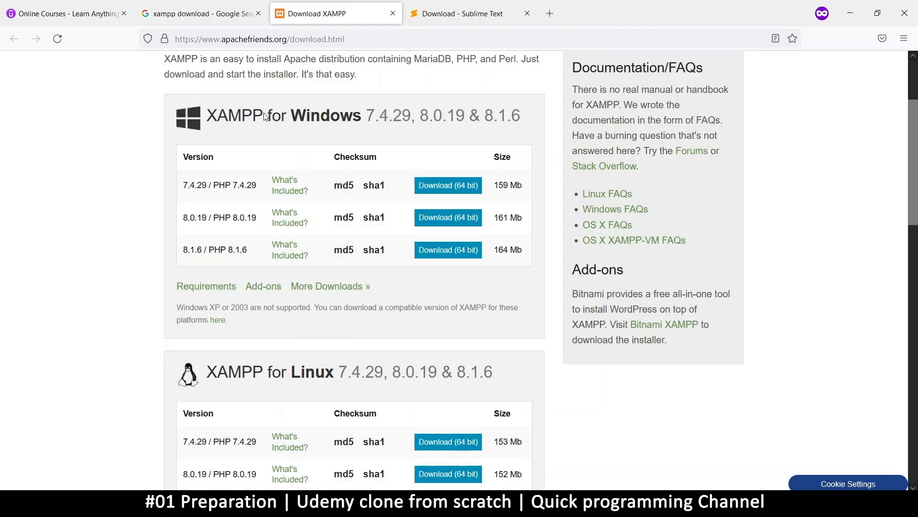
double_click(233, 116)
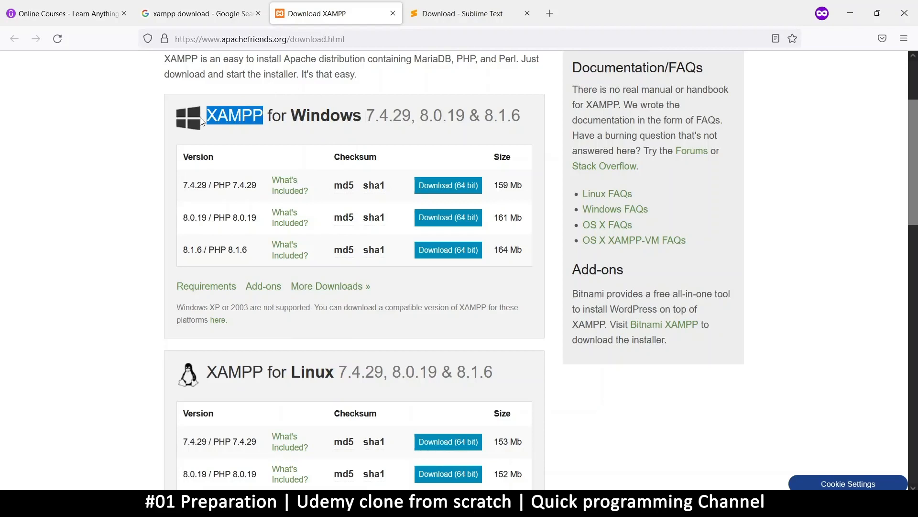
mouse_move(271, 202)
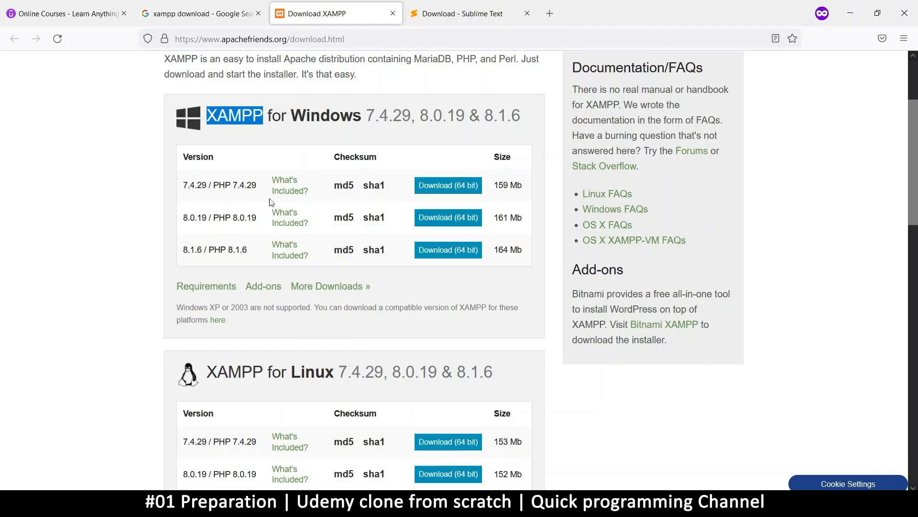
mouse_move(393, 220)
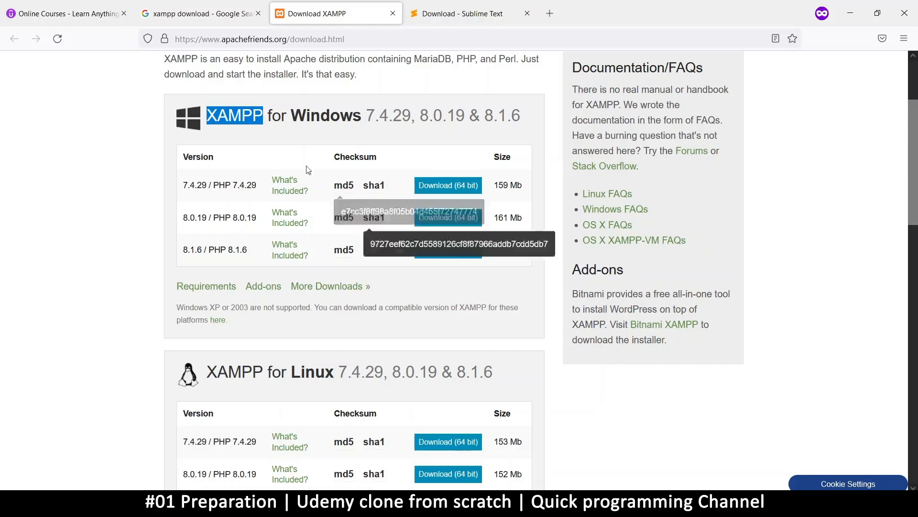
mouse_move(278, 136)
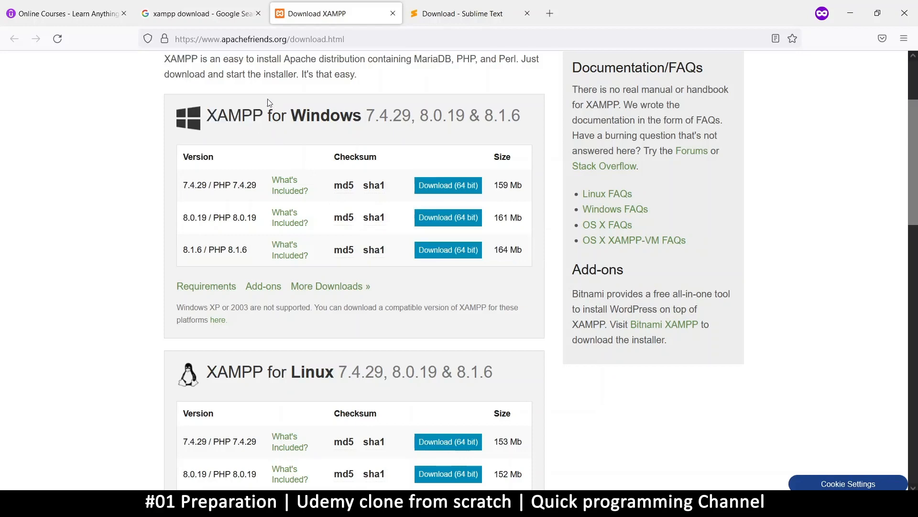
Step: Switch back to the Udemy homepage tab and scroll through its sale banner and courses
click(199, 12)
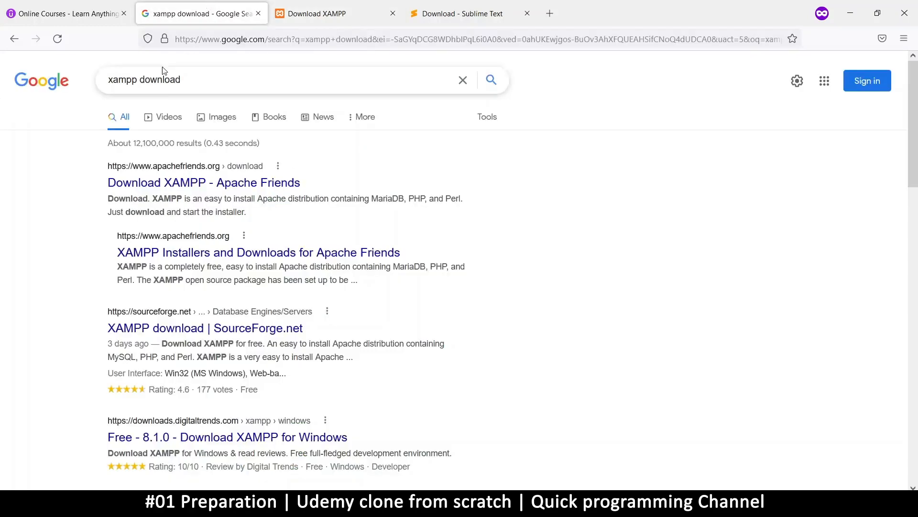
mouse_move(214, 80)
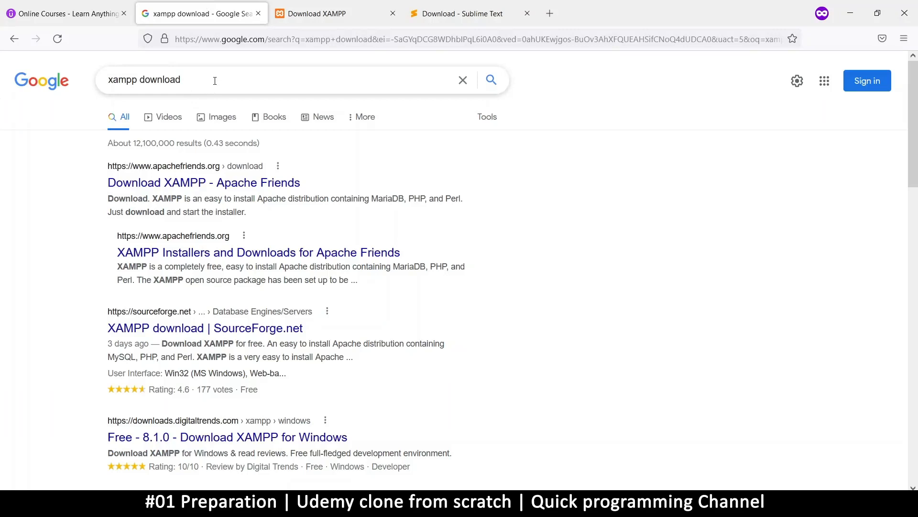
click(64, 13)
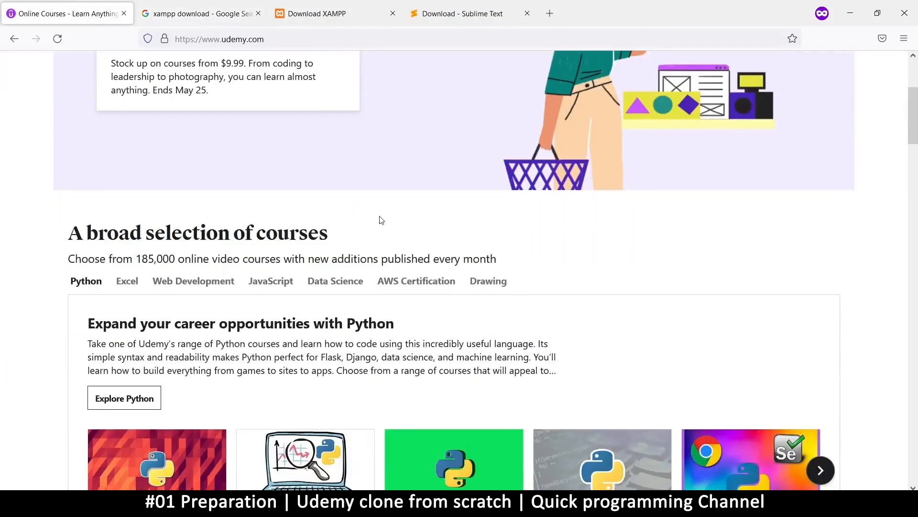
scroll(up, 3)
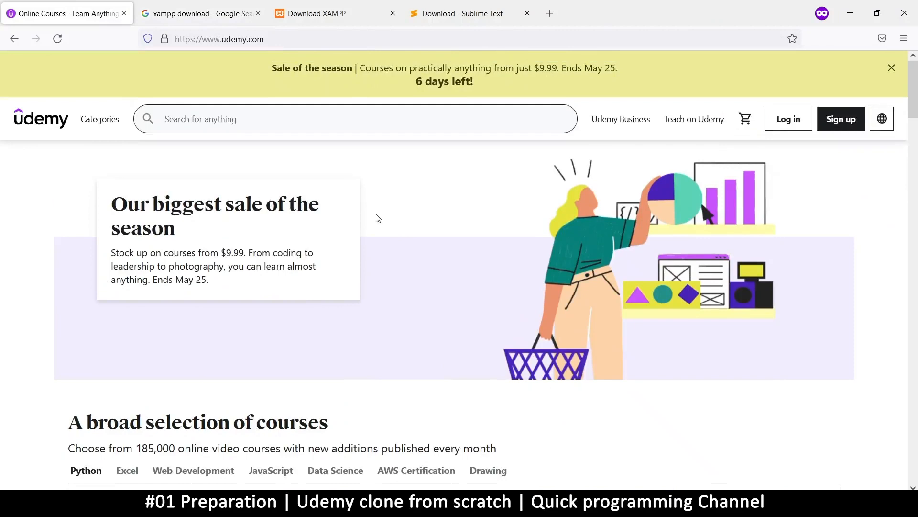
mouse_move(100, 145)
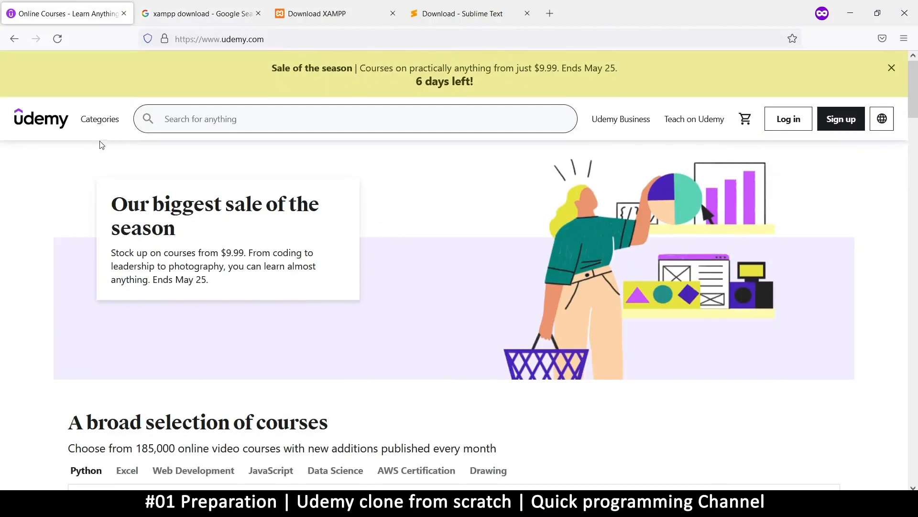
mouse_move(597, 210)
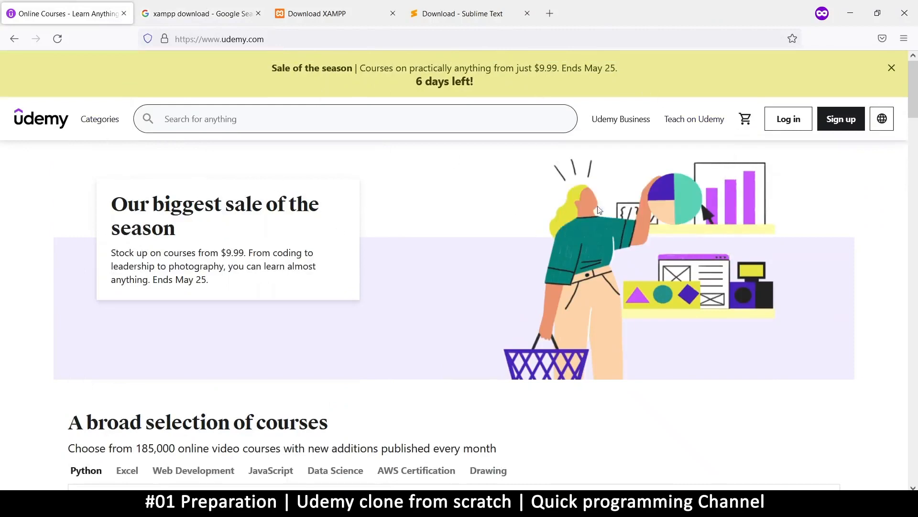
scroll(down, 3)
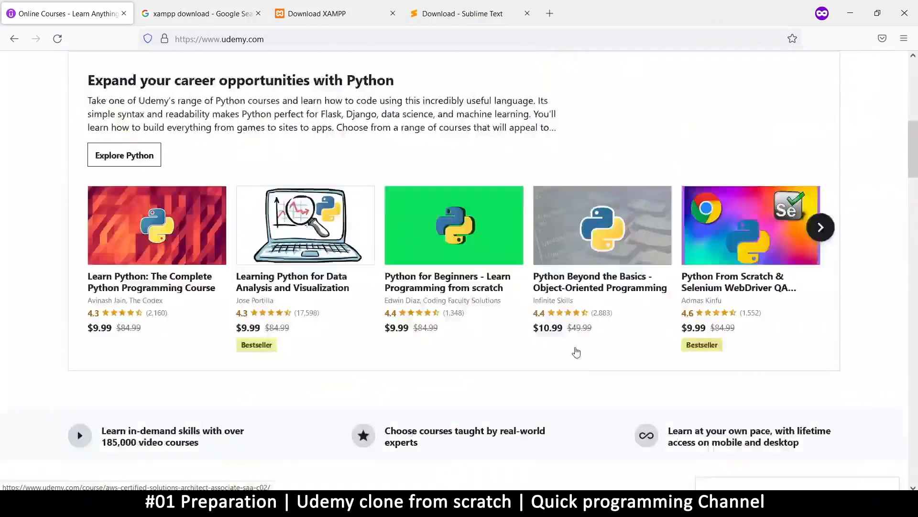
scroll(up, 3)
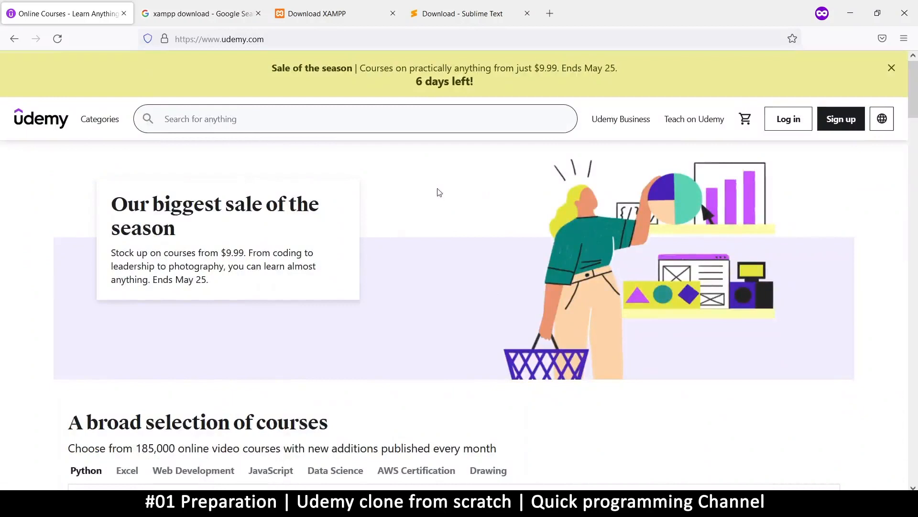
mouse_move(266, 95)
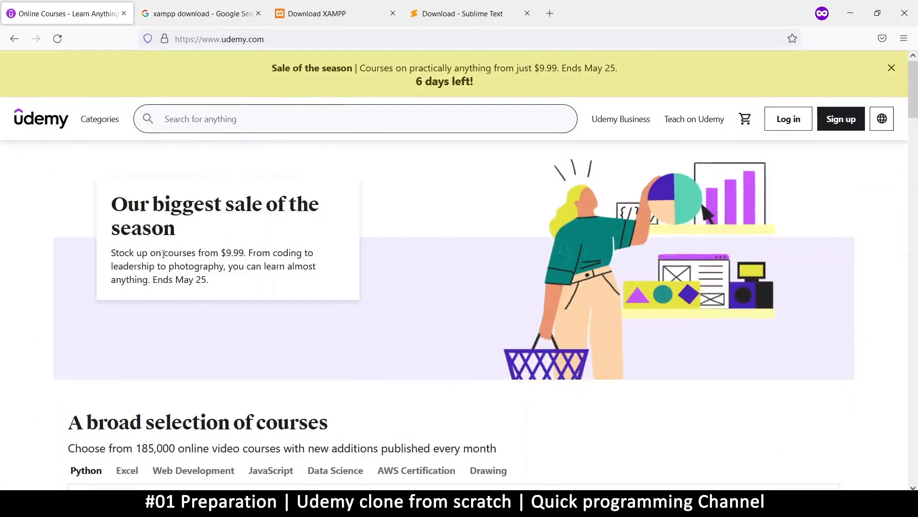
mouse_move(268, 241)
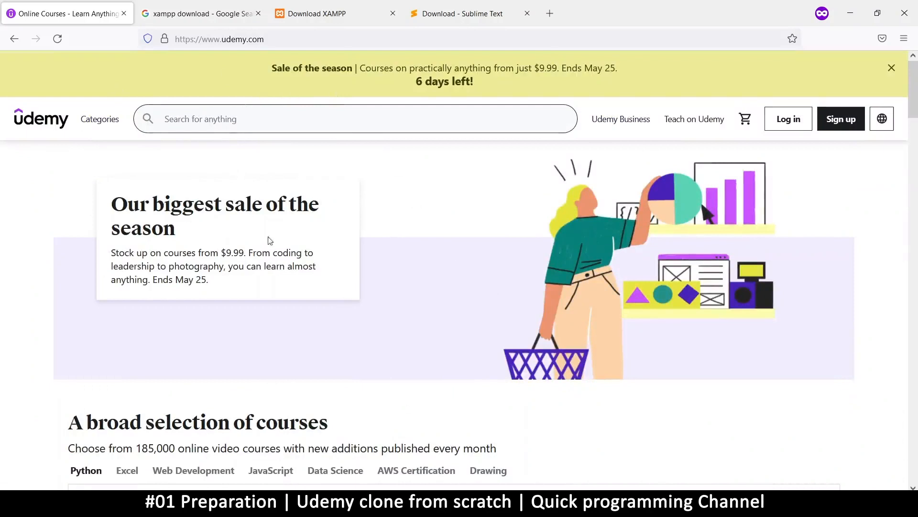
Step: Search Google for 'free bootstrap templates' and open the BootstrapMade result in a new tab
click(201, 12)
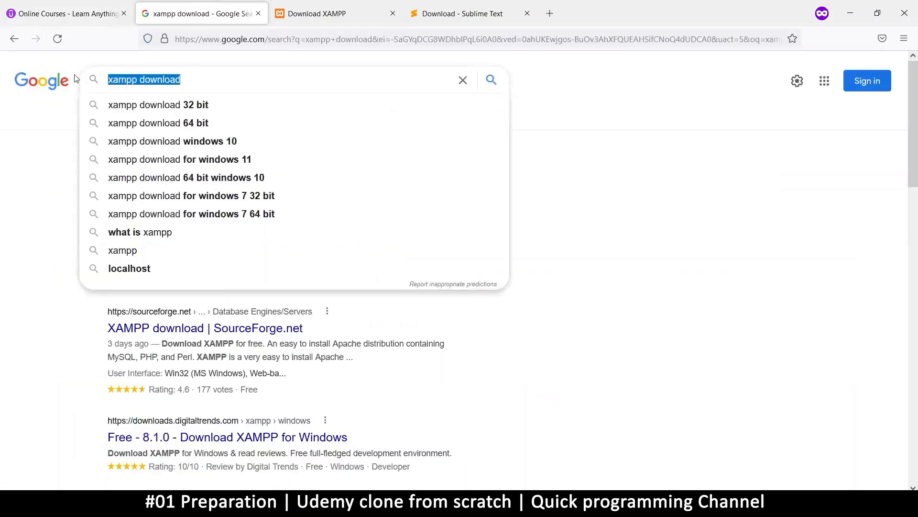
text(free b)
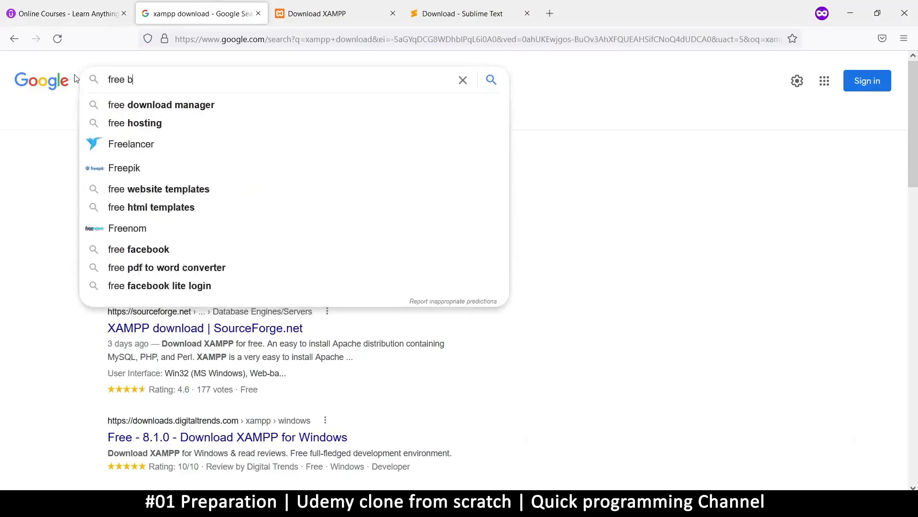
text(ootstra)
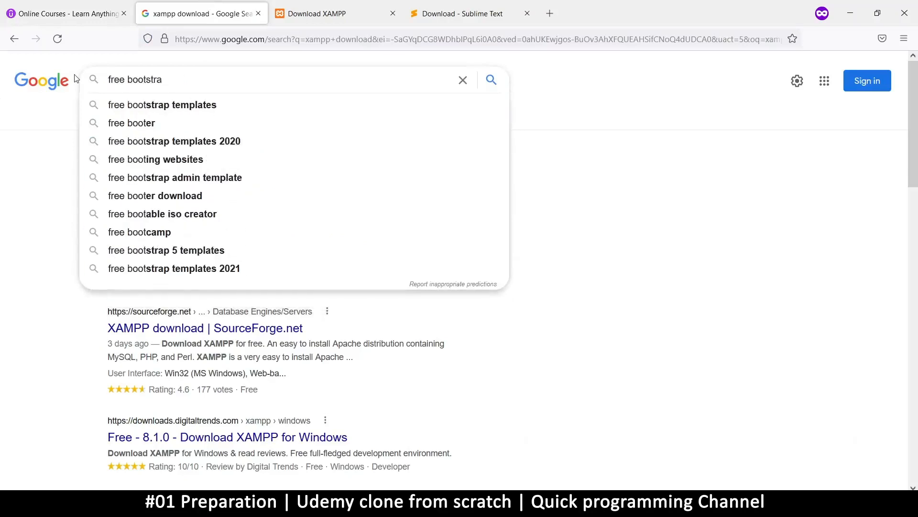
text(p)
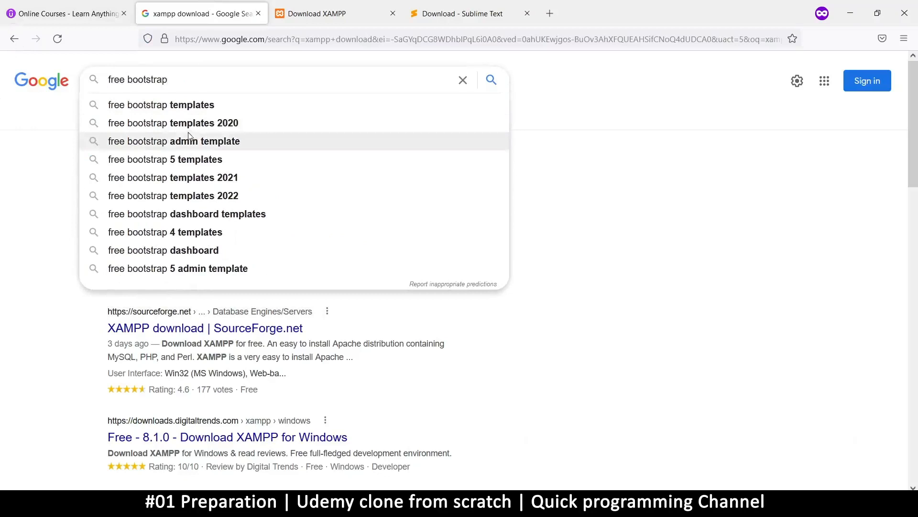
click(161, 105)
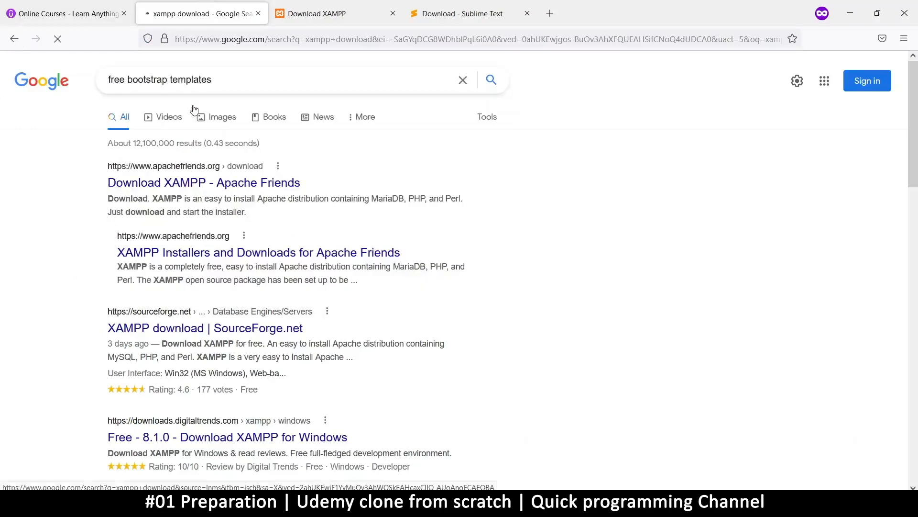
click(491, 79)
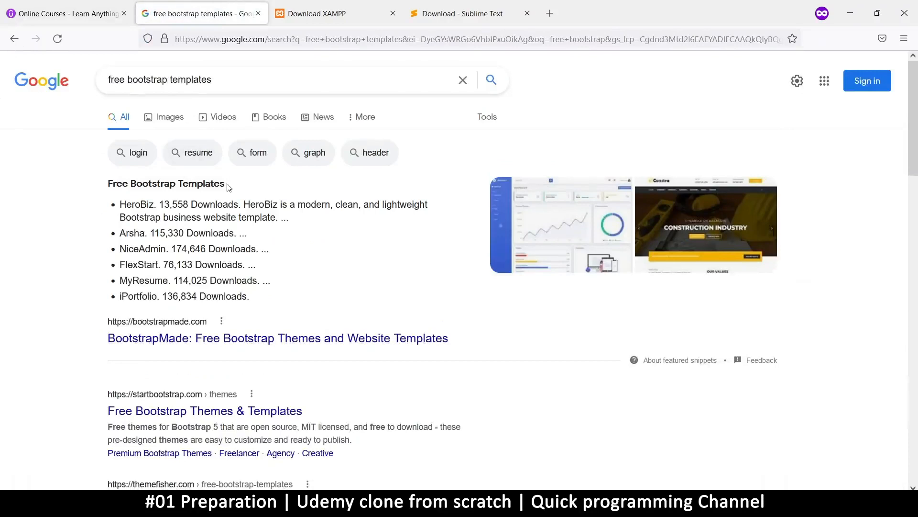
mouse_move(334, 217)
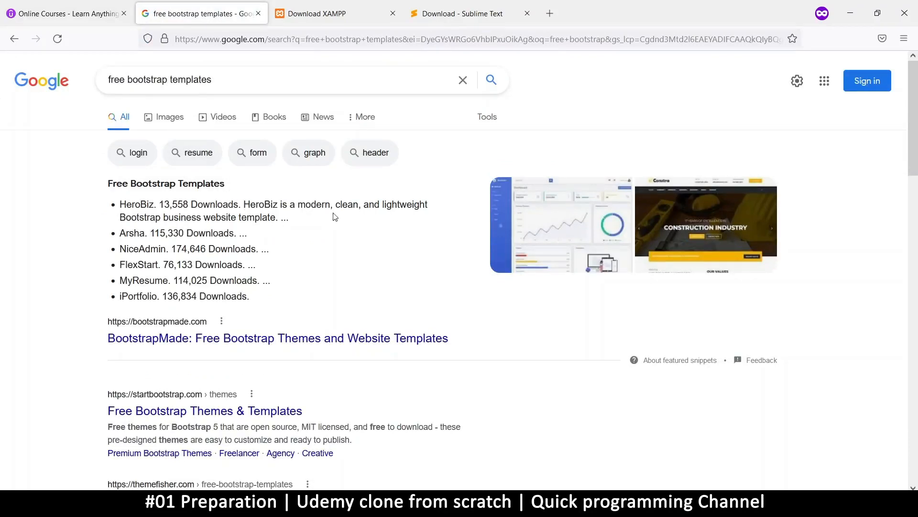
mouse_move(336, 305)
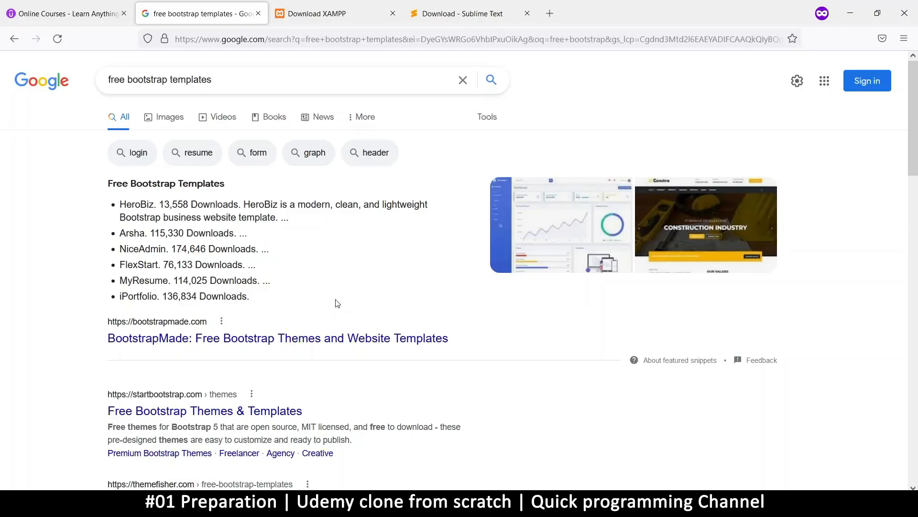
mouse_move(380, 247)
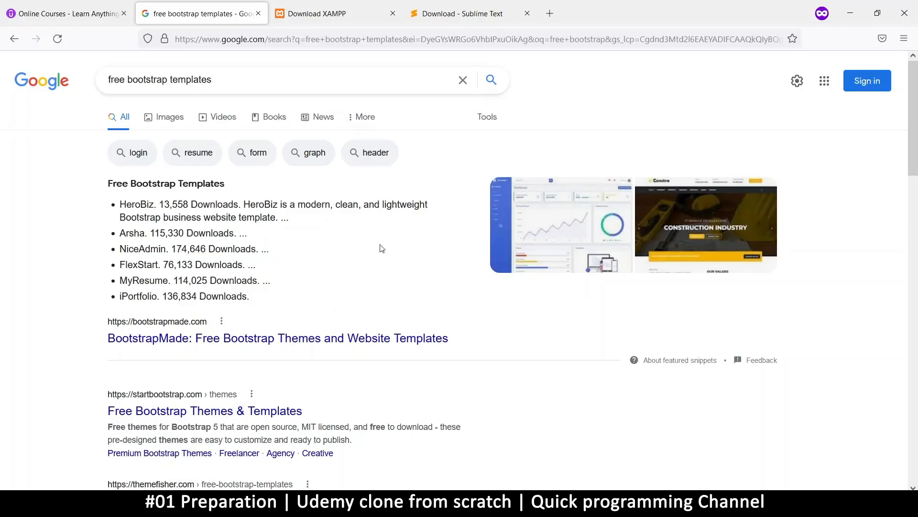
double_click(166, 184)
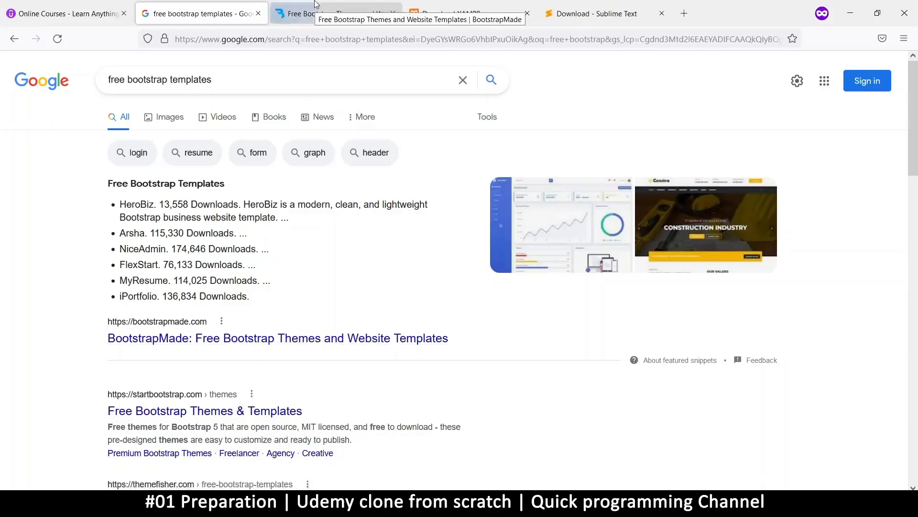
mouse_move(321, 28)
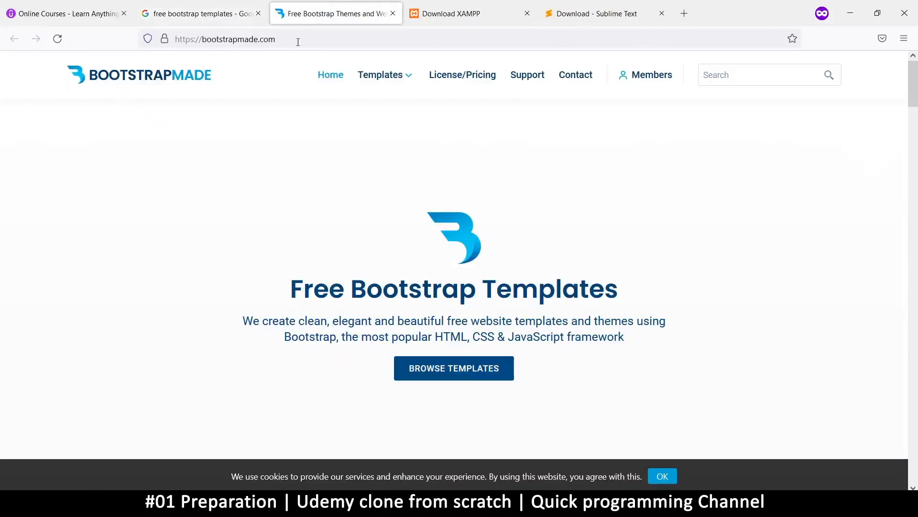
Step: Scroll the BootstrapMade home page to the Featured Templates section with HeroBiz, Arsha and NiceAdmin
scroll(down, 3)
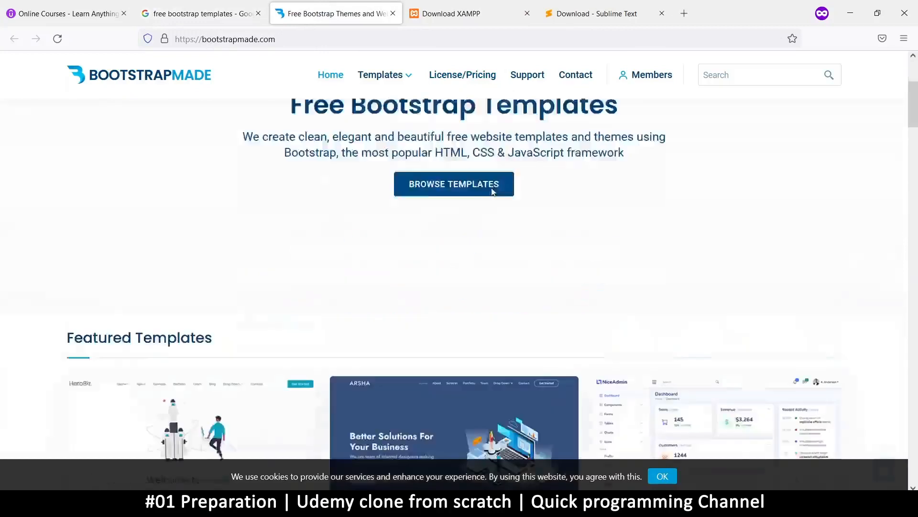
scroll(down, 3)
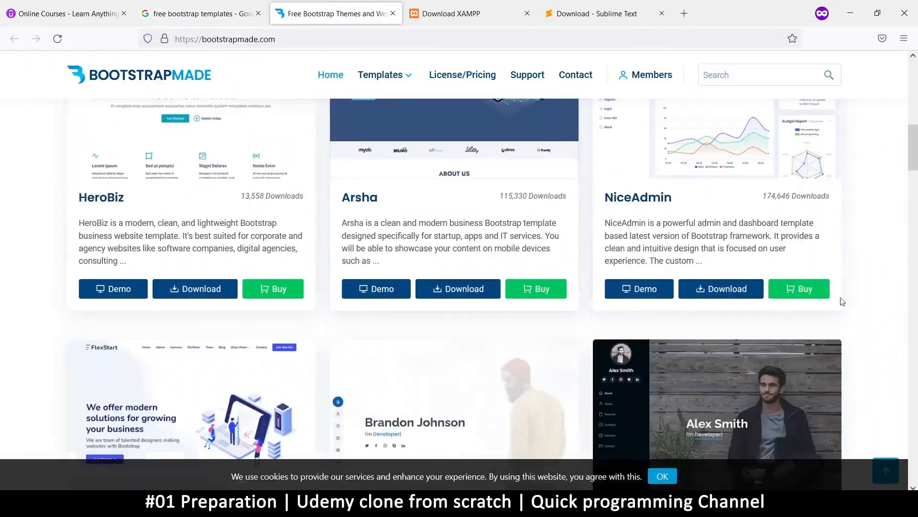
scroll(up, 3)
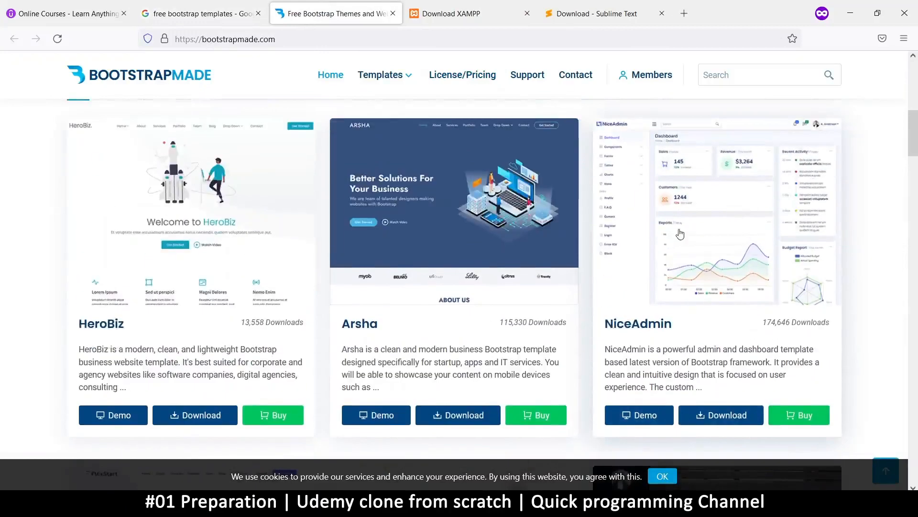
mouse_move(538, 291)
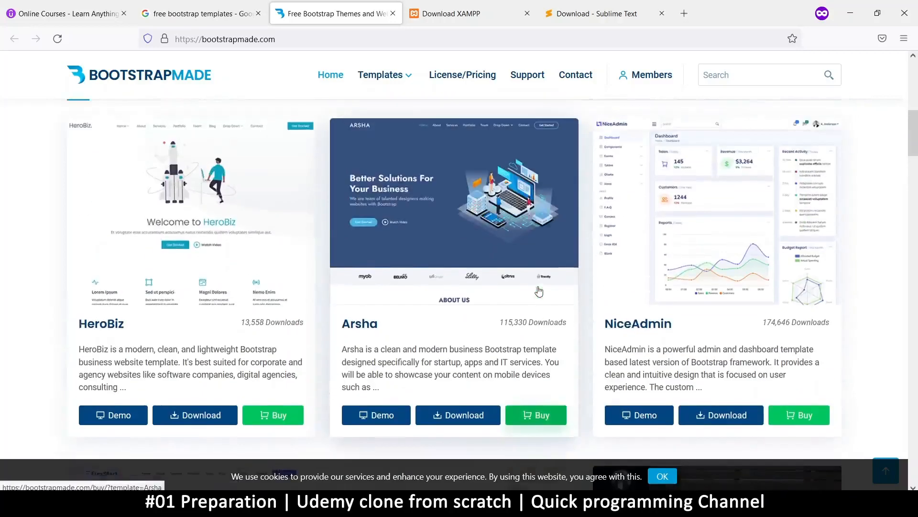
scroll(down, 3)
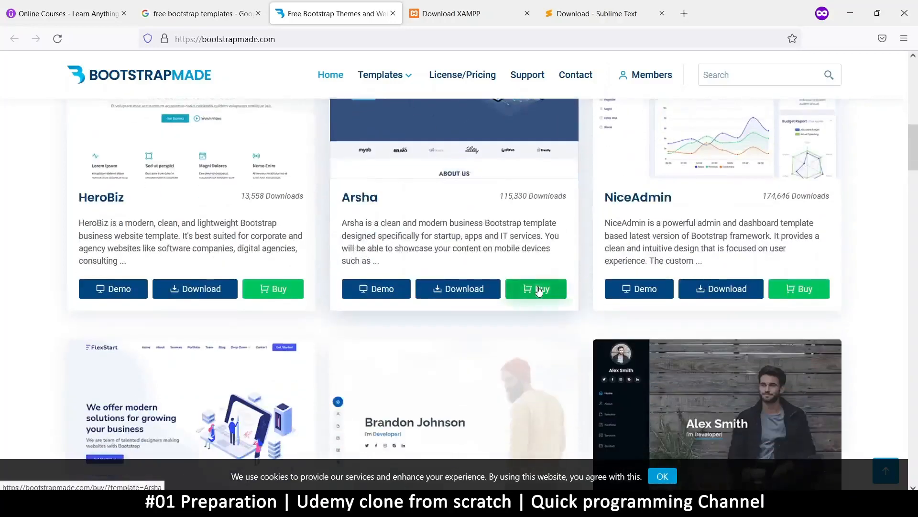
scroll(up, 3)
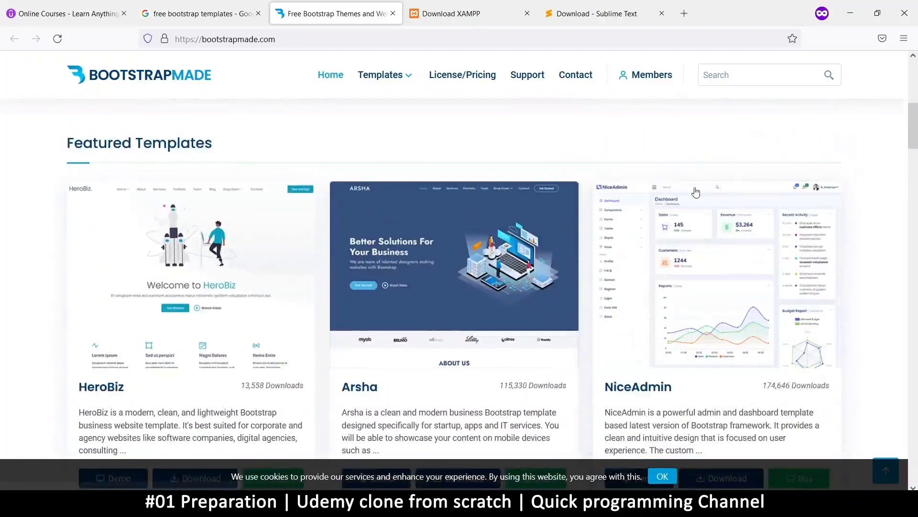
scroll(down, 3)
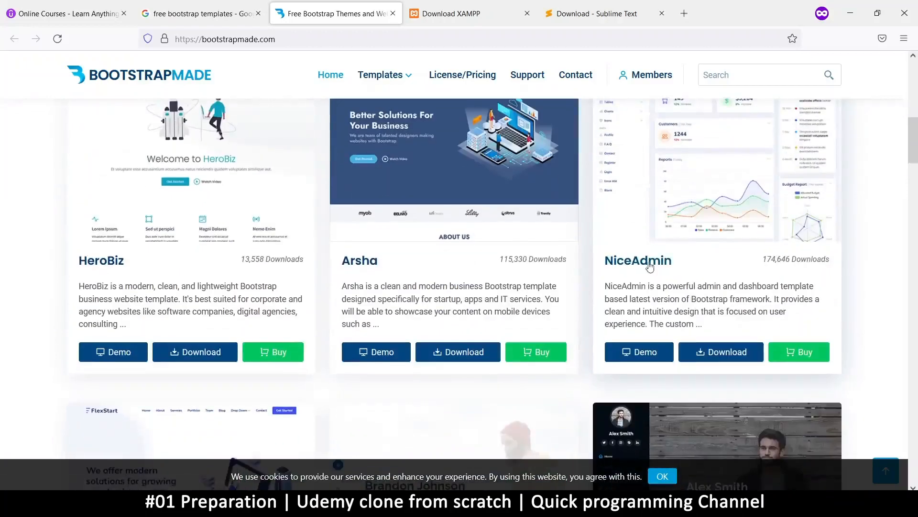
scroll(up, 3)
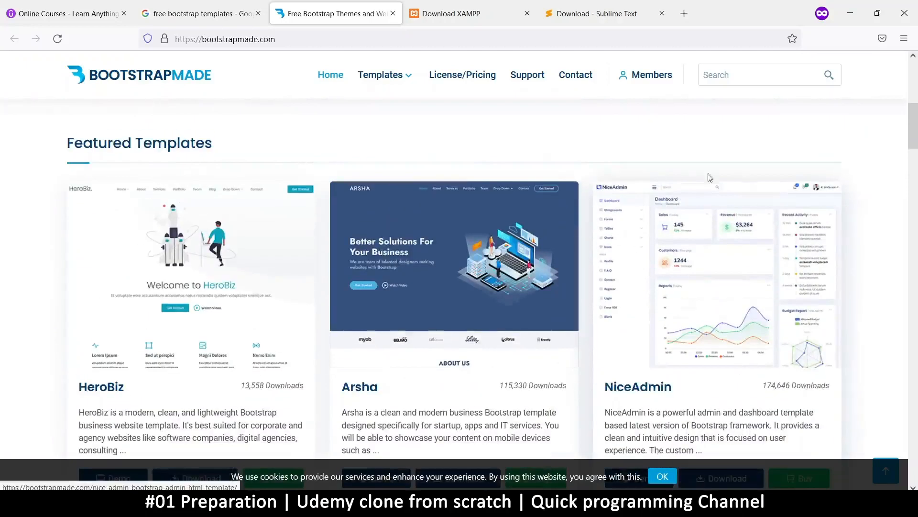
scroll(down, 3)
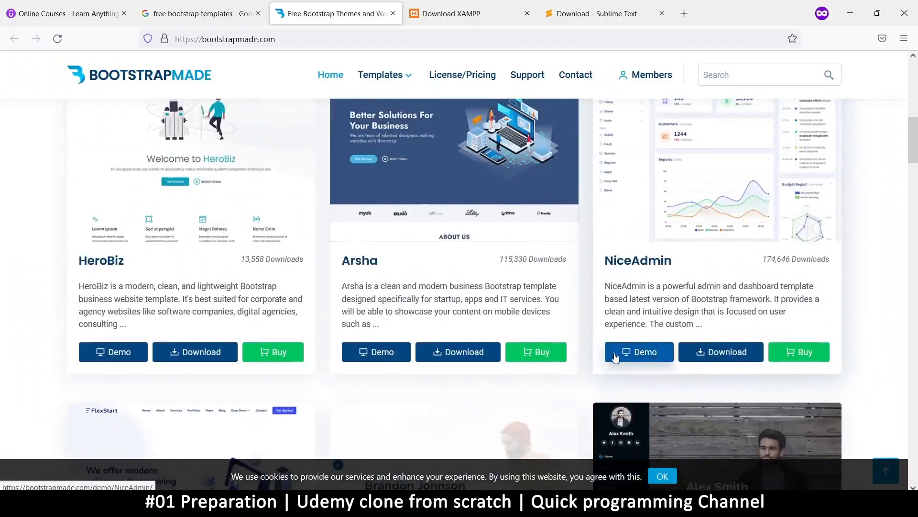
Step: Open the NiceAdmin live demo in a new tab and return to the BootstrapMade templates page
click(639, 351)
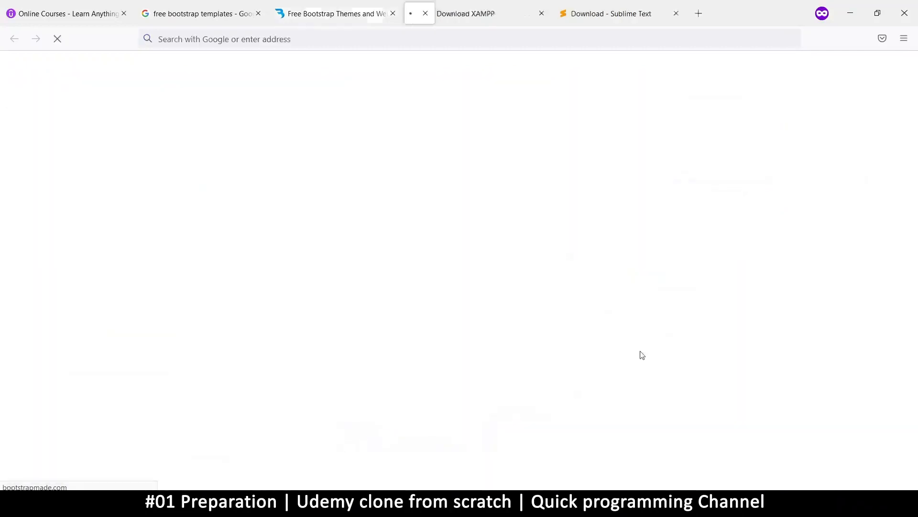
click(419, 13)
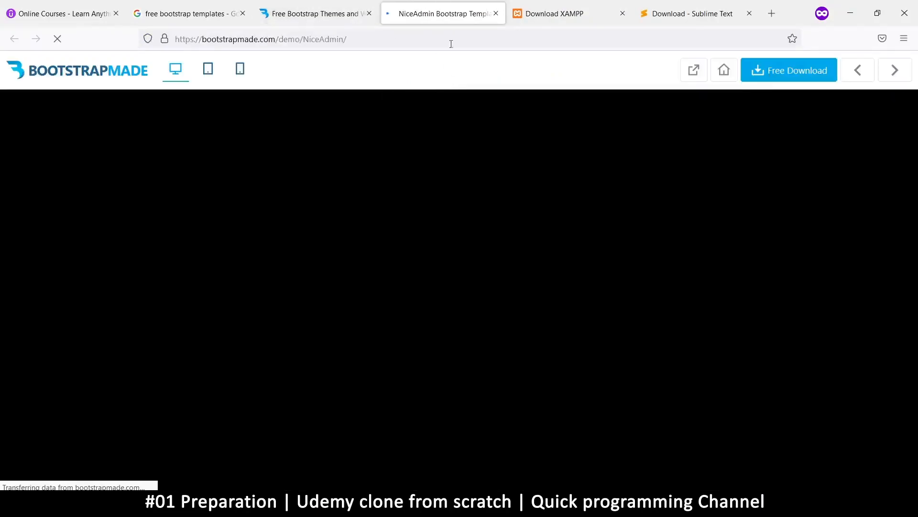
mouse_move(409, 224)
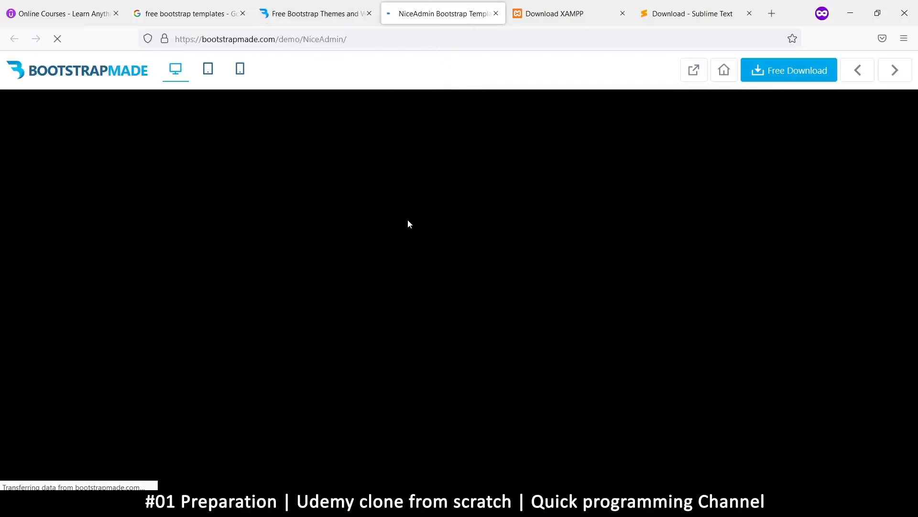
click(314, 13)
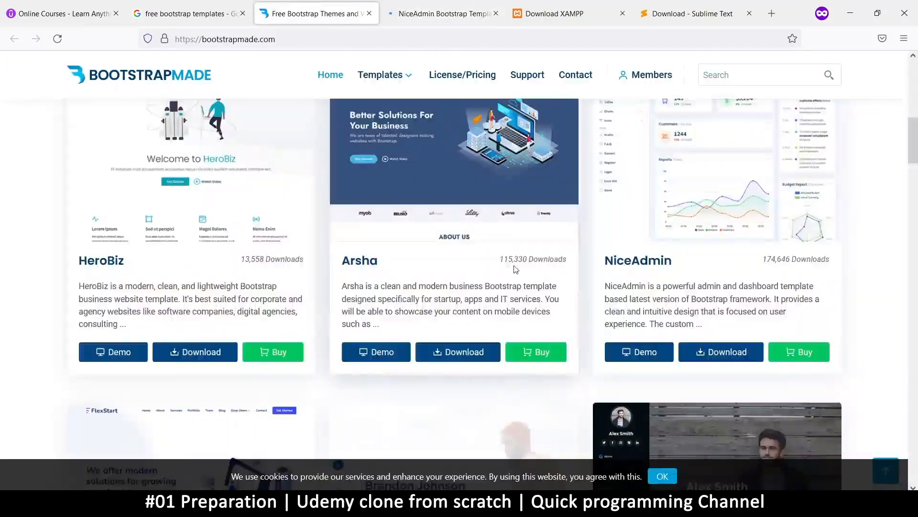
Step: Scroll through the free templates list past Medilab, Presento and Techie toward ZenBlog
scroll(down, 3)
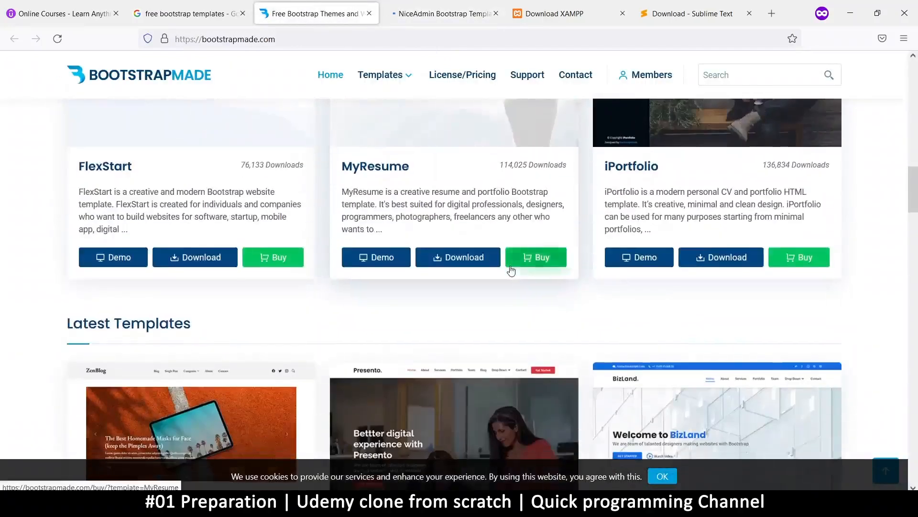
scroll(down, 3)
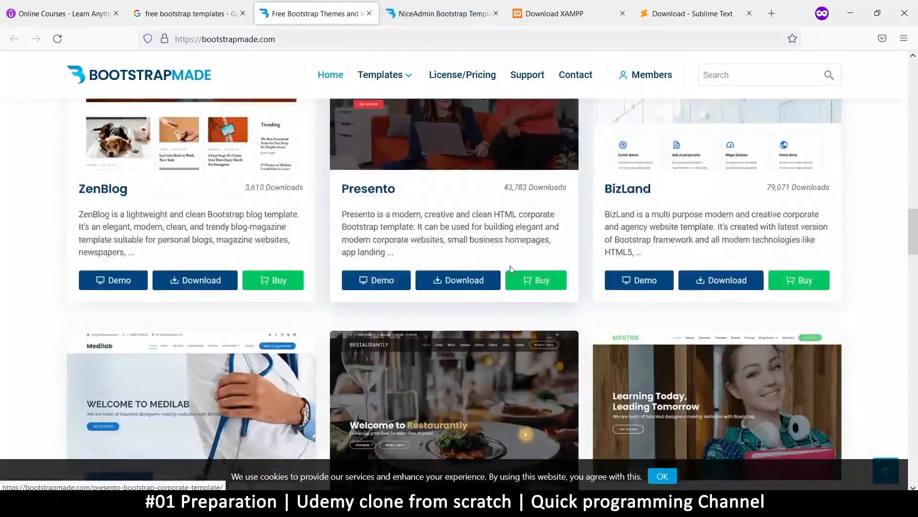
scroll(down, 3)
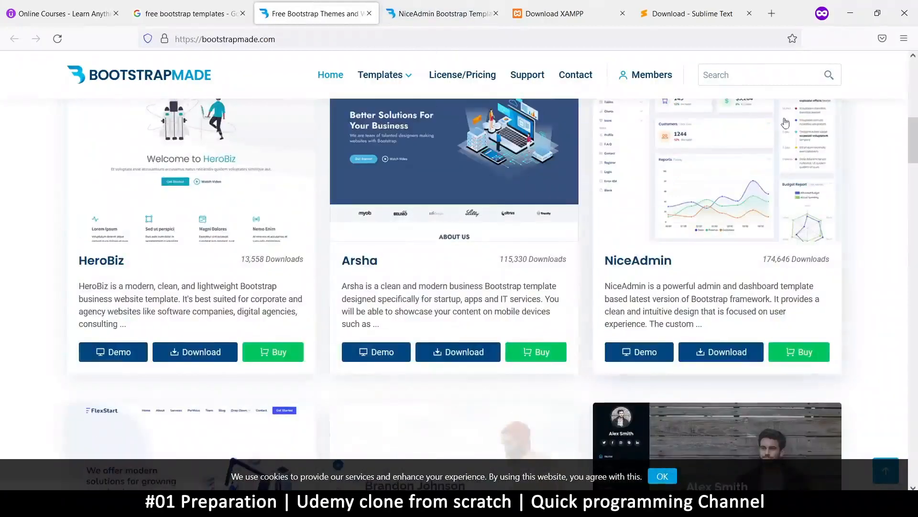
mouse_move(674, 304)
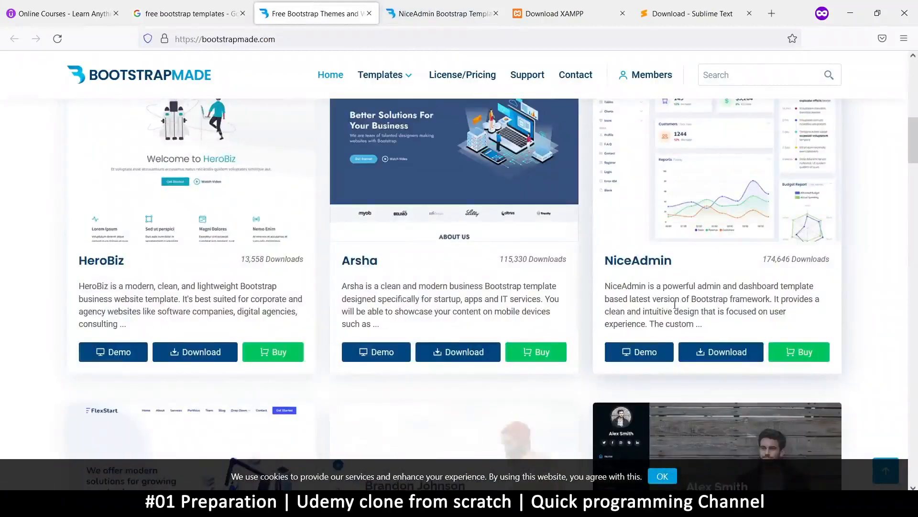
scroll(up, 3)
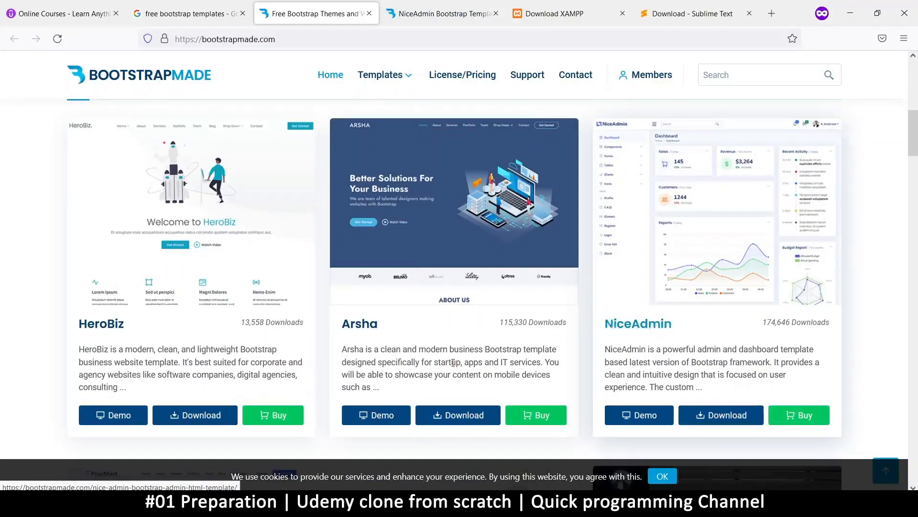
scroll(down, 3)
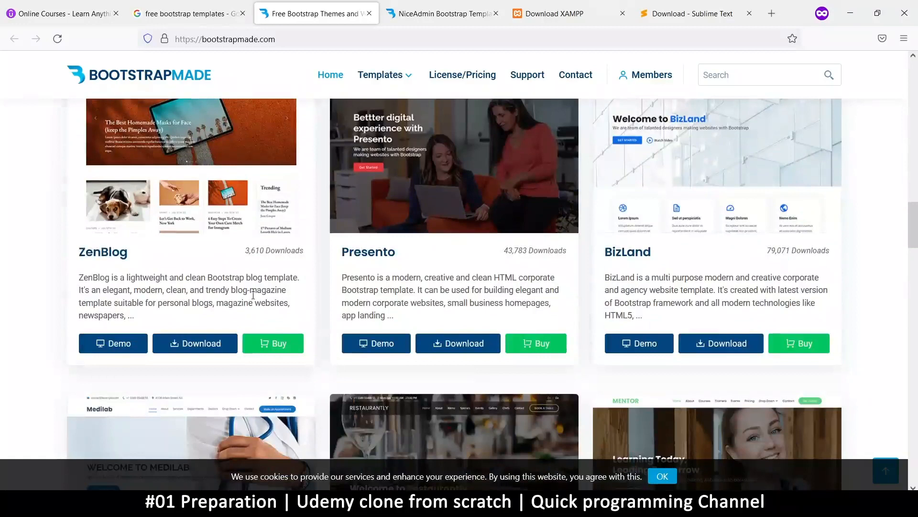
mouse_move(102, 251)
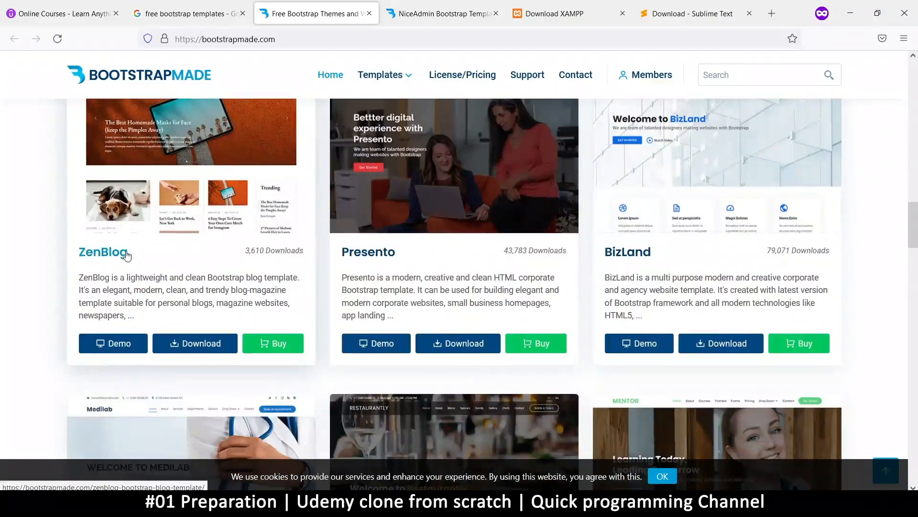
scroll(up, 3)
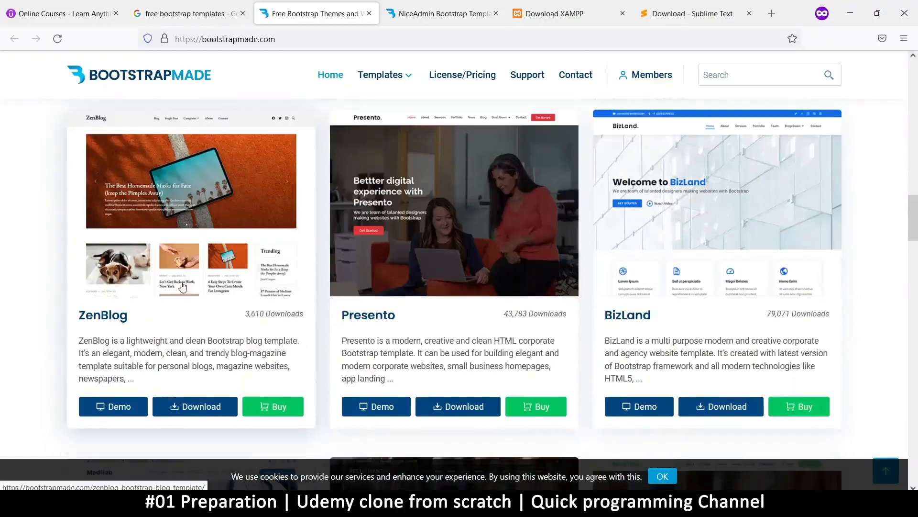
mouse_move(235, 243)
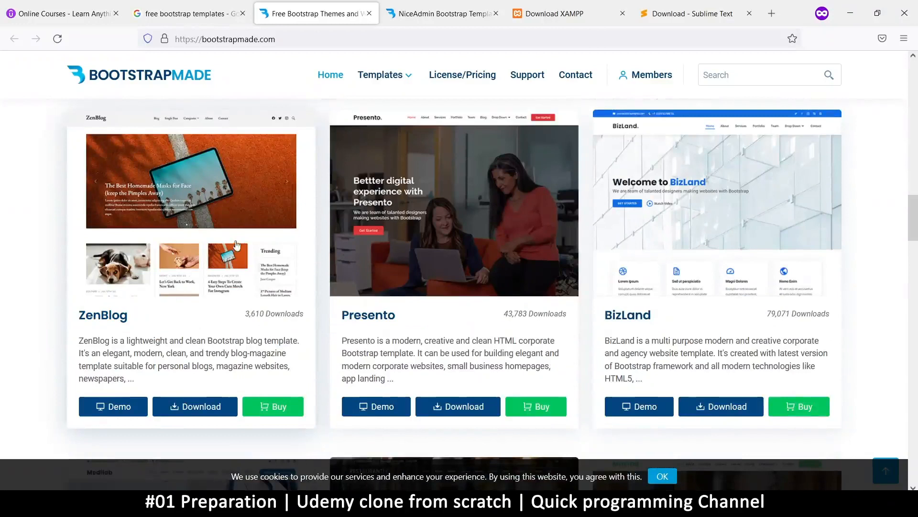
mouse_move(549, 331)
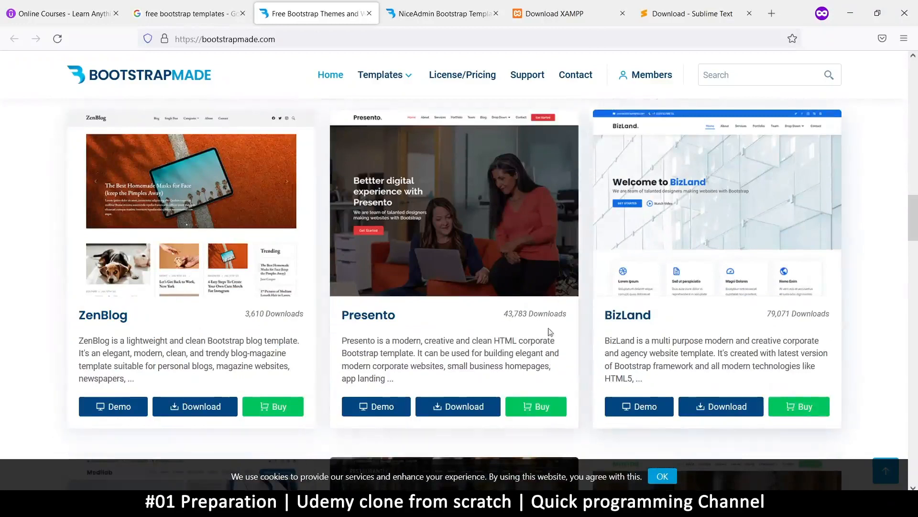
scroll(down, 3)
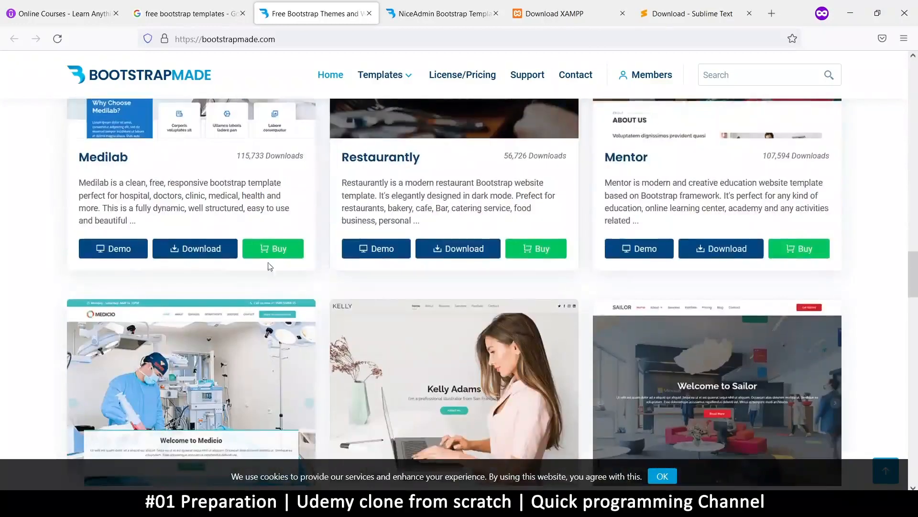
scroll(down, 3)
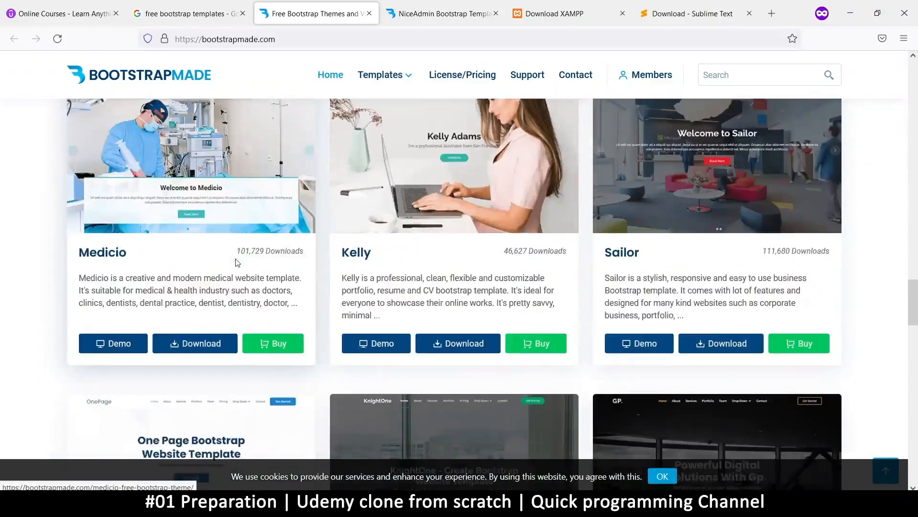
scroll(down, 3)
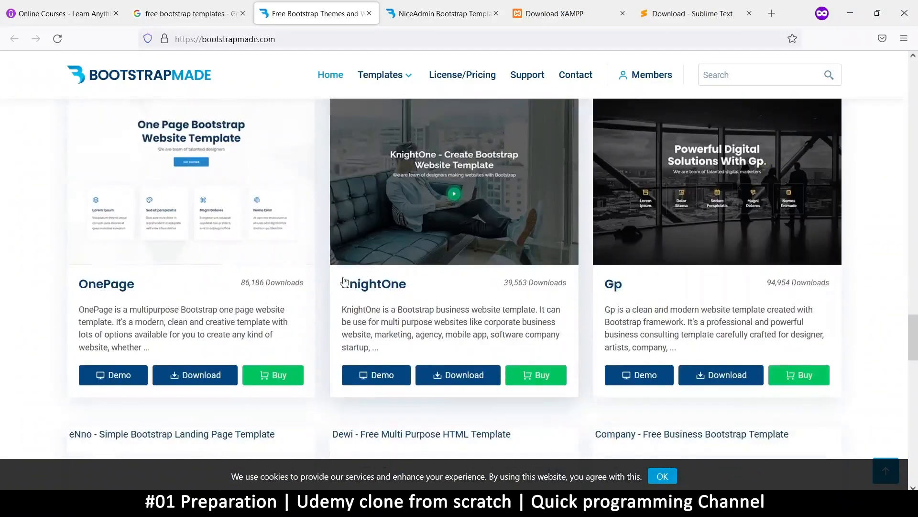
scroll(down, 3)
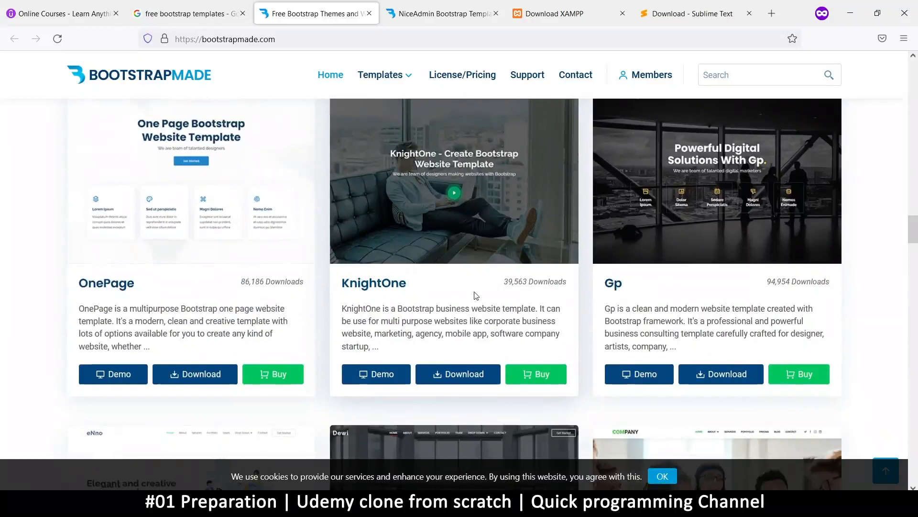
scroll(down, 3)
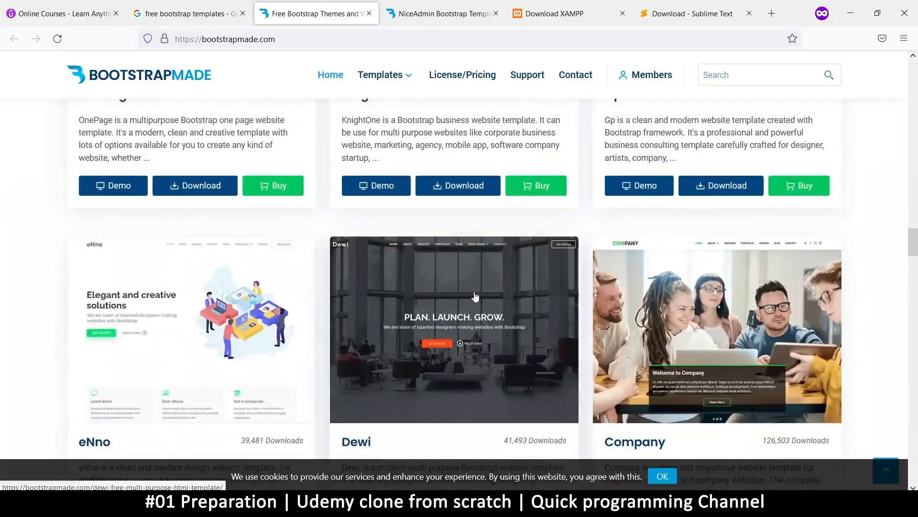
scroll(down, 3)
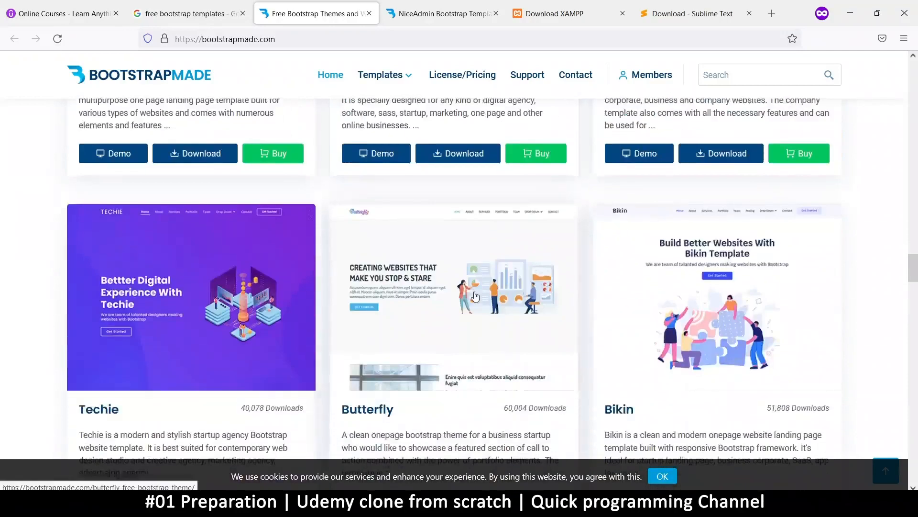
scroll(down, 3)
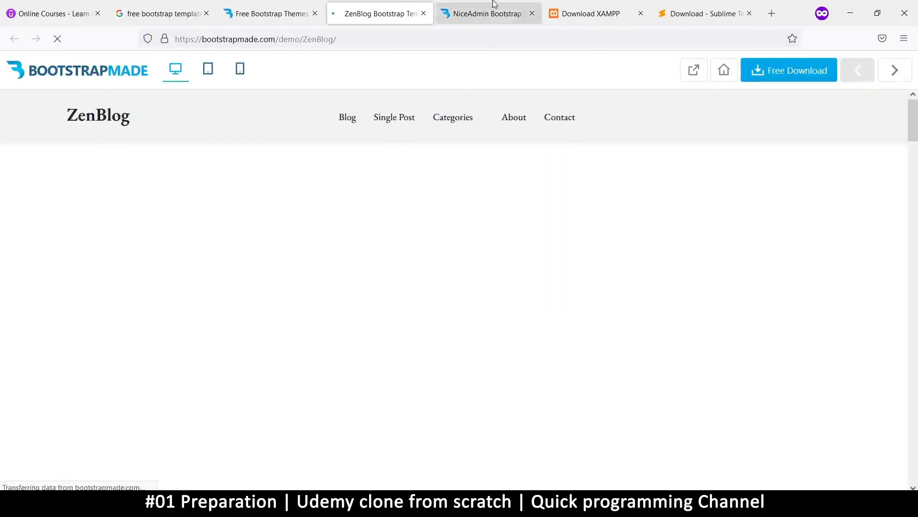
Step: Switch to the NiceAdmin demo tab and scroll through its dashboard cards, Reports chart and Recent Sales
click(487, 12)
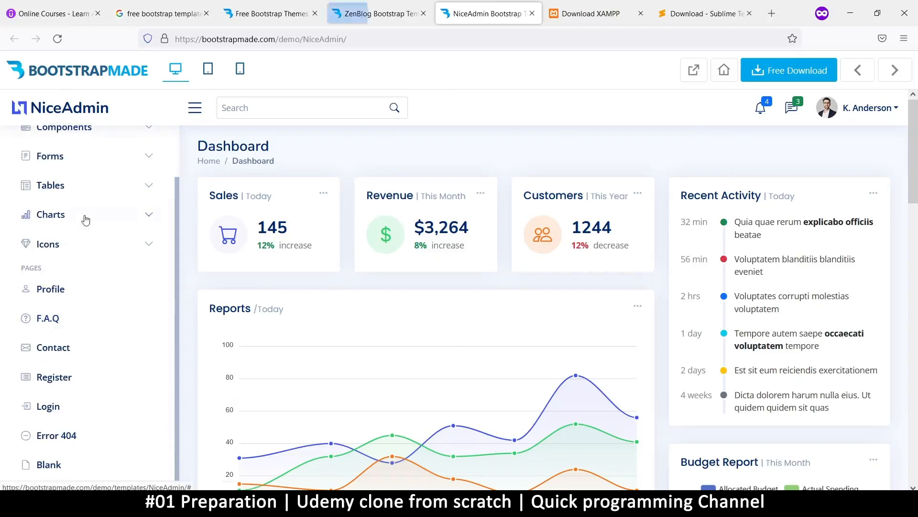
scroll(down, 3)
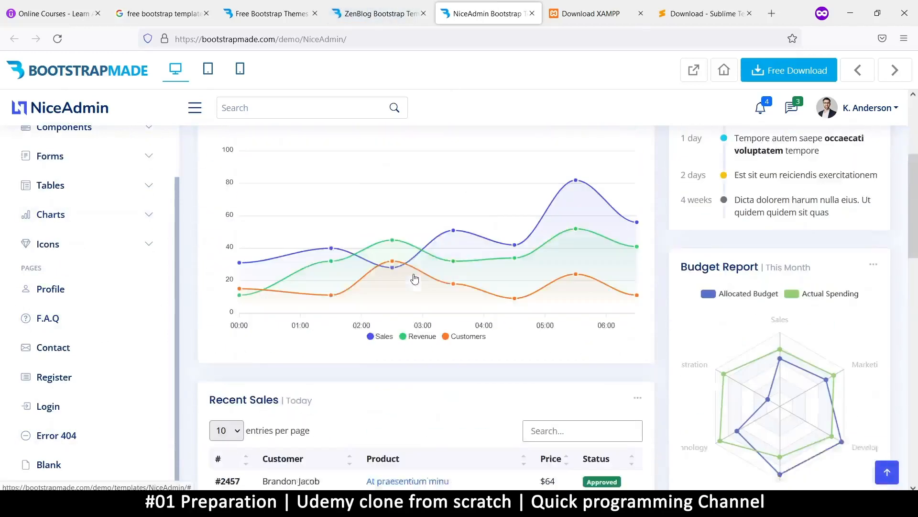
scroll(up, 3)
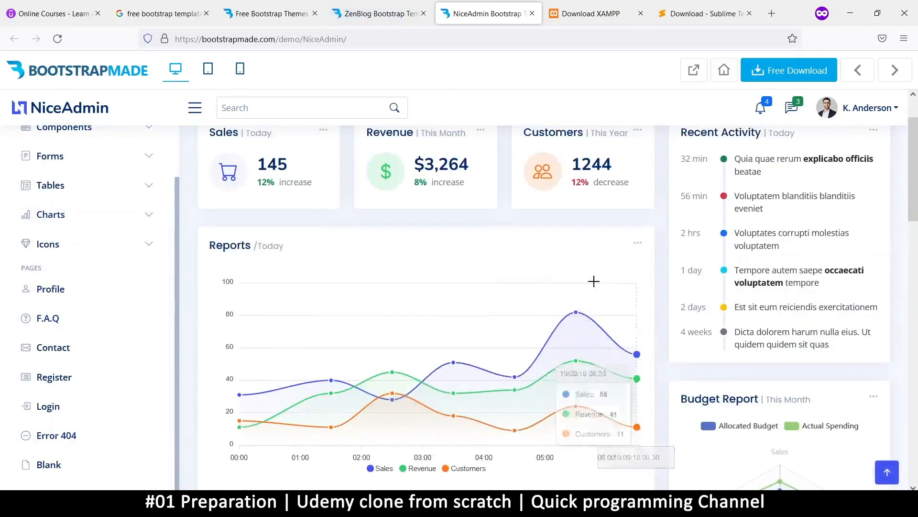
mouse_move(430, 369)
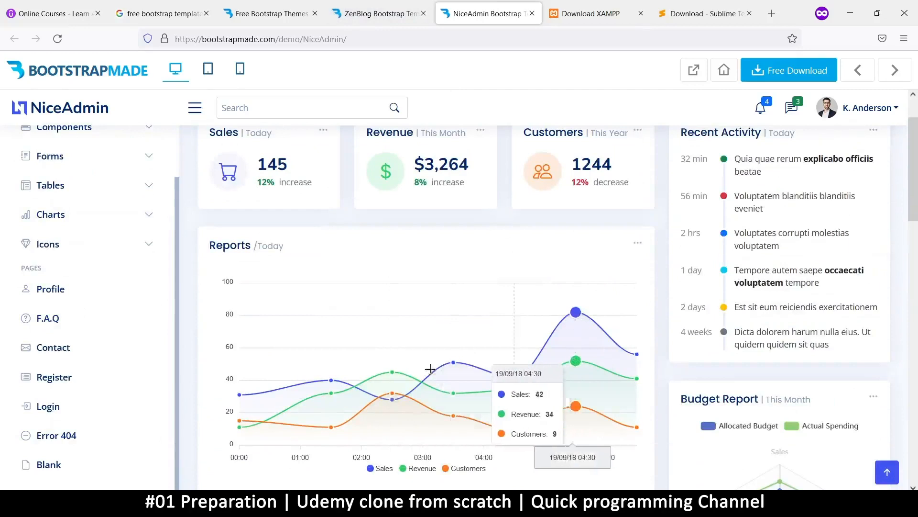
mouse_move(588, 358)
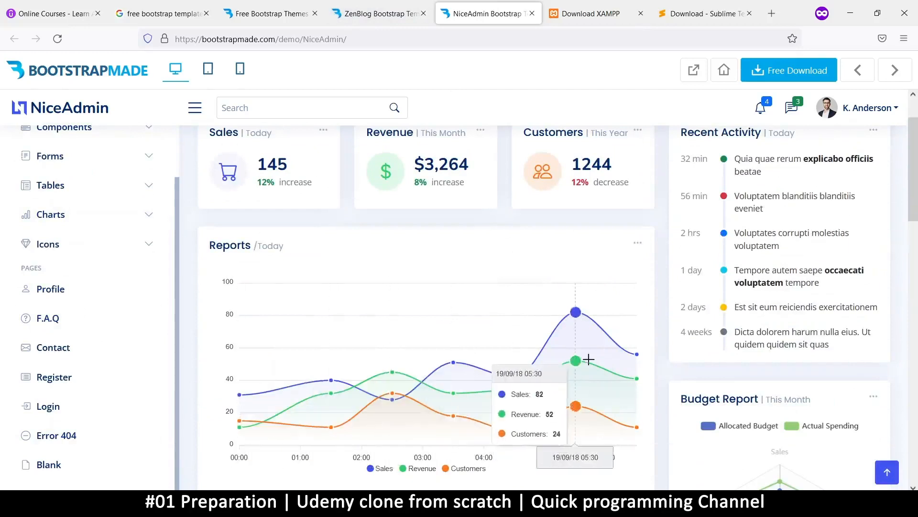
scroll(down, 3)
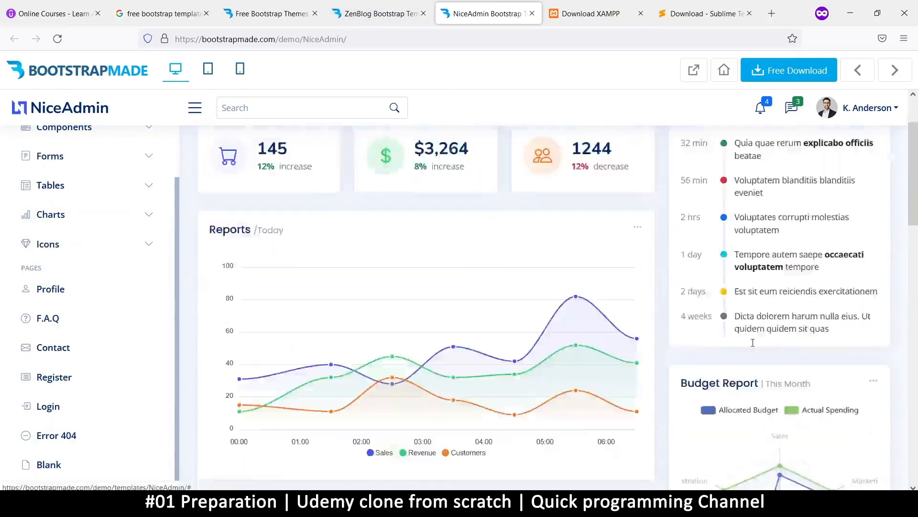
scroll(down, 3)
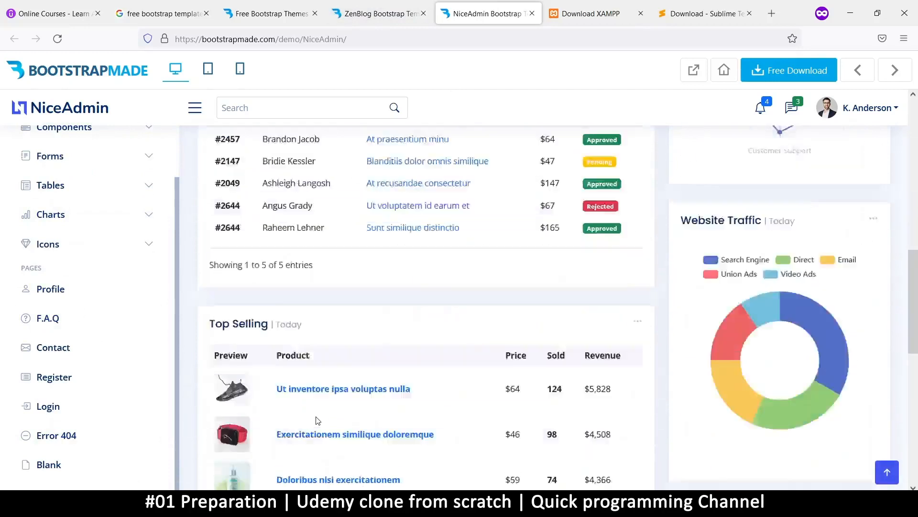
scroll(up, 3)
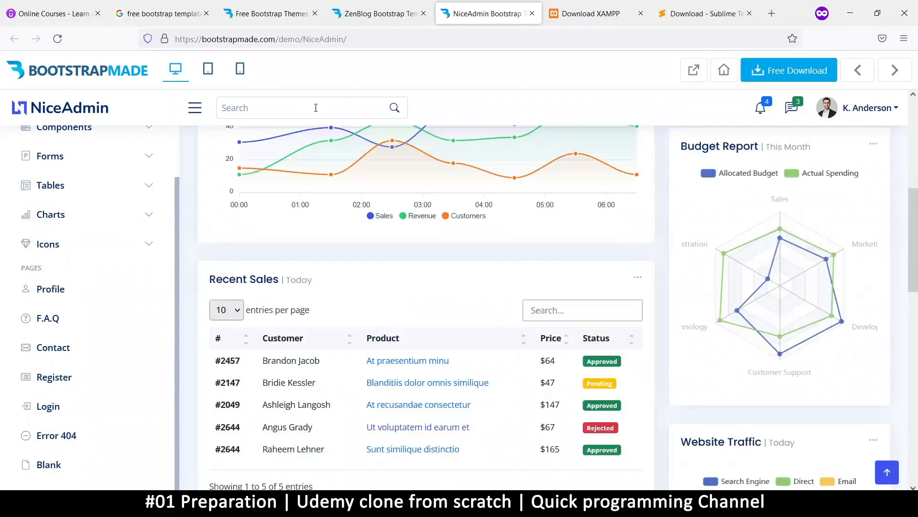
Step: Browse the General Tables example under Tables, then the Blank starter page under Pages
click(50, 185)
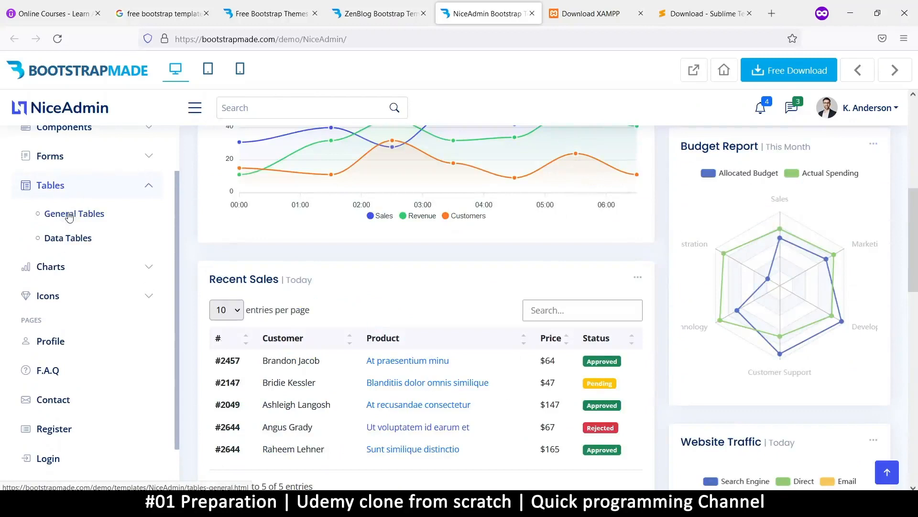
click(75, 214)
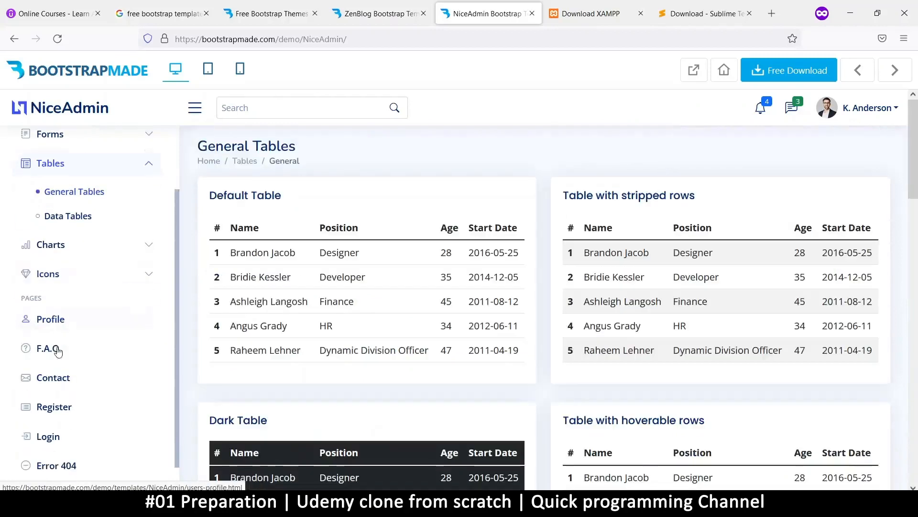
click(48, 435)
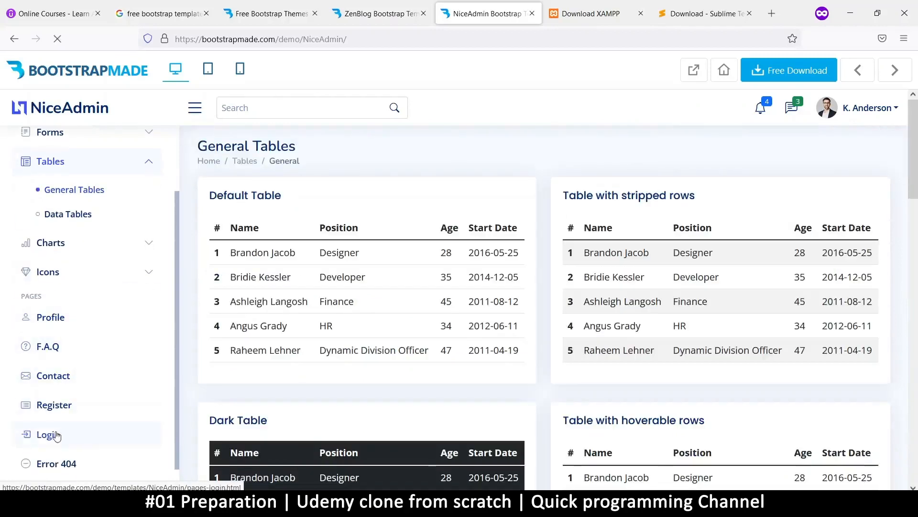
click(48, 434)
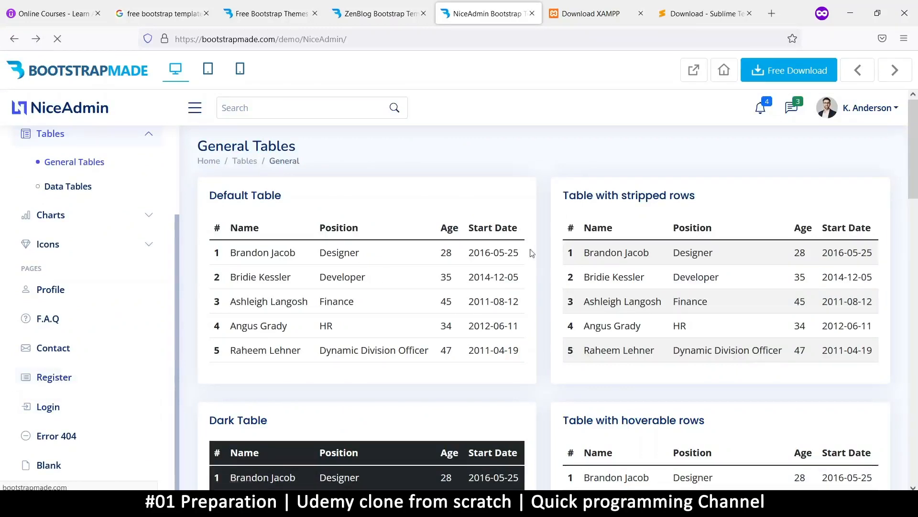
click(54, 377)
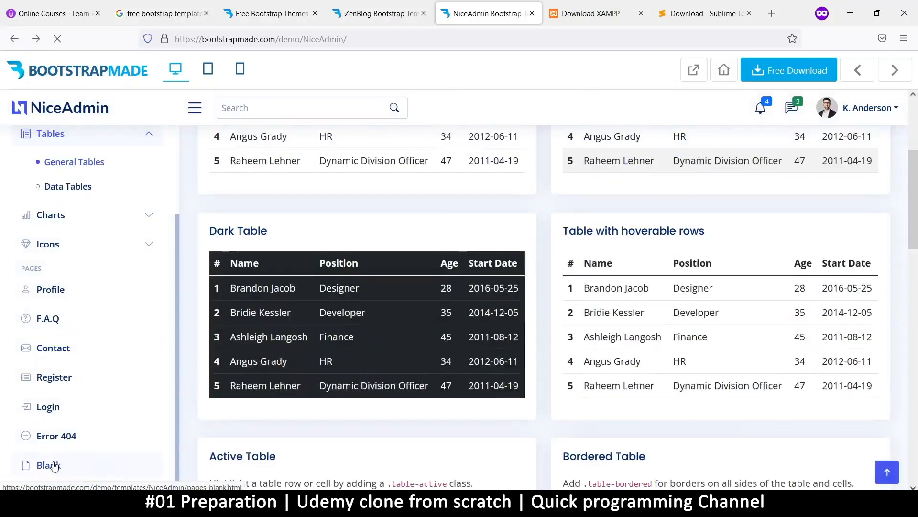
click(48, 465)
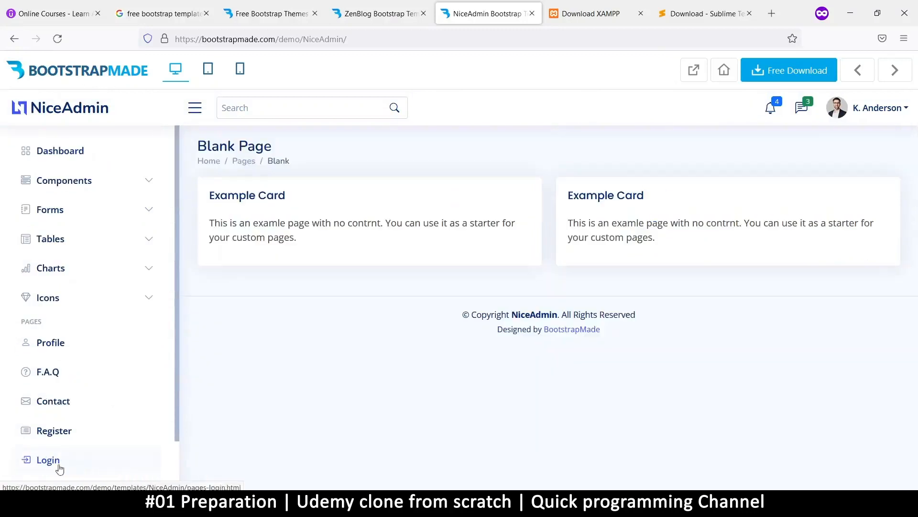
mouse_move(303, 208)
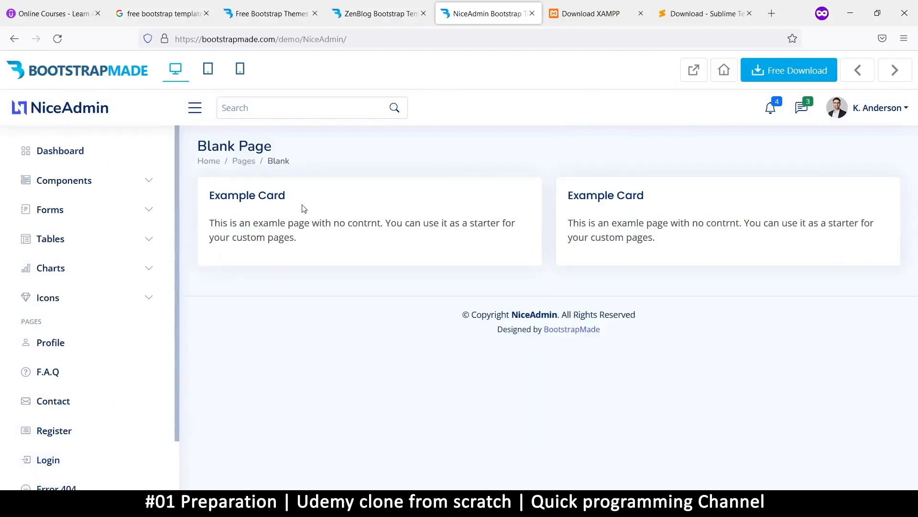
mouse_move(875, 256)
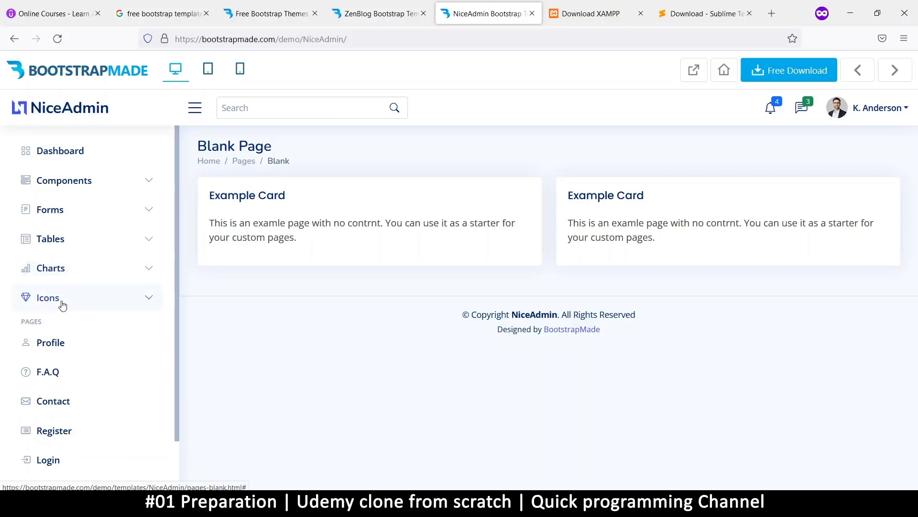
Step: Browse the Bootstrap Icons gallery in the NiceAdmin sidebar
click(48, 298)
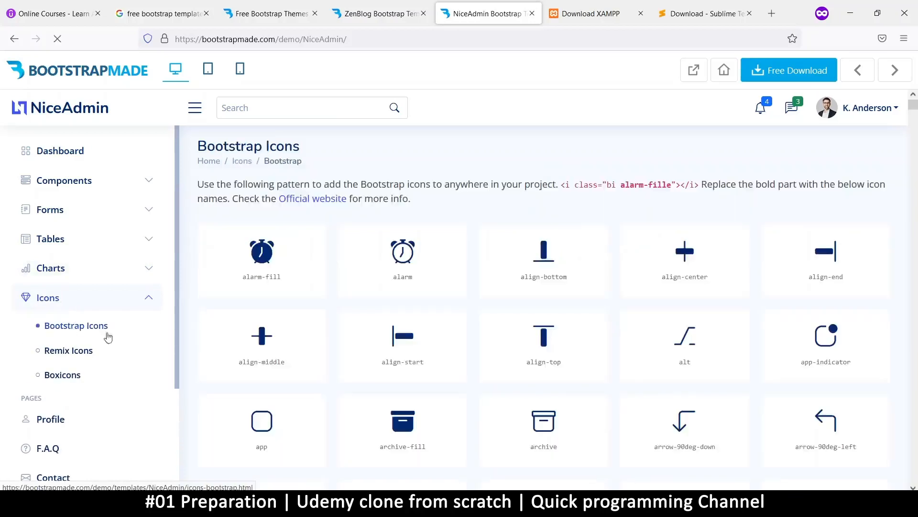
scroll(down, 3)
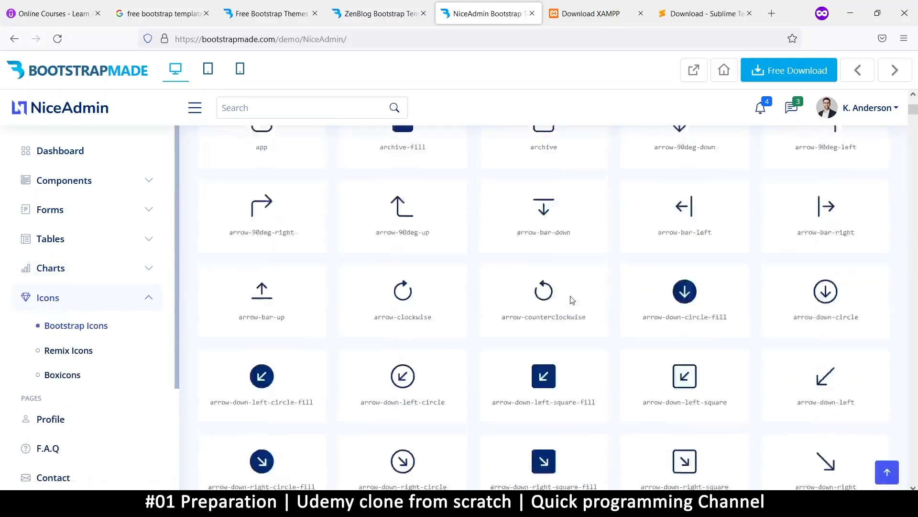
scroll(down, 3)
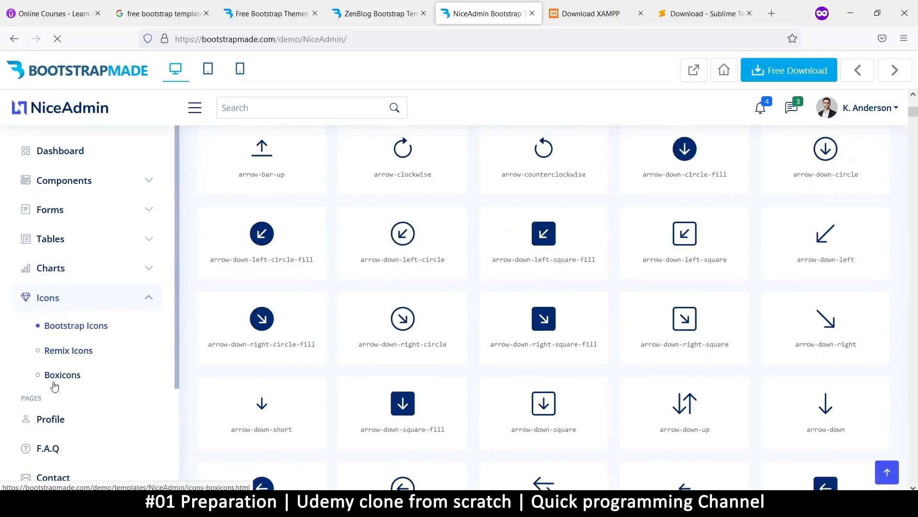
Step: Browse the Remix Icons gallery with its icon class names
click(68, 350)
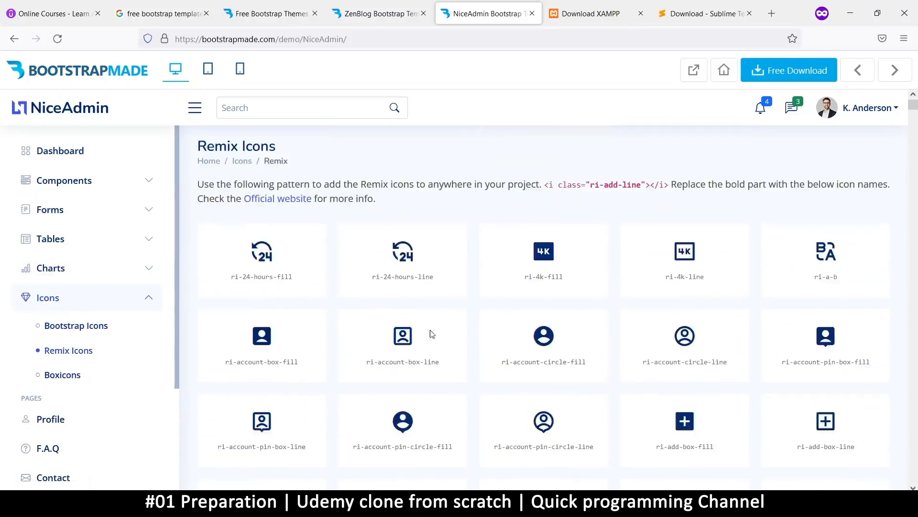
scroll(down, 3)
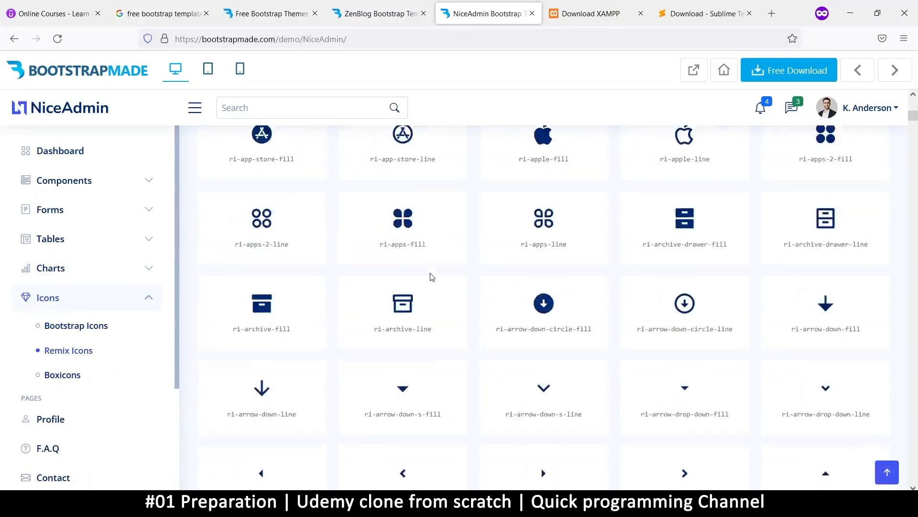
scroll(down, 3)
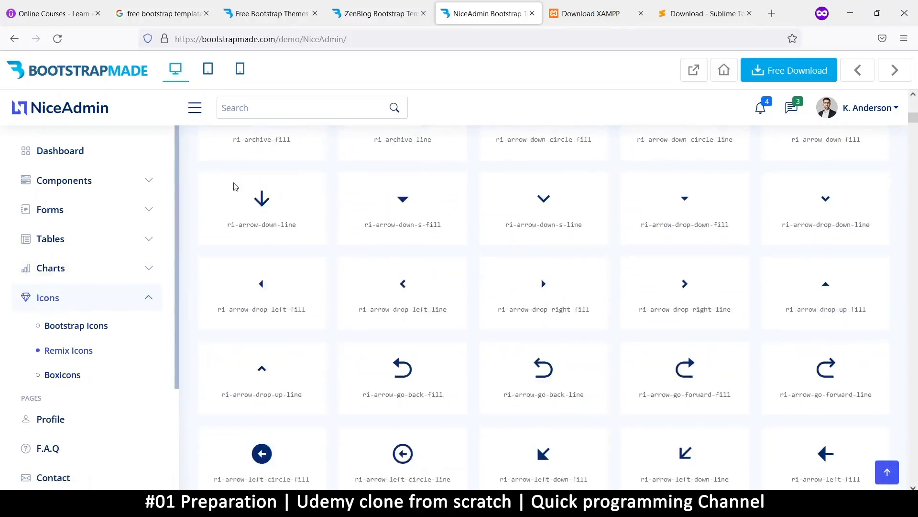
scroll(up, 3)
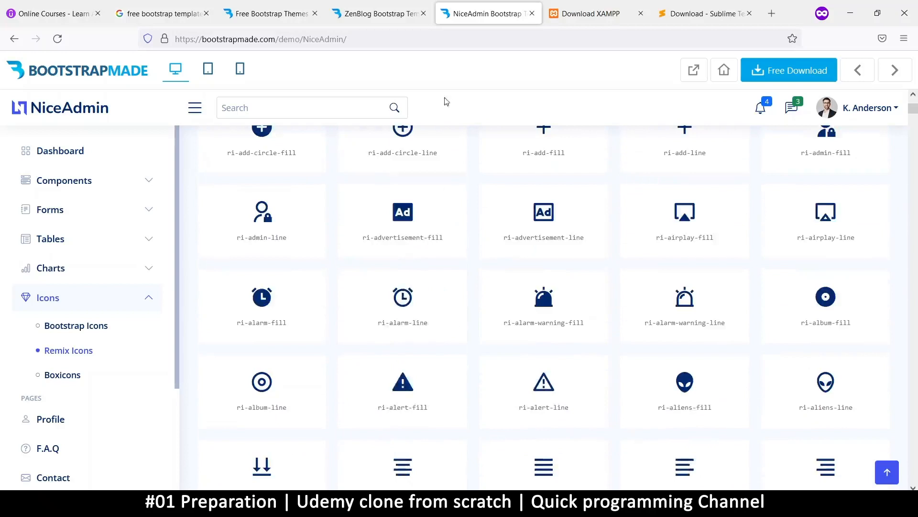
click(378, 12)
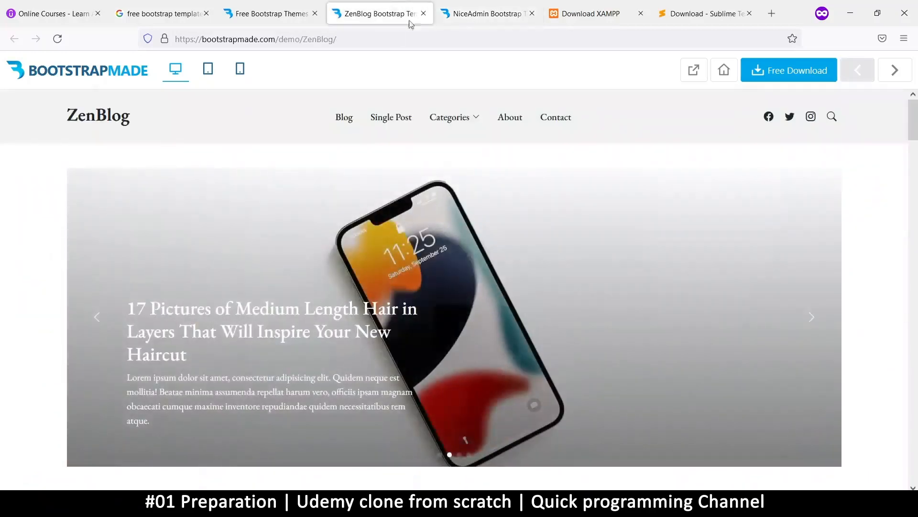
mouse_move(318, 263)
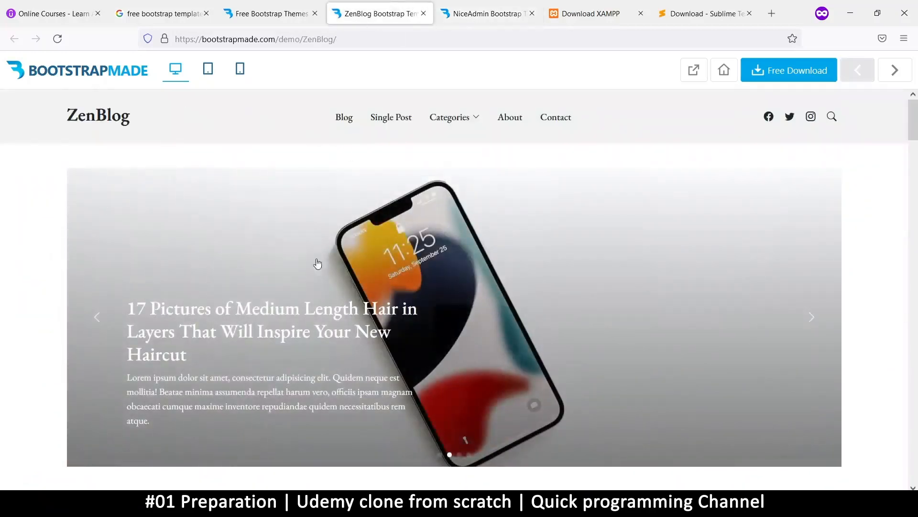
scroll(down, 3)
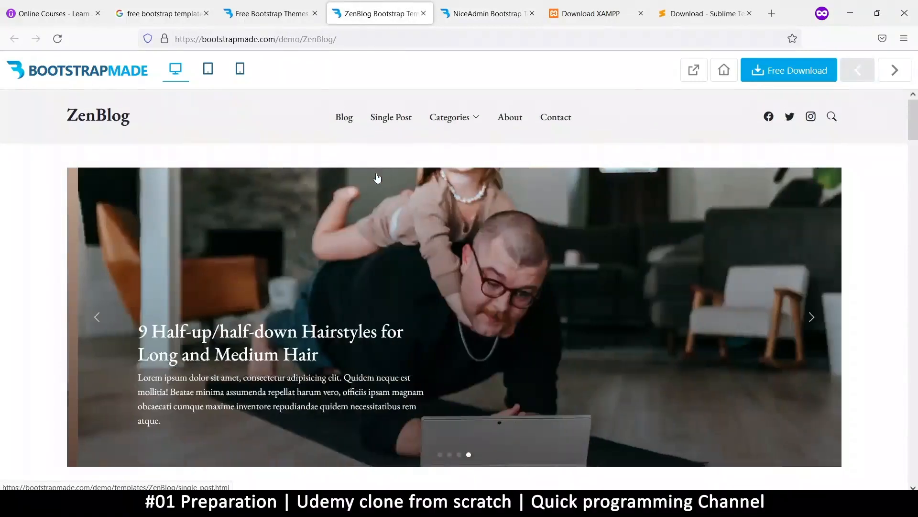
scroll(down, 3)
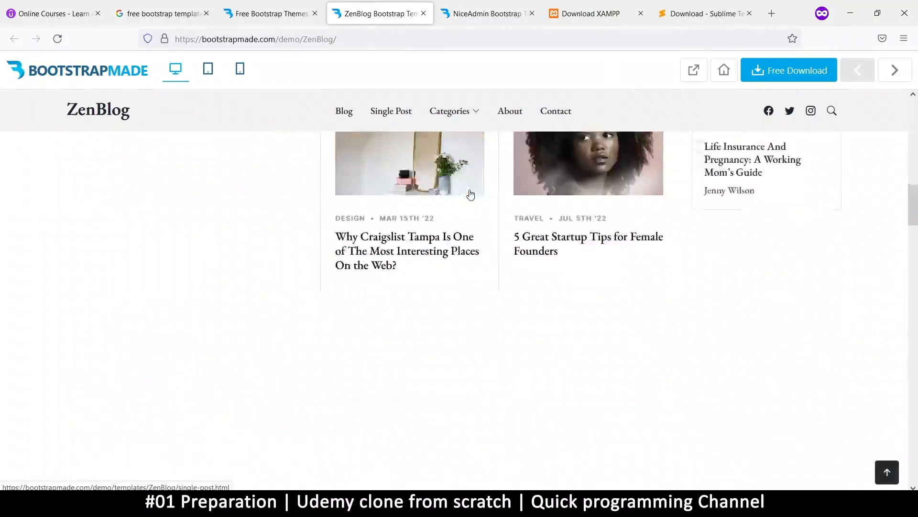
scroll(up, 3)
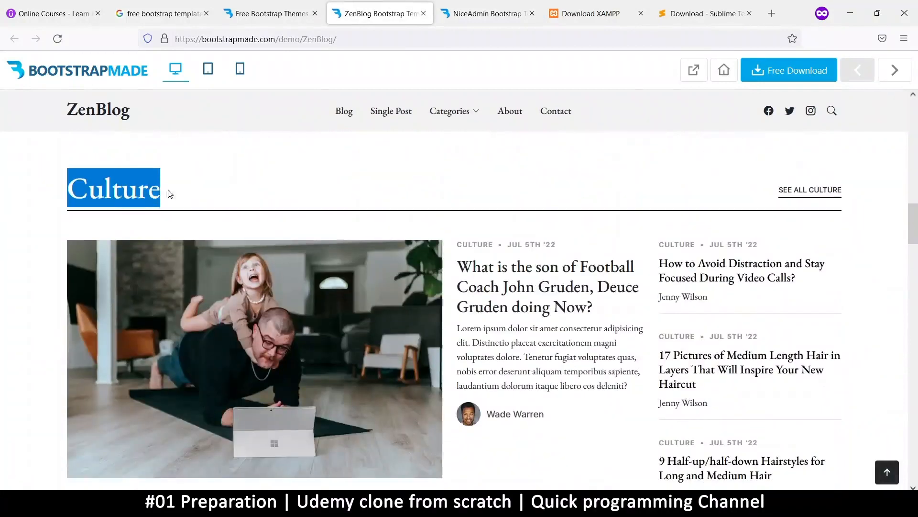
scroll(down, 3)
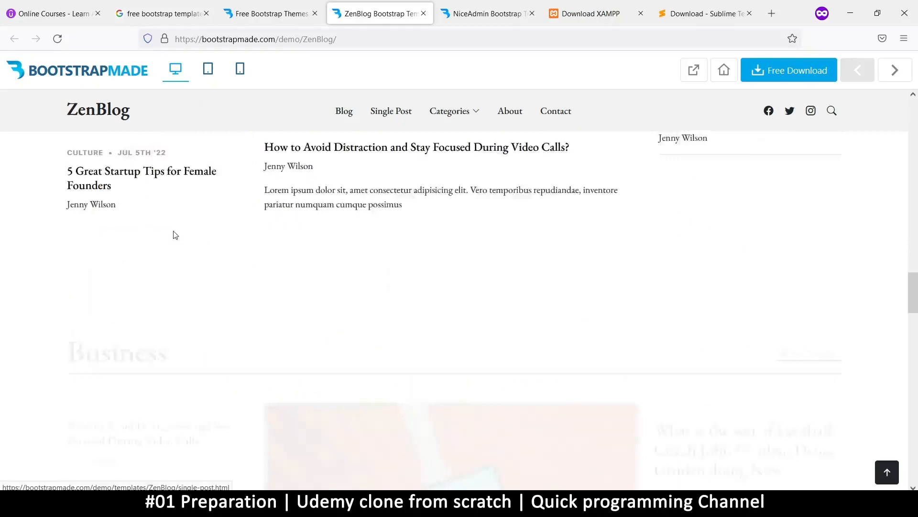
scroll(down, 3)
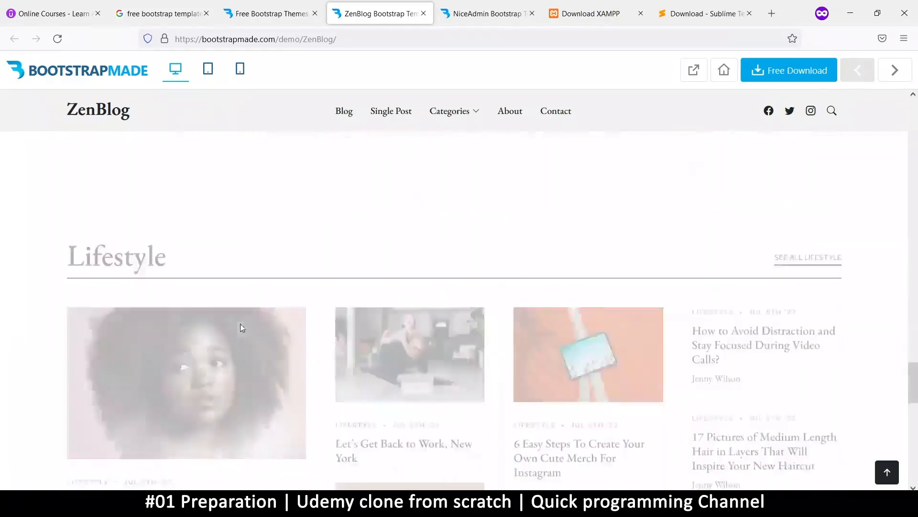
scroll(down, 3)
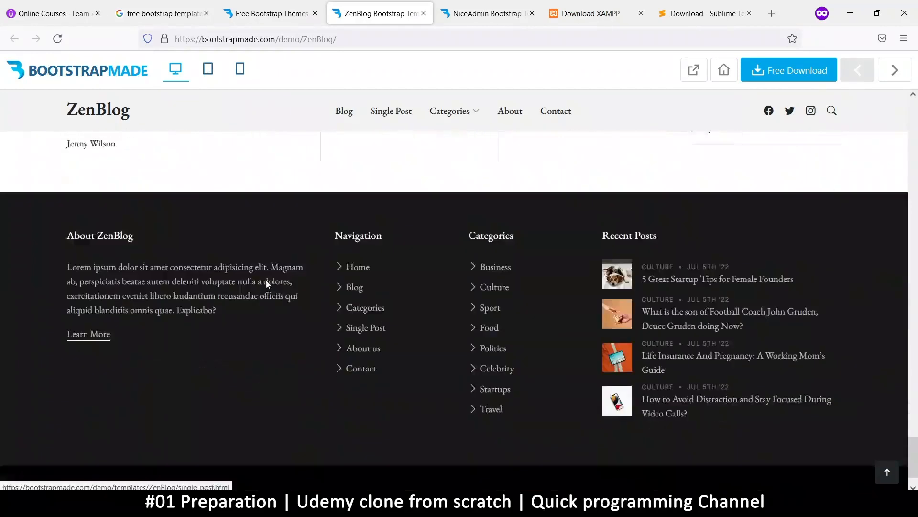
scroll(up, 3)
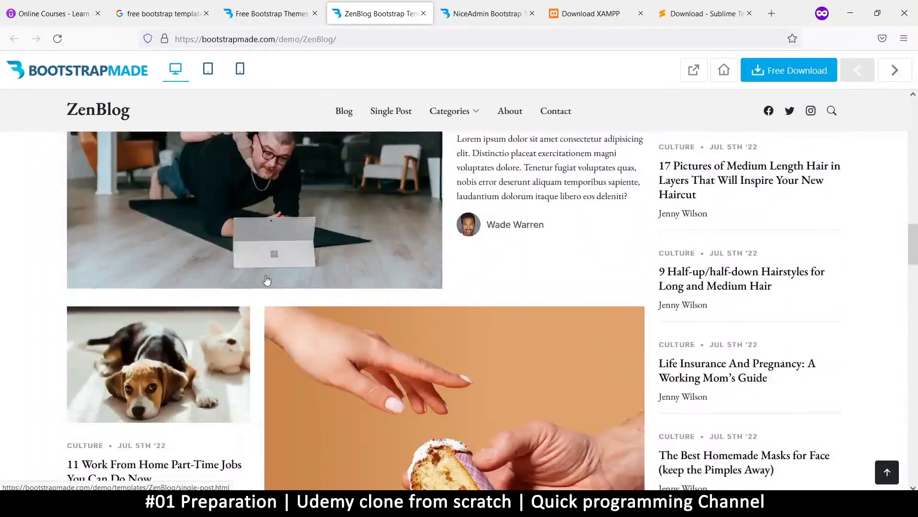
scroll(down, 3)
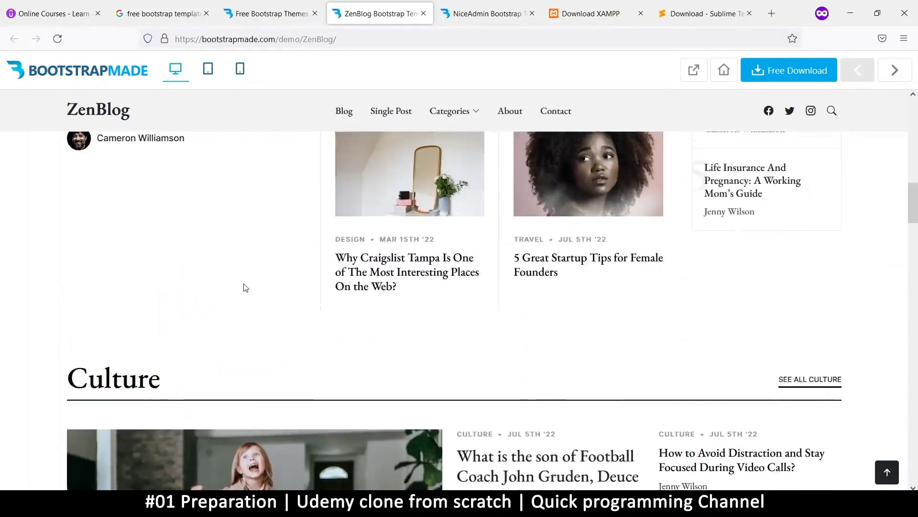
scroll(down, 3)
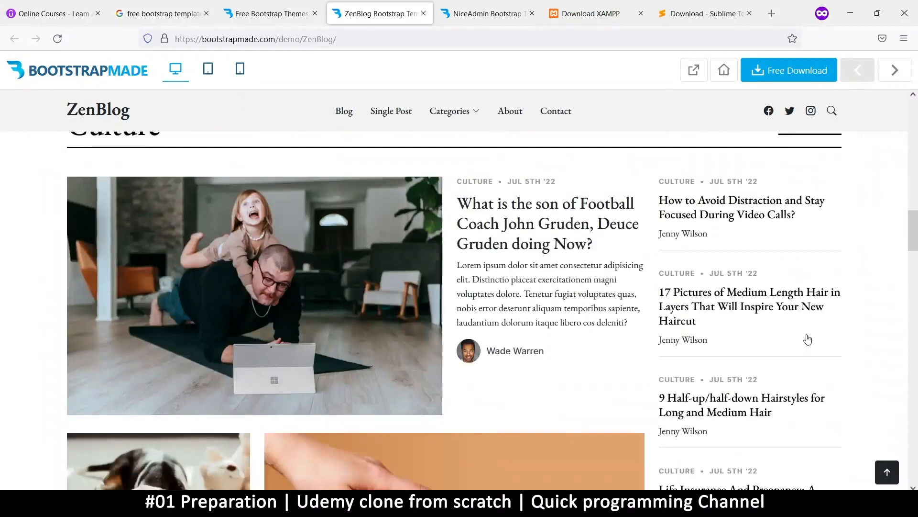
scroll(down, 3)
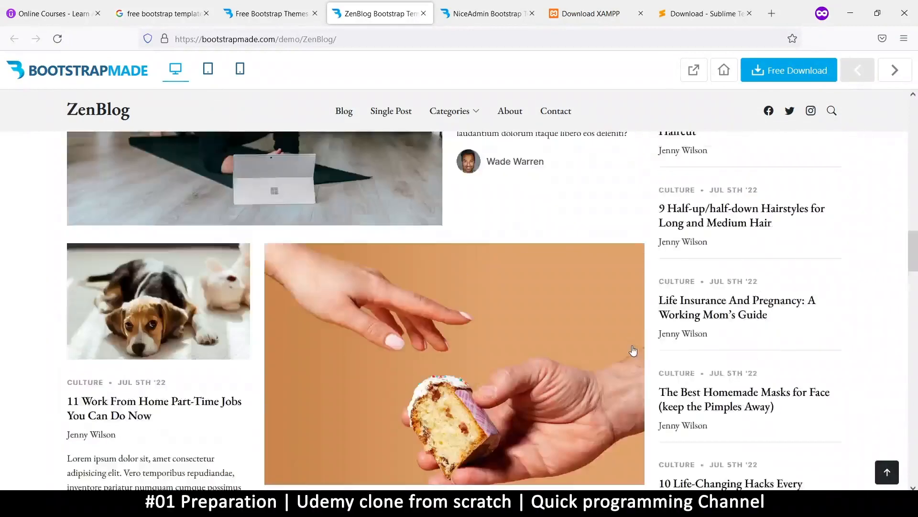
scroll(up, 3)
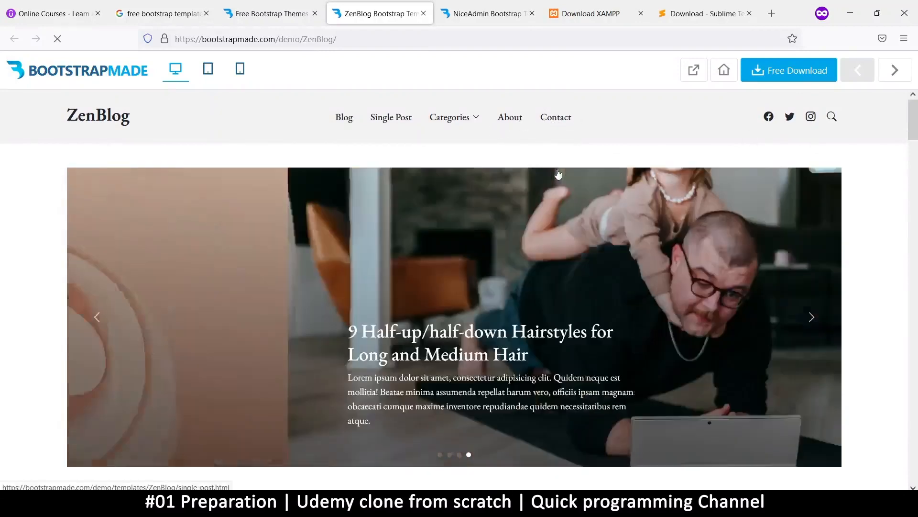
Step: View ZenBlog's Contact page, glance at the NiceAdmin tab, then open the Single Post page
click(555, 117)
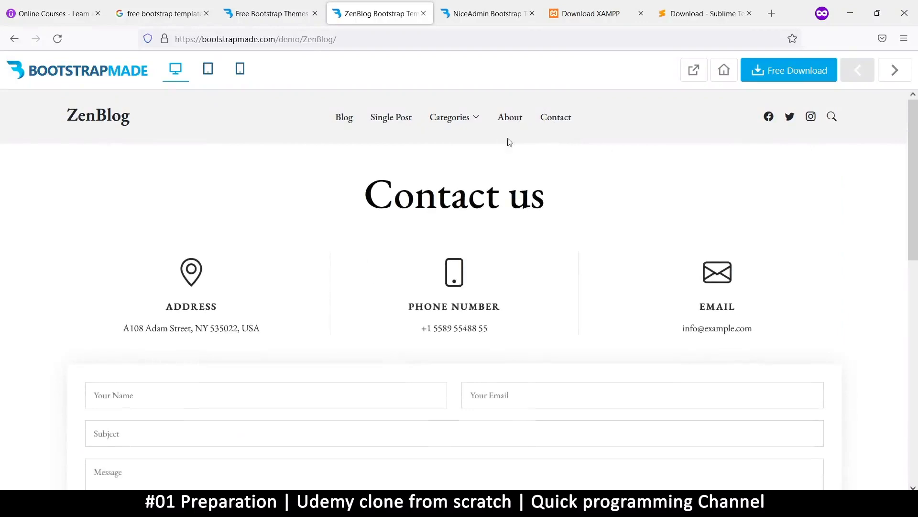
scroll(down, 3)
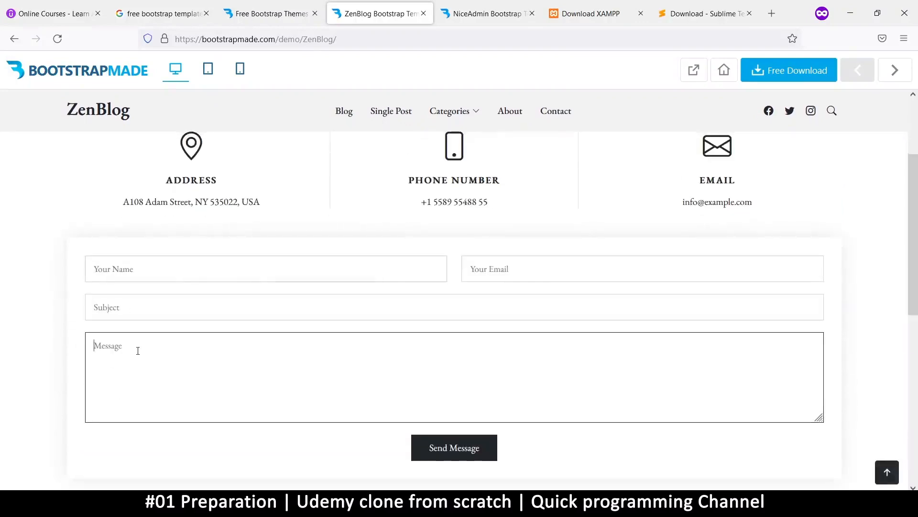
click(486, 13)
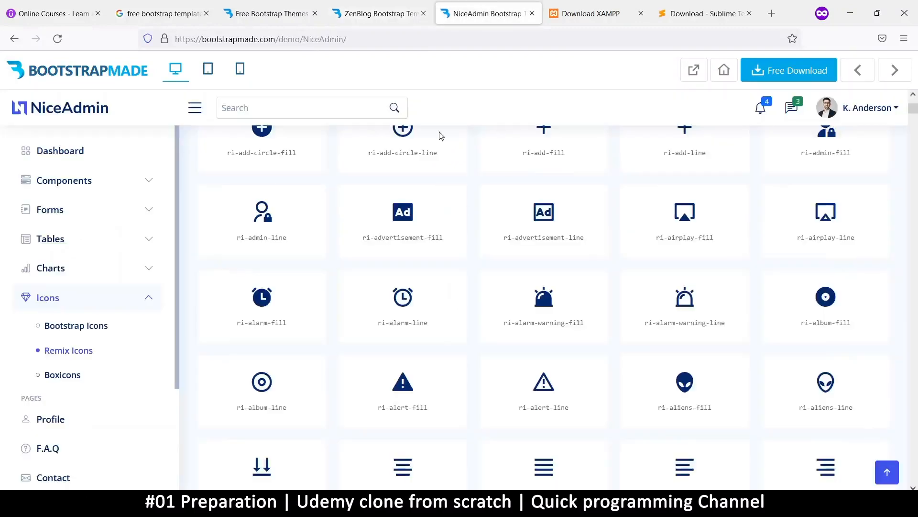
click(379, 12)
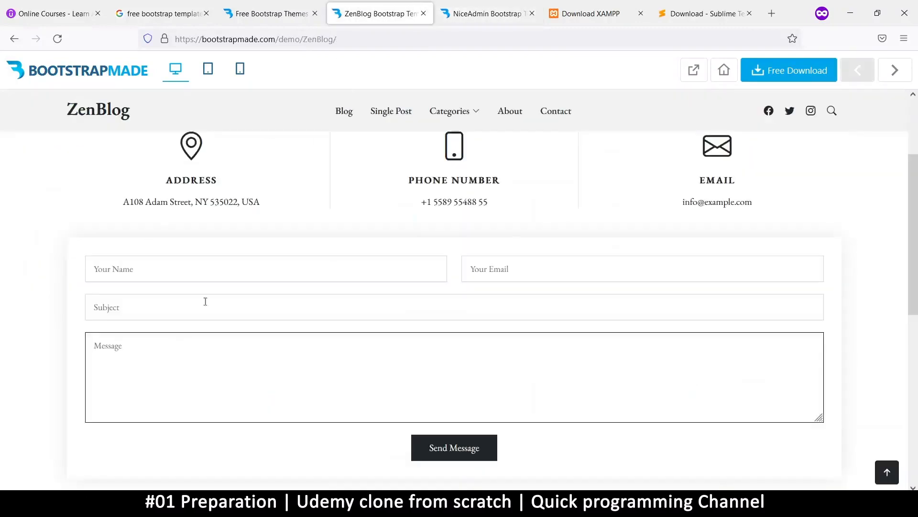
click(265, 269)
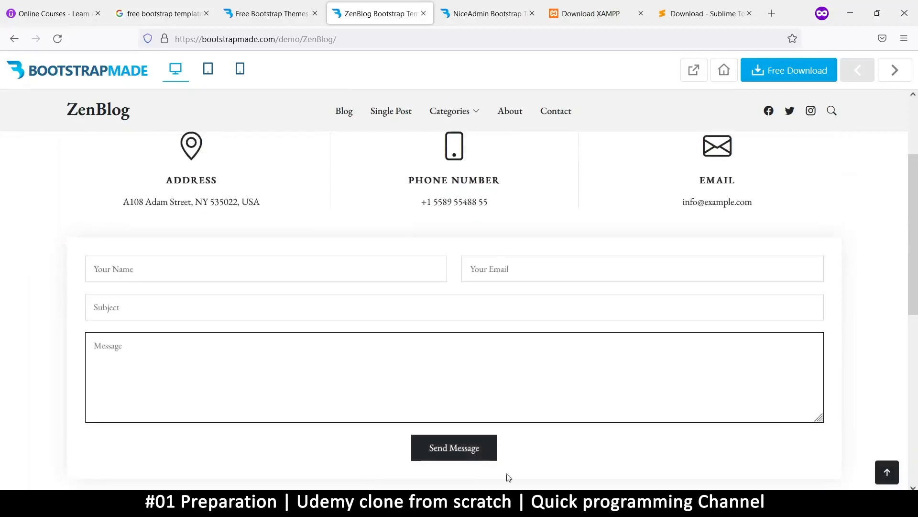
scroll(up, 3)
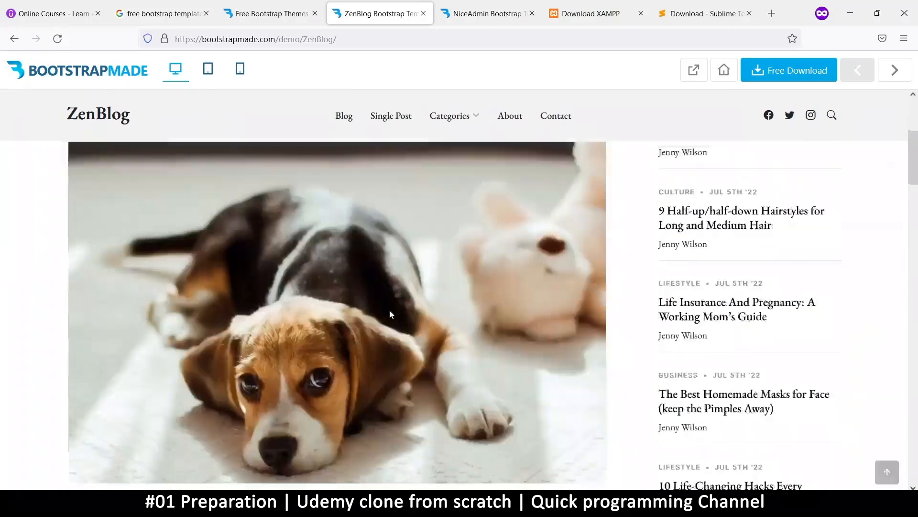
scroll(up, 3)
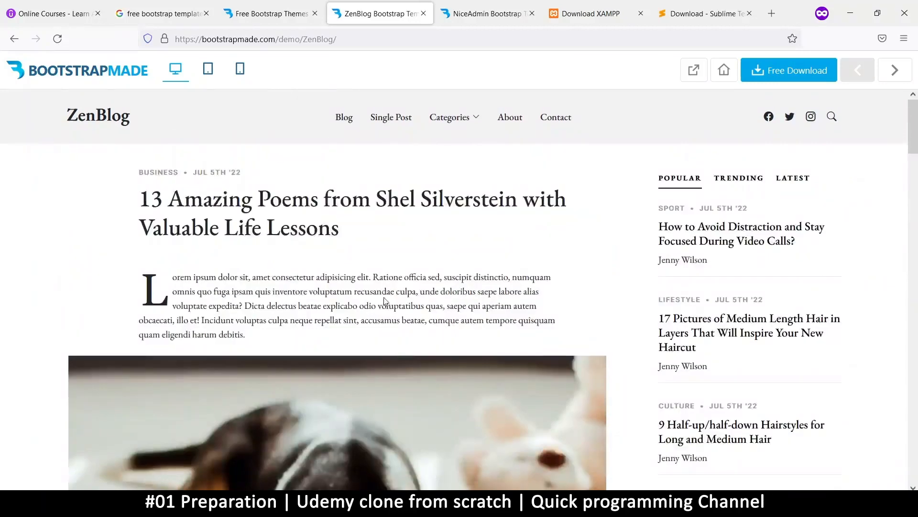
scroll(down, 3)
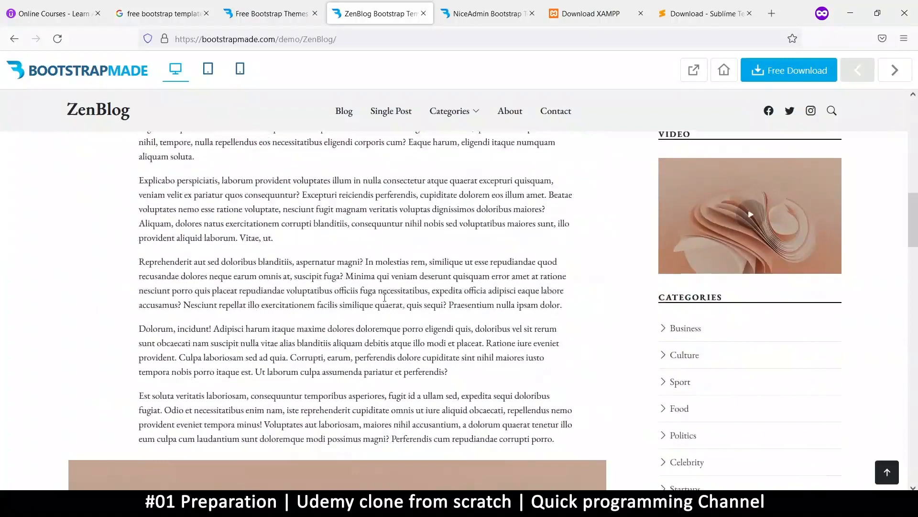
scroll(down, 3)
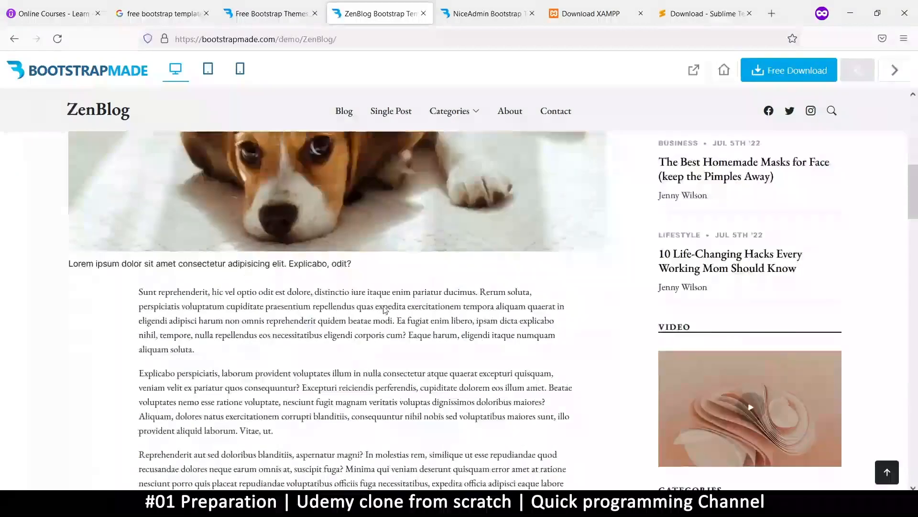
scroll(up, 3)
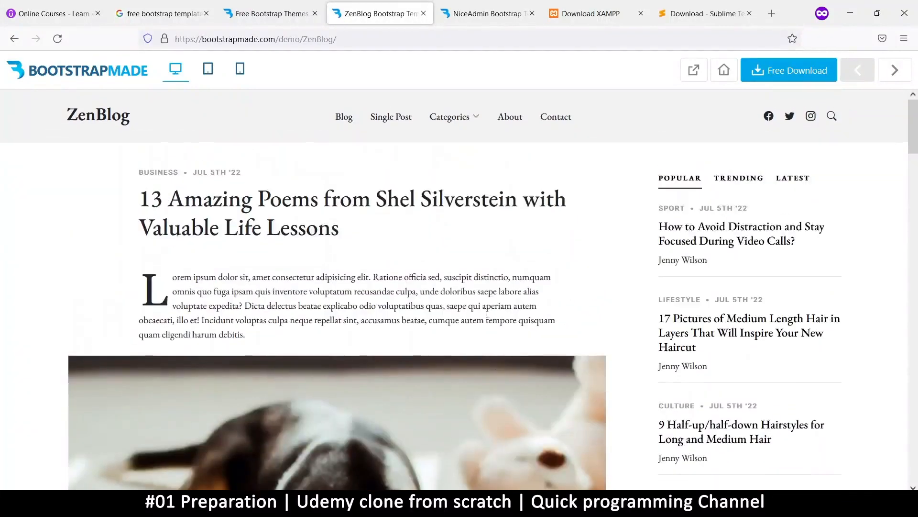
mouse_move(491, 224)
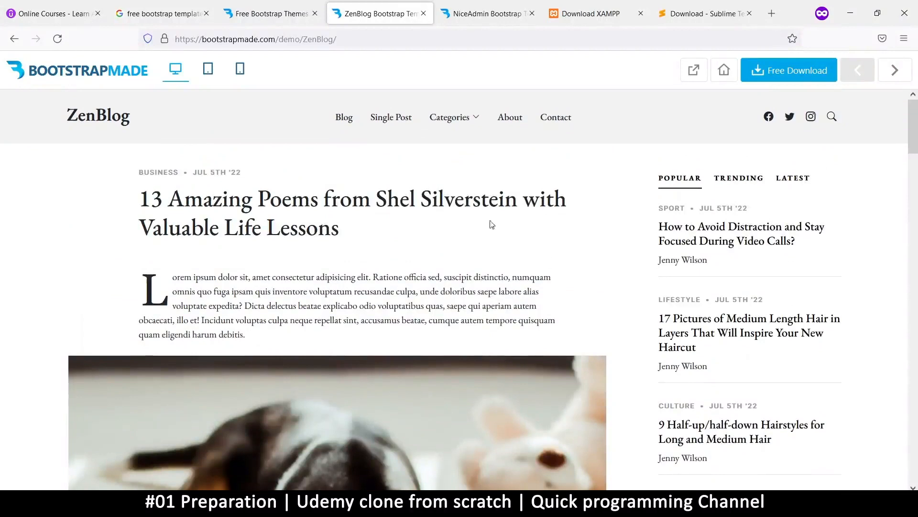
mouse_move(79, 117)
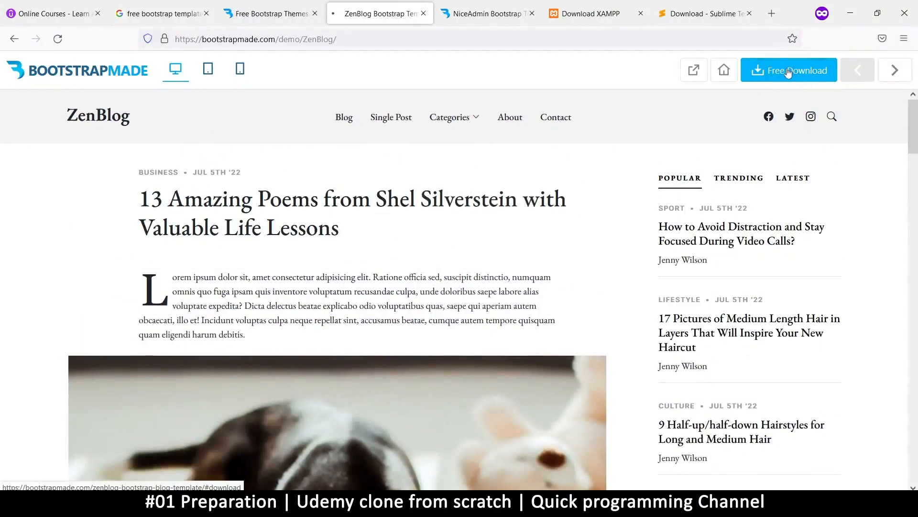
click(789, 70)
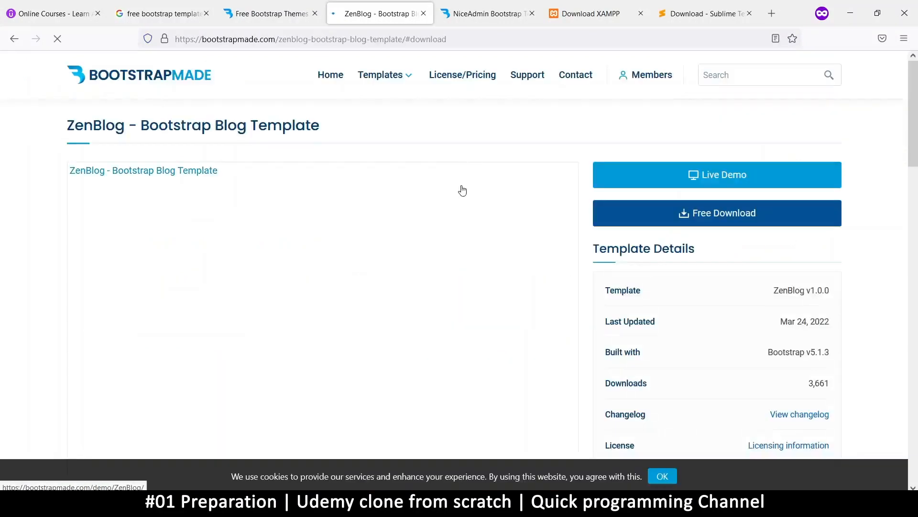
scroll(down, 3)
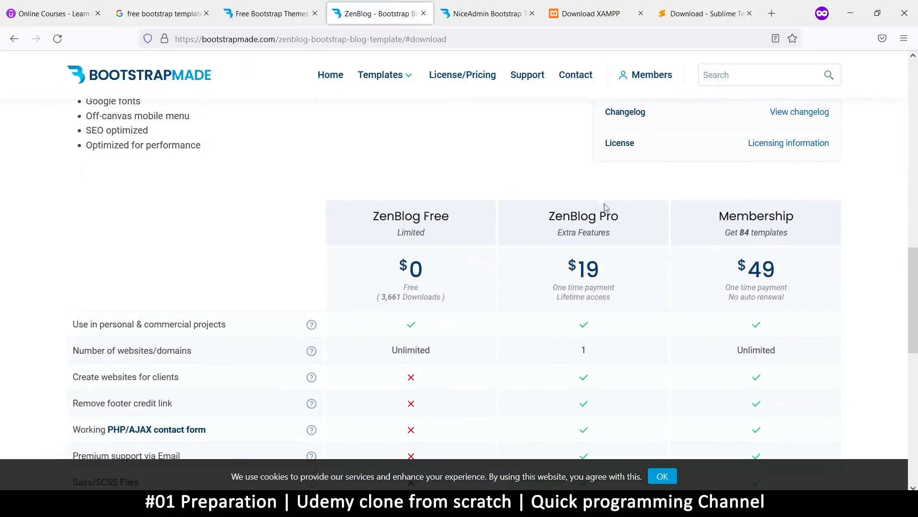
scroll(down, 3)
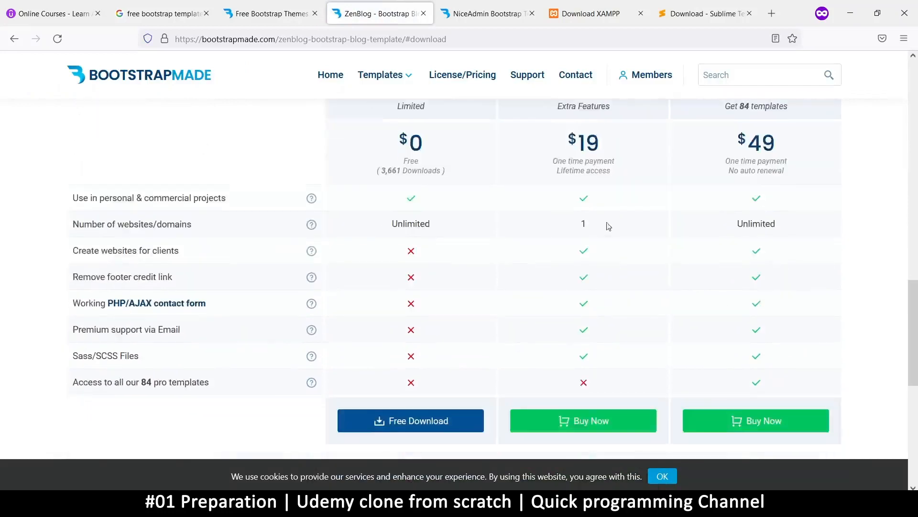
scroll(down, 3)
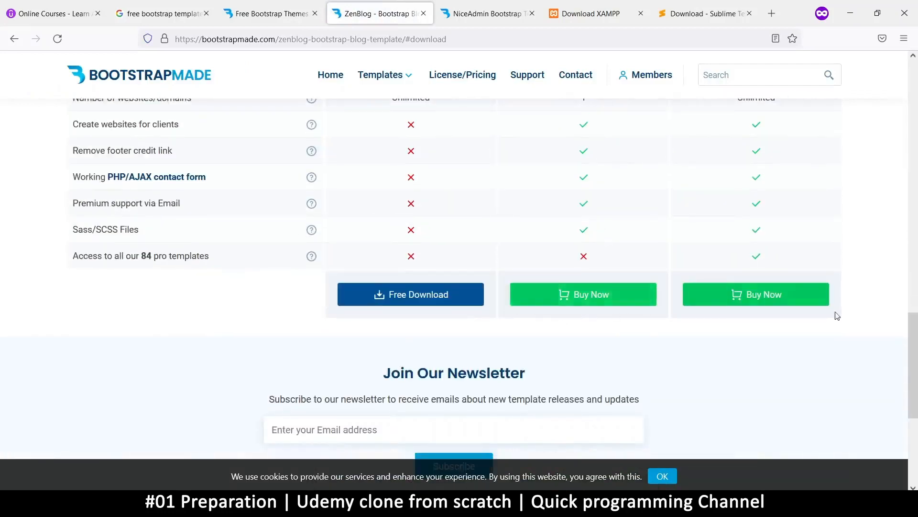
scroll(up, 3)
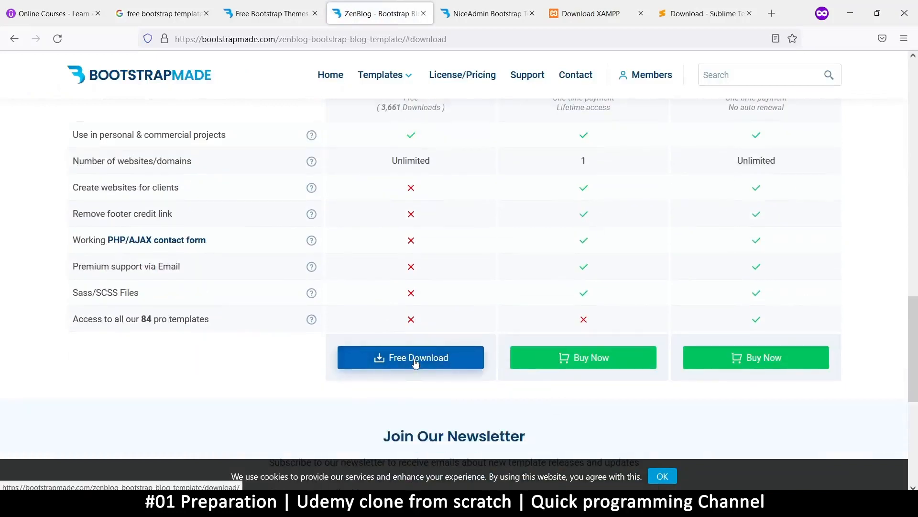
scroll(up, 3)
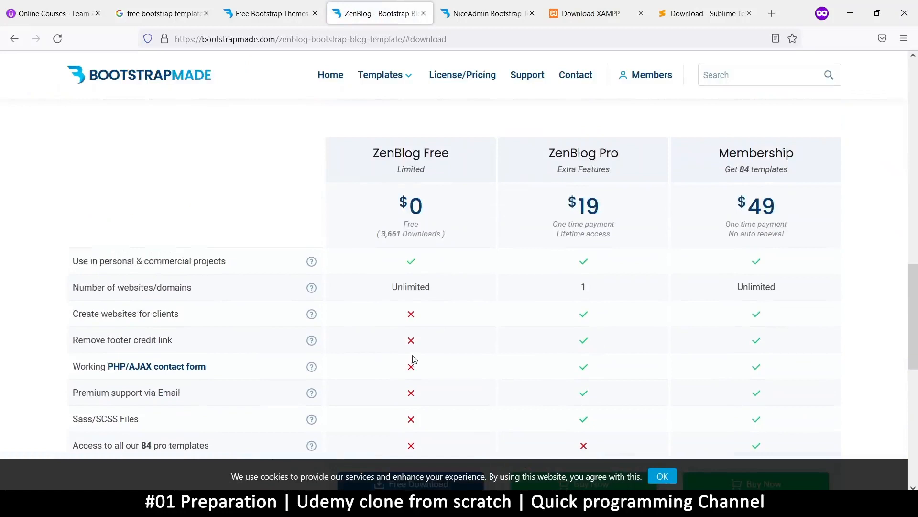
scroll(down, 3)
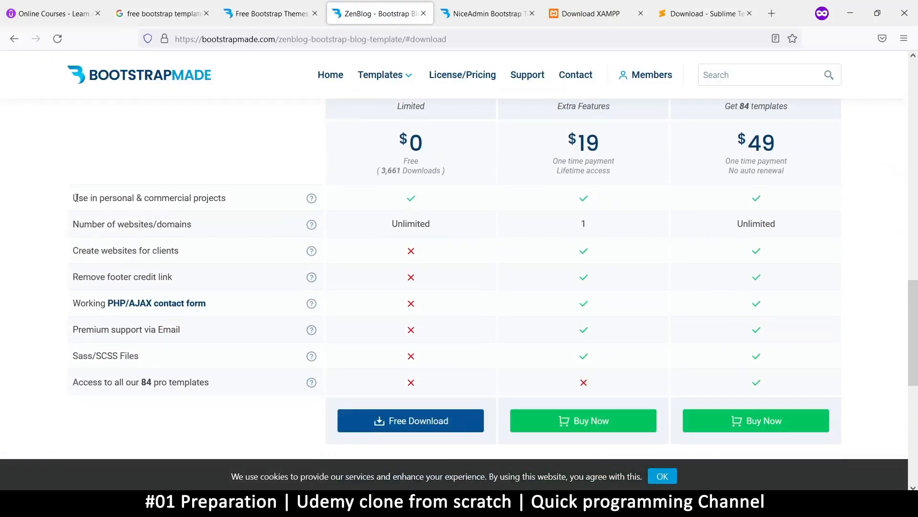
double_click(148, 197)
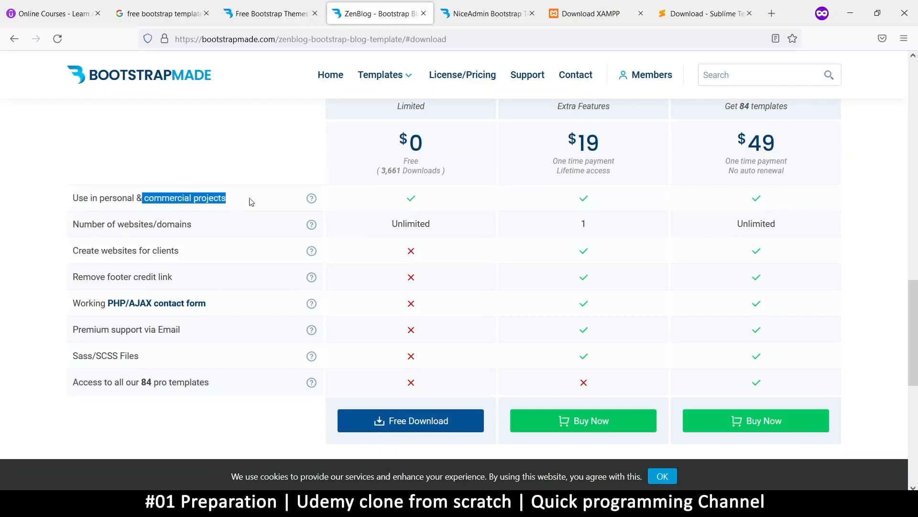
mouse_move(80, 224)
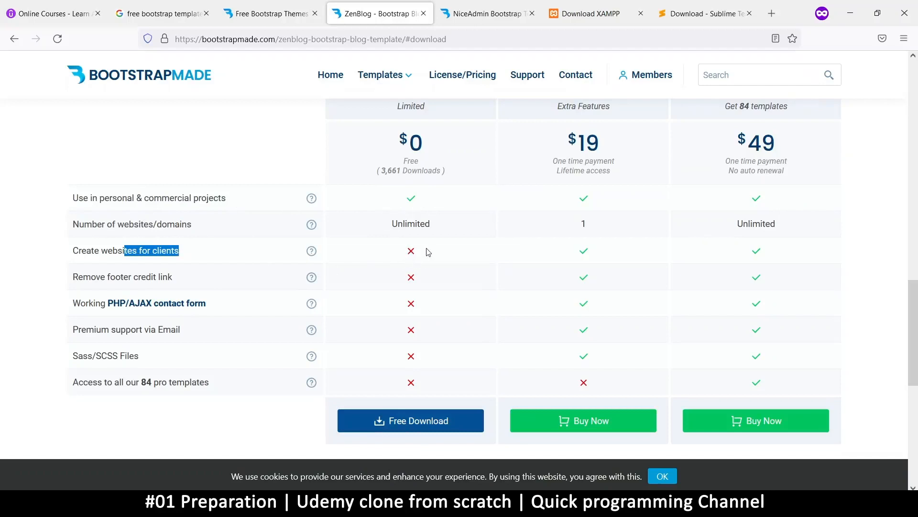
mouse_move(542, 271)
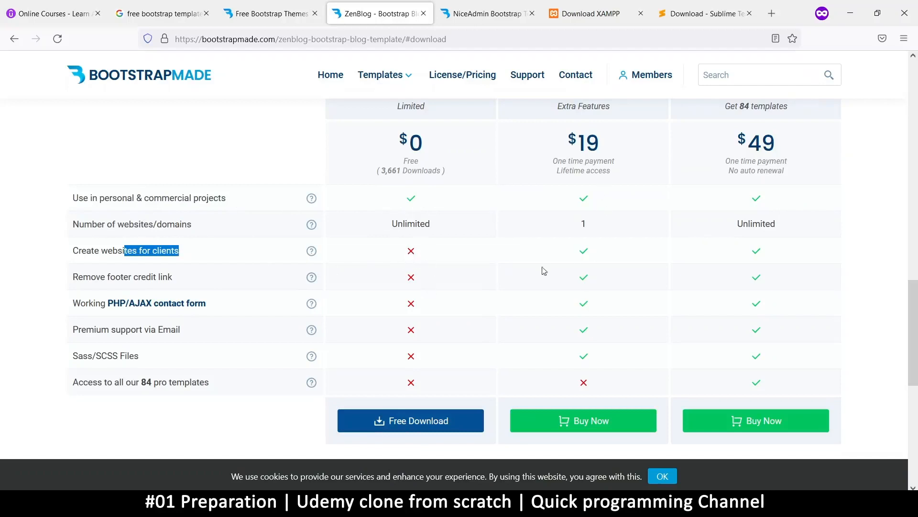
Step: View NiceAdmin's Free, Pro and Membership comparison, then return to the ZenBlog page
click(486, 13)
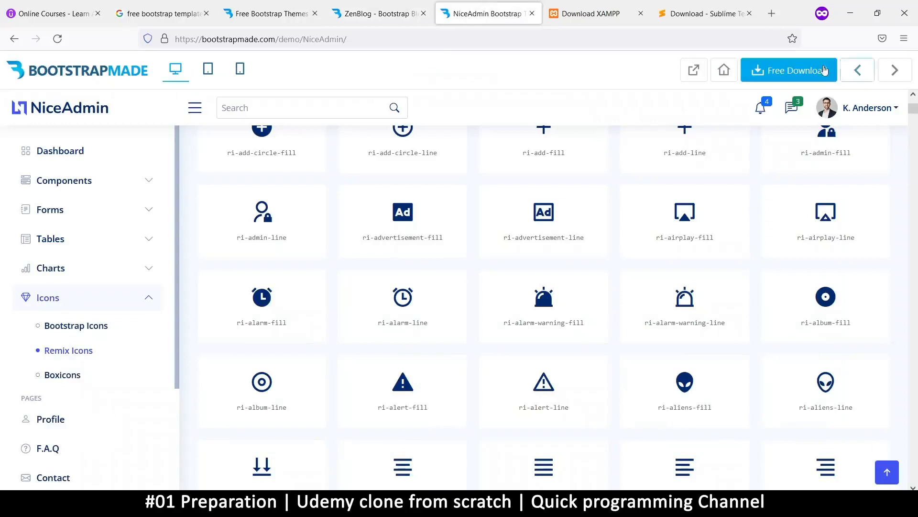
mouse_move(472, 132)
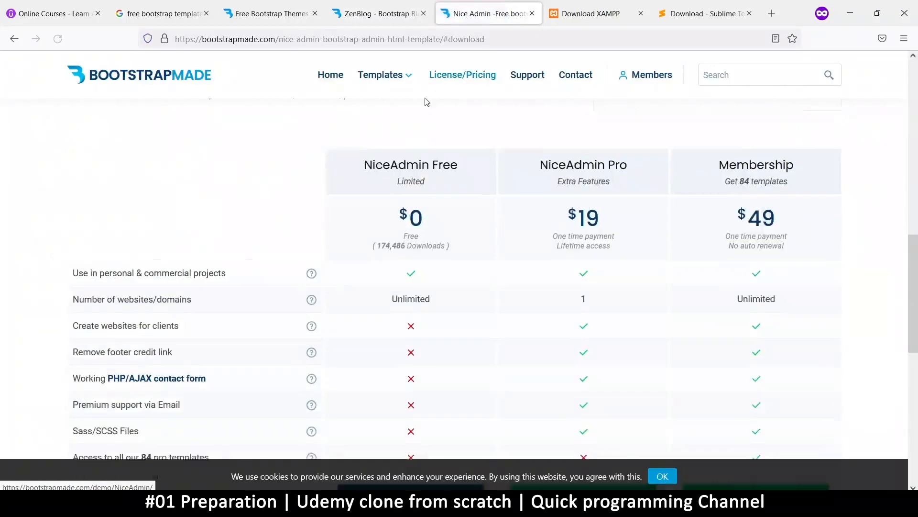
click(379, 12)
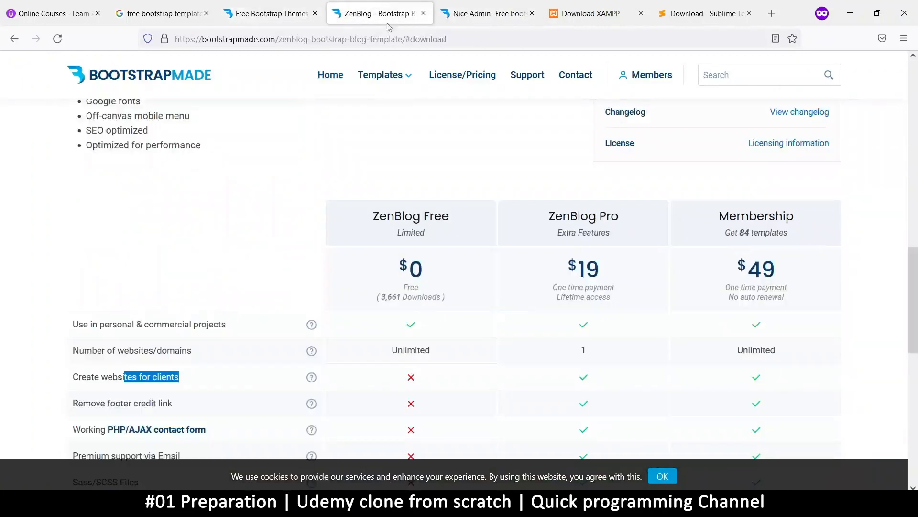
scroll(up, 3)
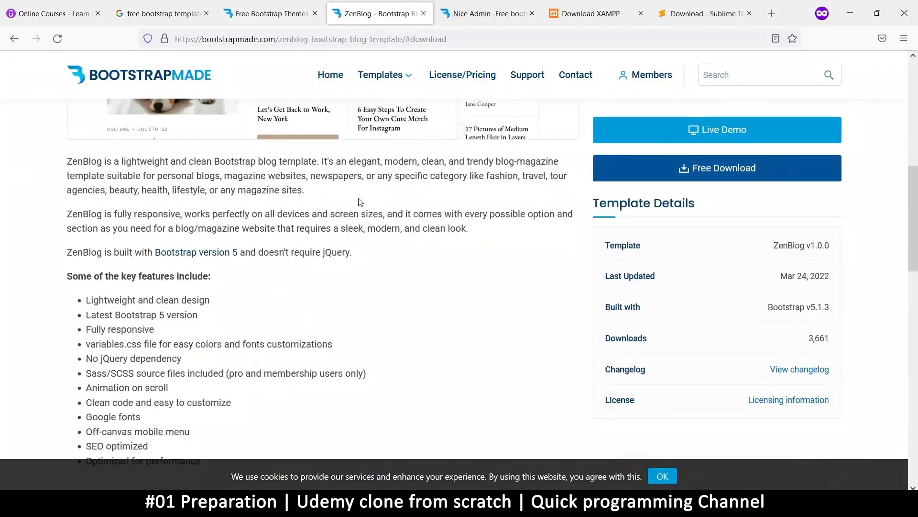
scroll(up, 3)
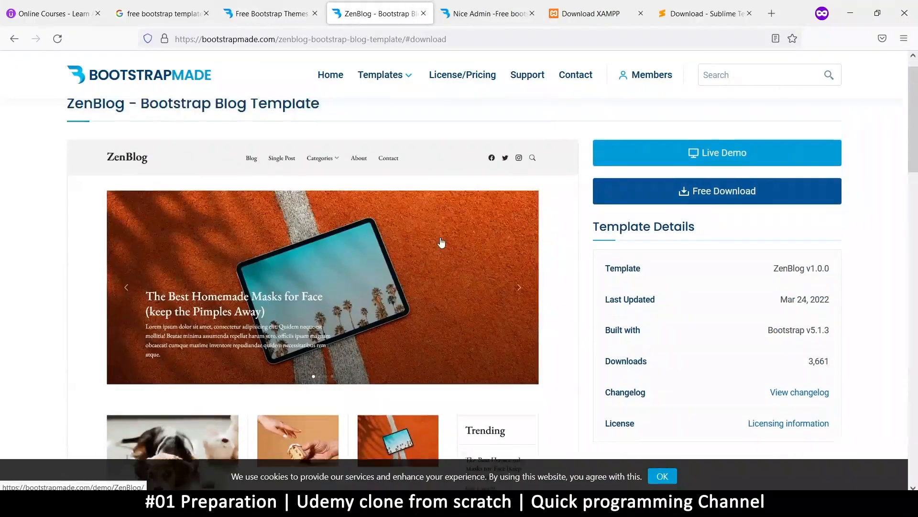
scroll(up, 3)
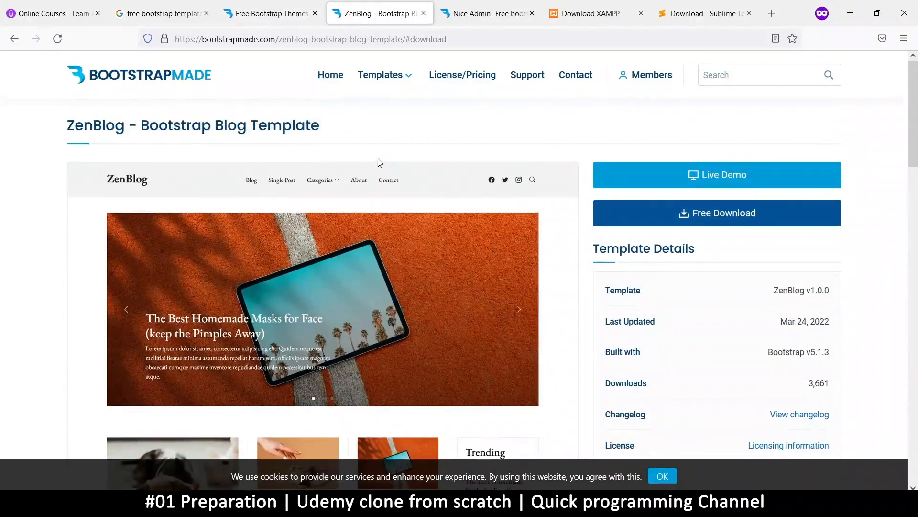
mouse_move(373, 232)
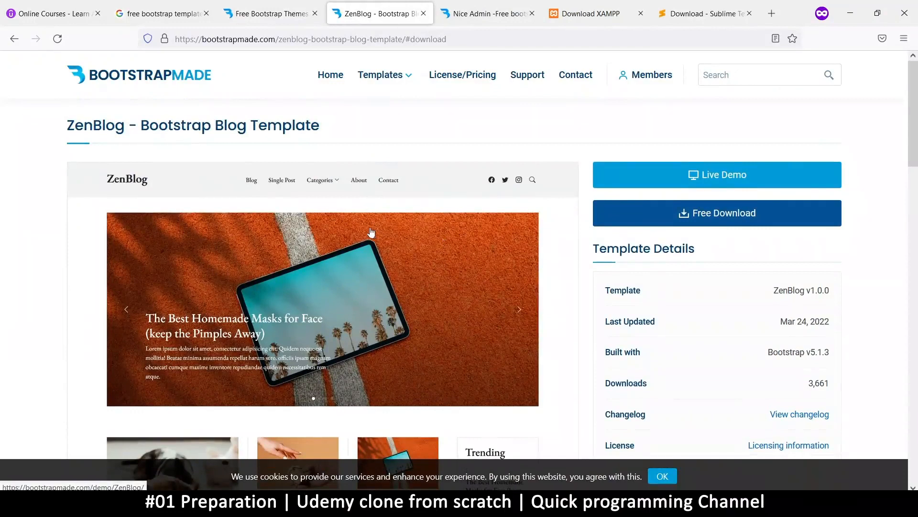
scroll(down, 3)
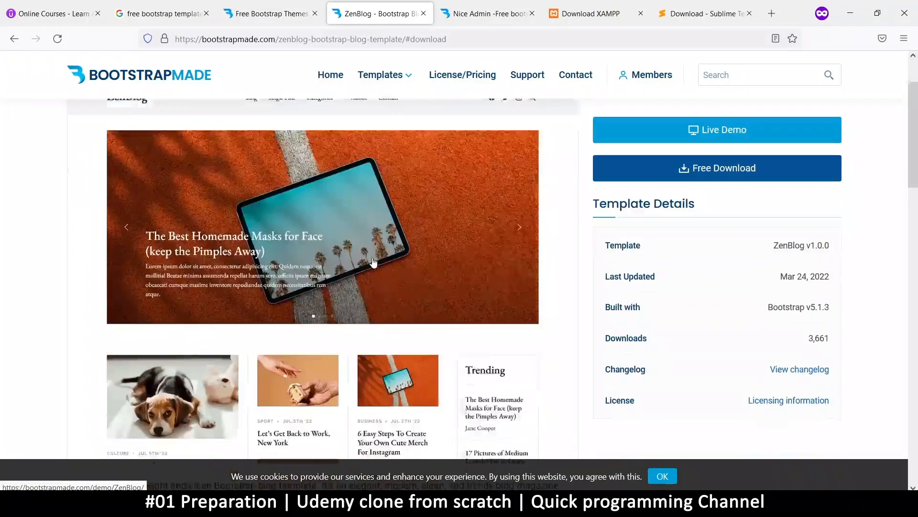
scroll(down, 3)
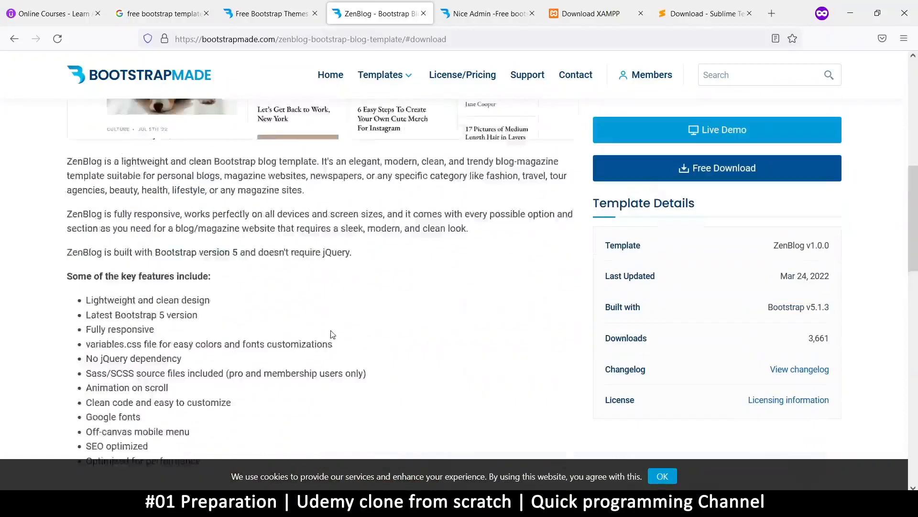
scroll(up, 3)
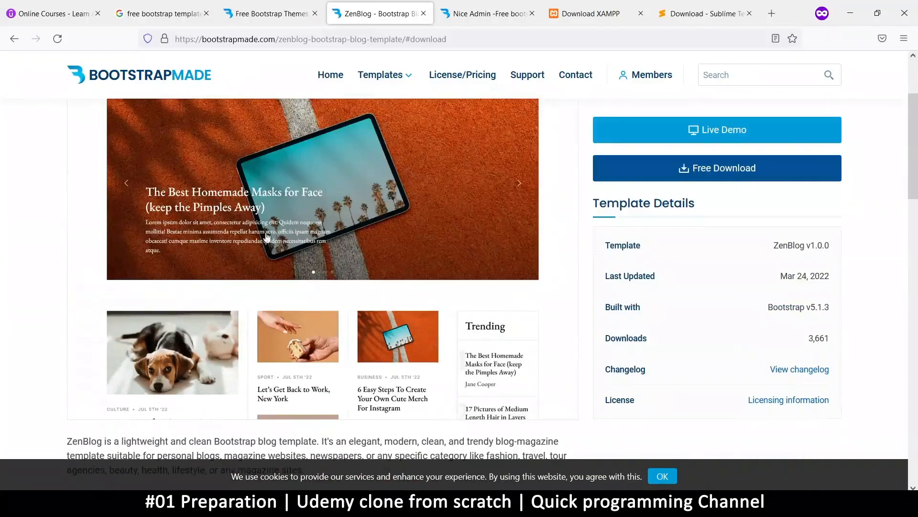
mouse_move(405, 253)
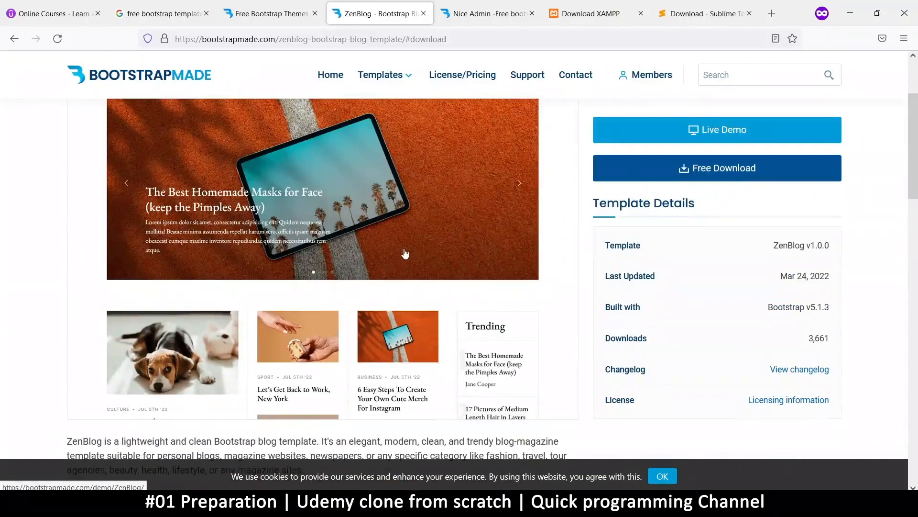
scroll(up, 3)
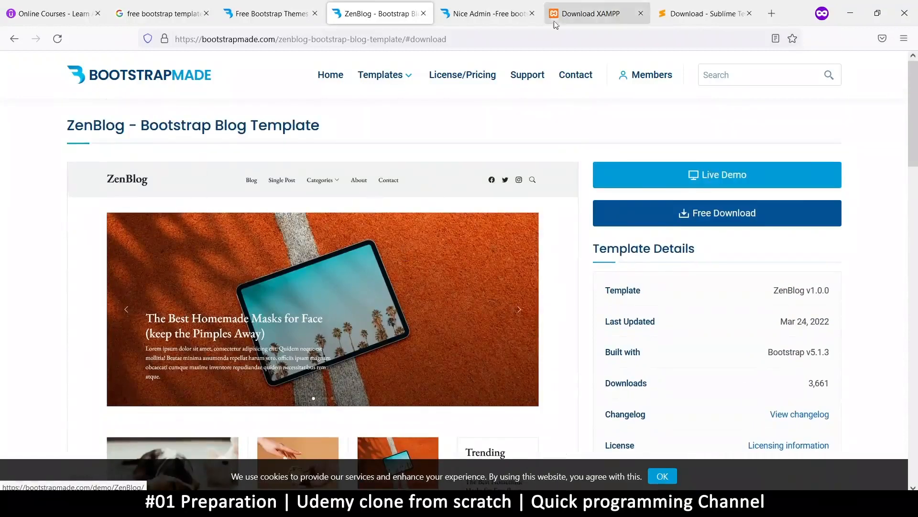
Step: Review the XAMPP for Windows downloads, then bring the Sublime Text Build 4126 page forward
click(591, 13)
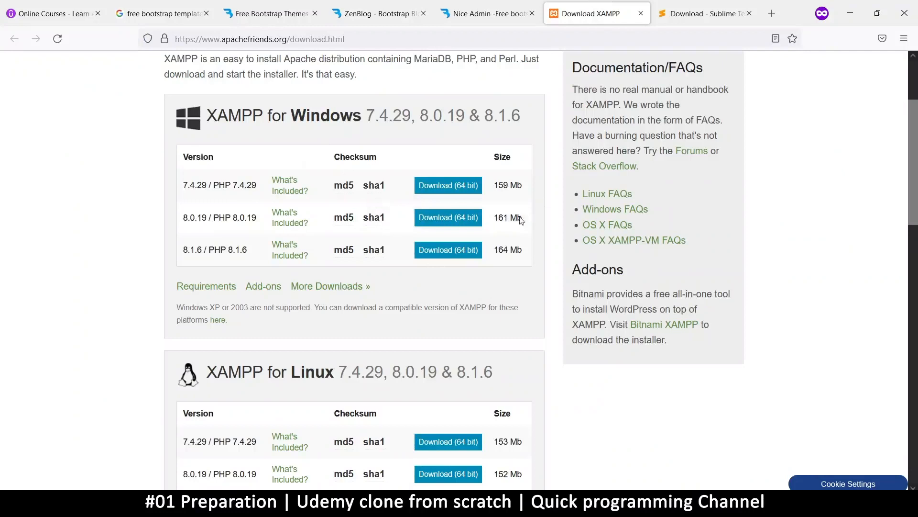
mouse_move(478, 292)
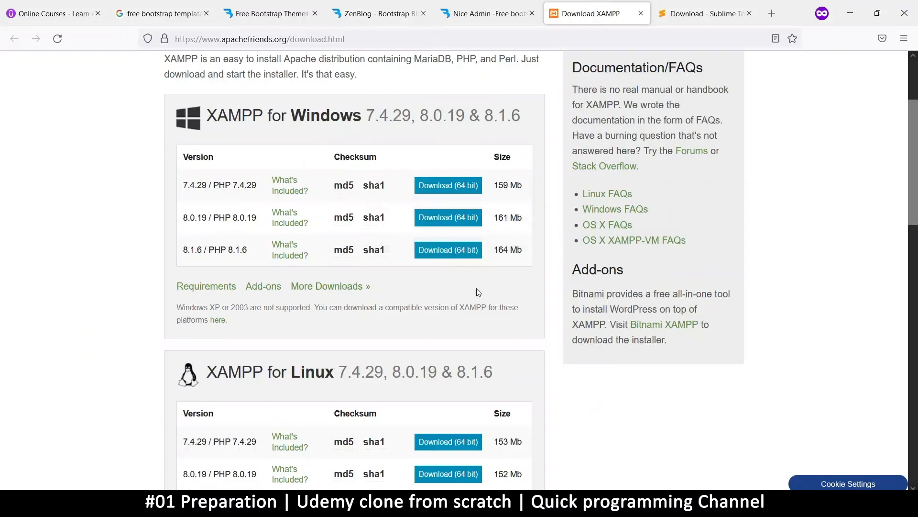
scroll(up, 3)
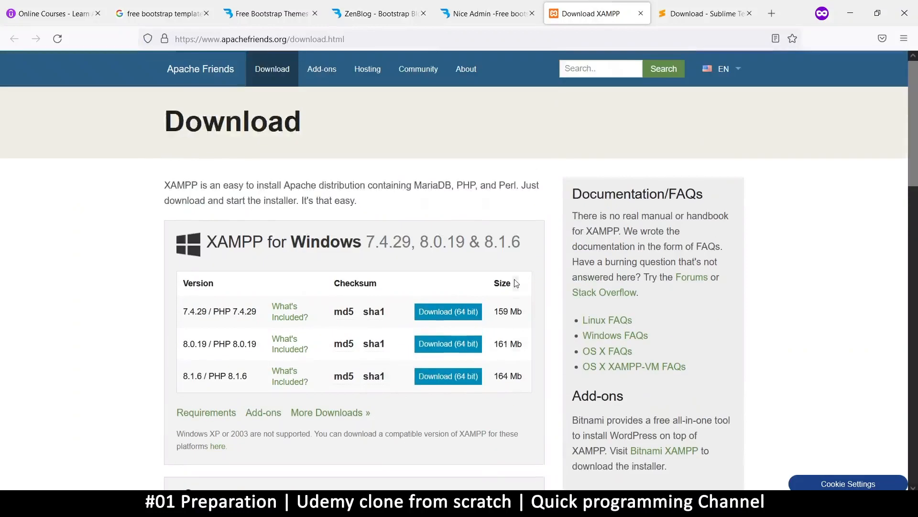
mouse_move(221, 246)
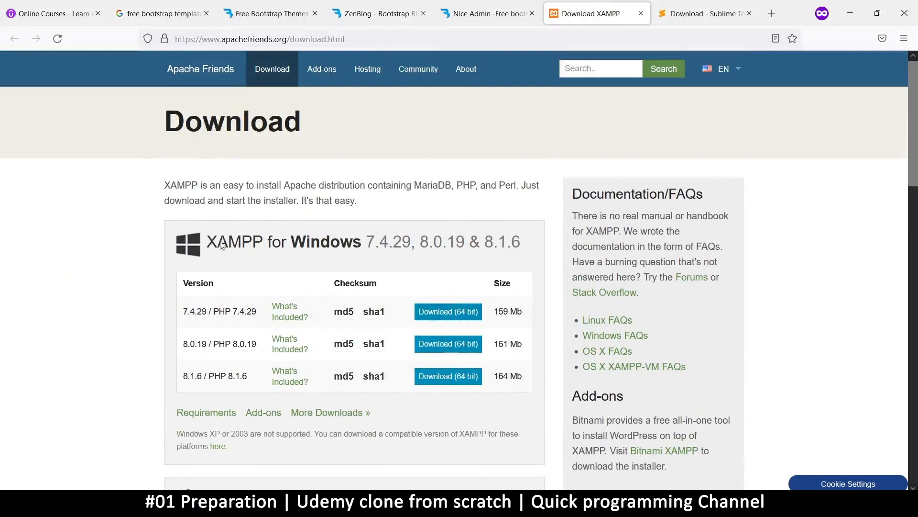
double_click(233, 241)
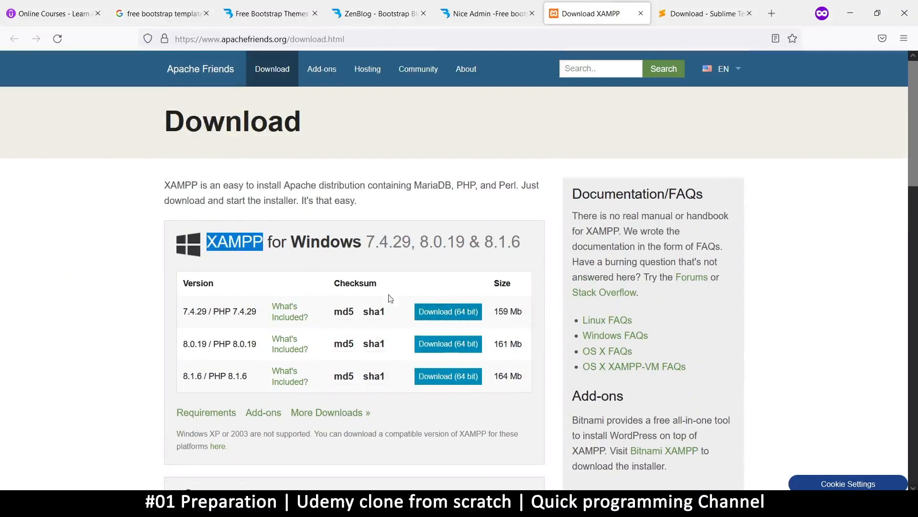
mouse_move(231, 87)
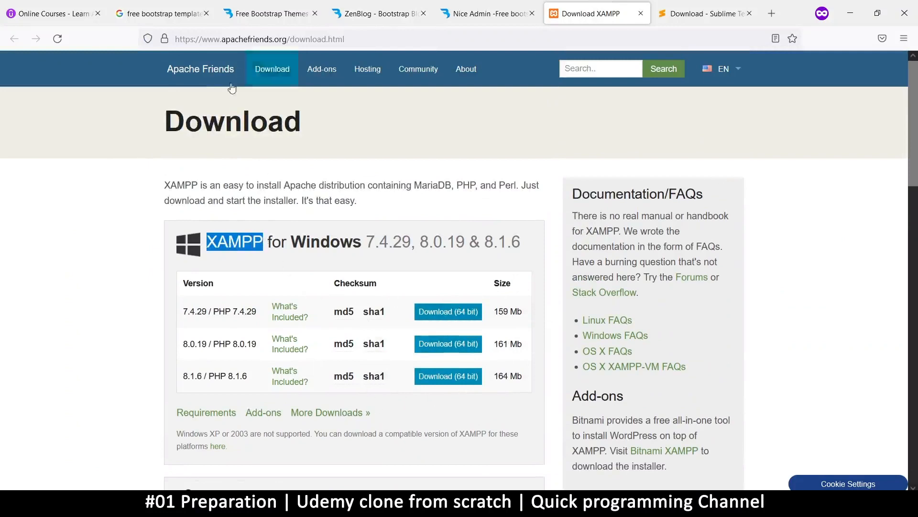
click(703, 13)
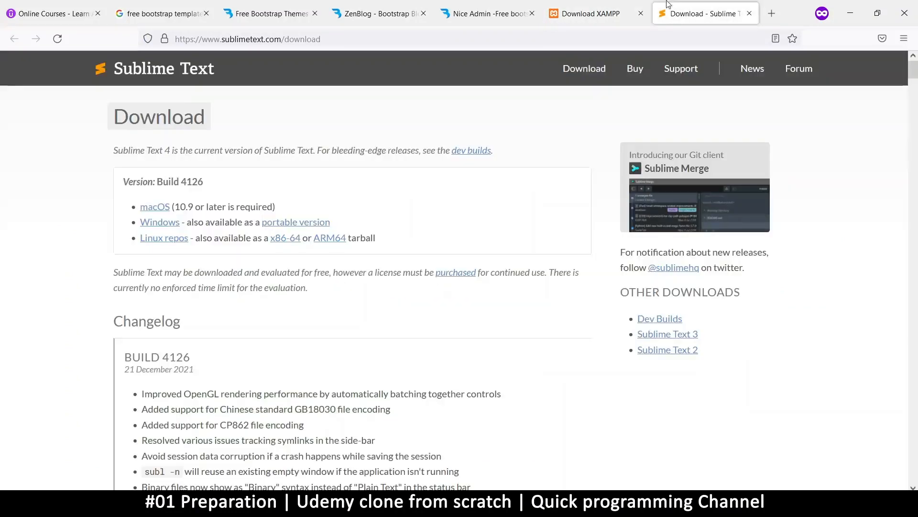
mouse_move(399, 327)
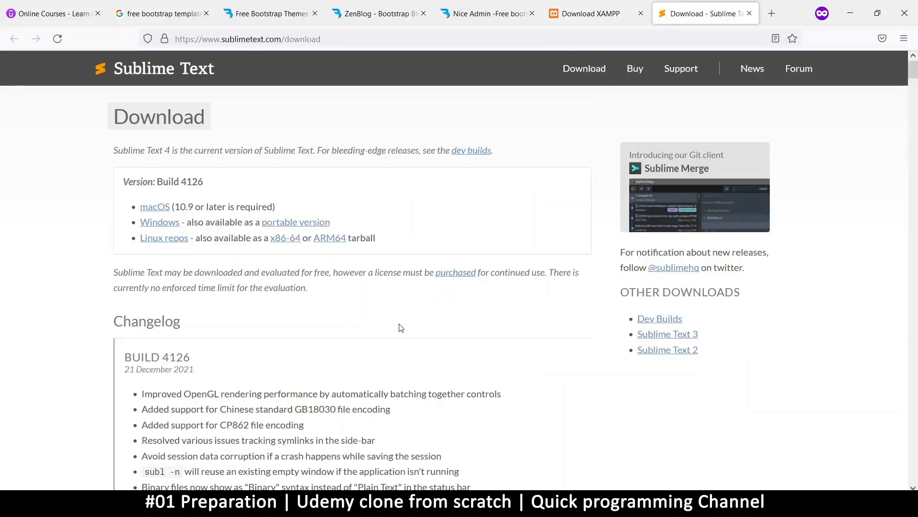
mouse_move(631, 117)
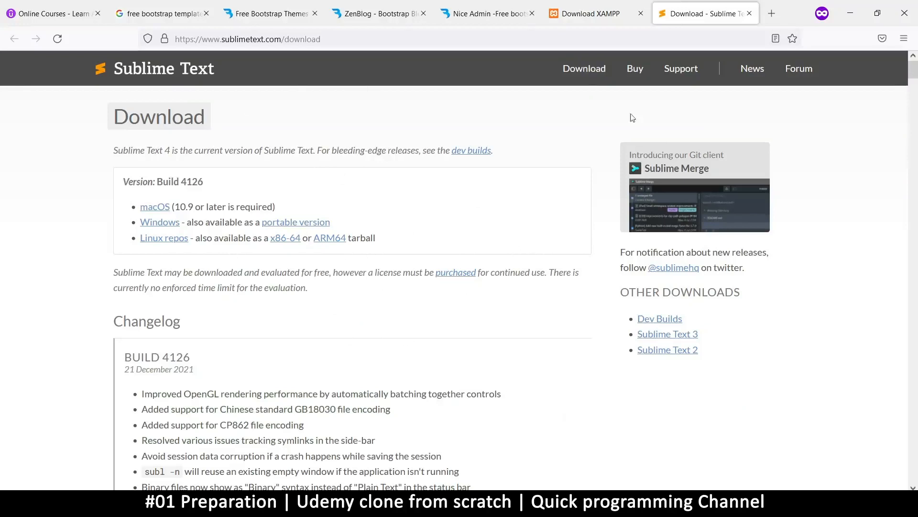
Step: Look through the NiceAdmin page and BootstrapMade templates listing before leaving for File Explorer's Desktop
click(487, 12)
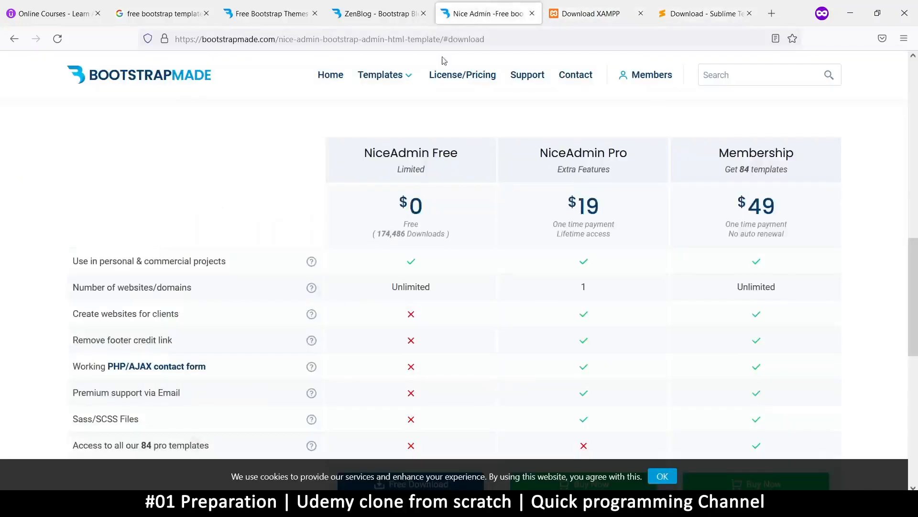
scroll(up, 3)
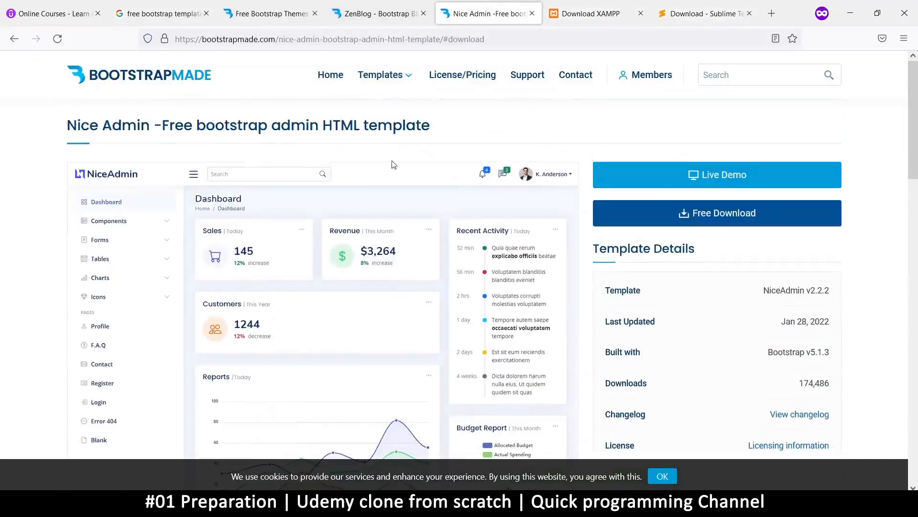
scroll(down, 3)
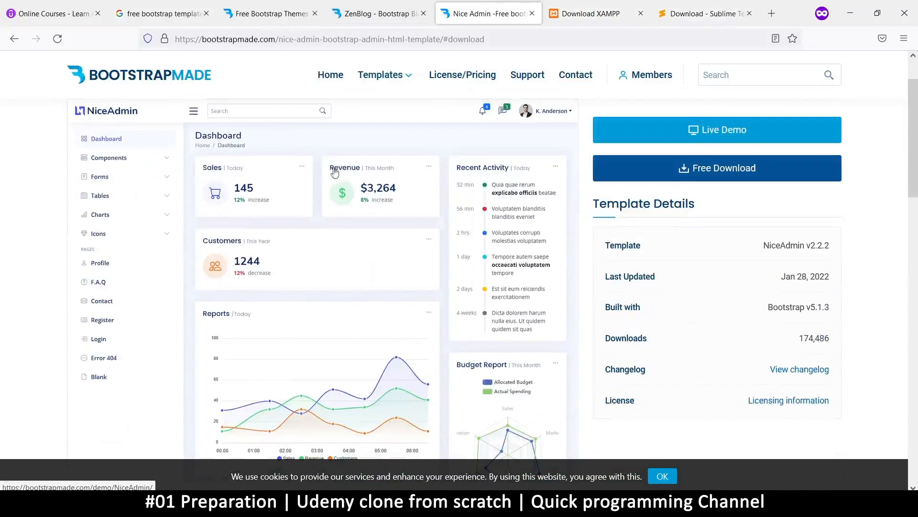
scroll(up, 3)
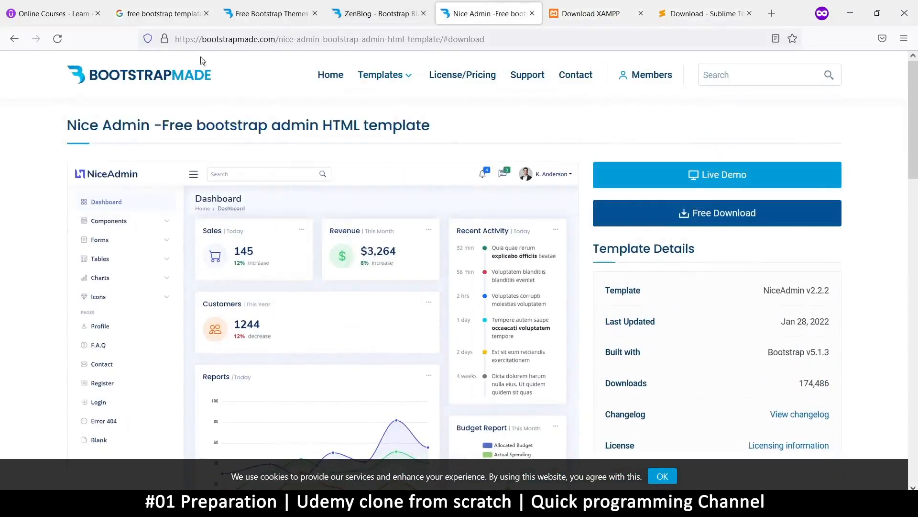
mouse_move(710, 299)
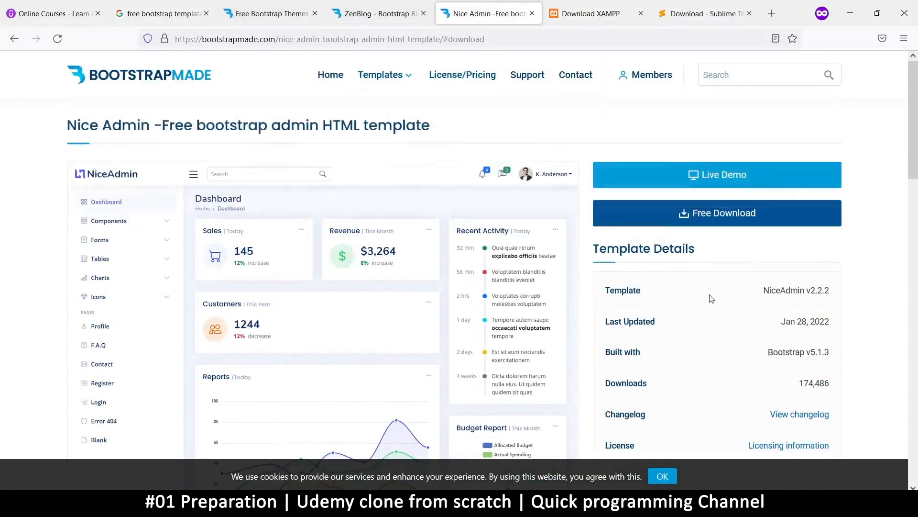
click(375, 12)
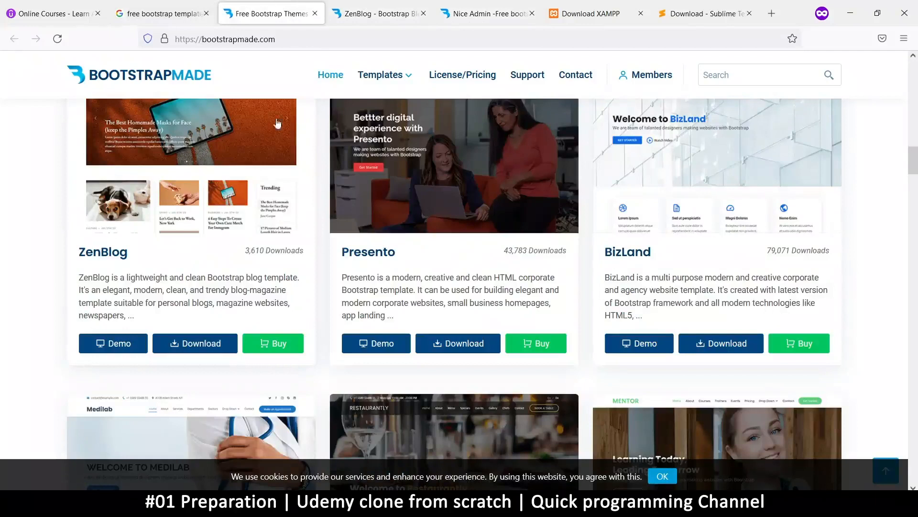
scroll(up, 3)
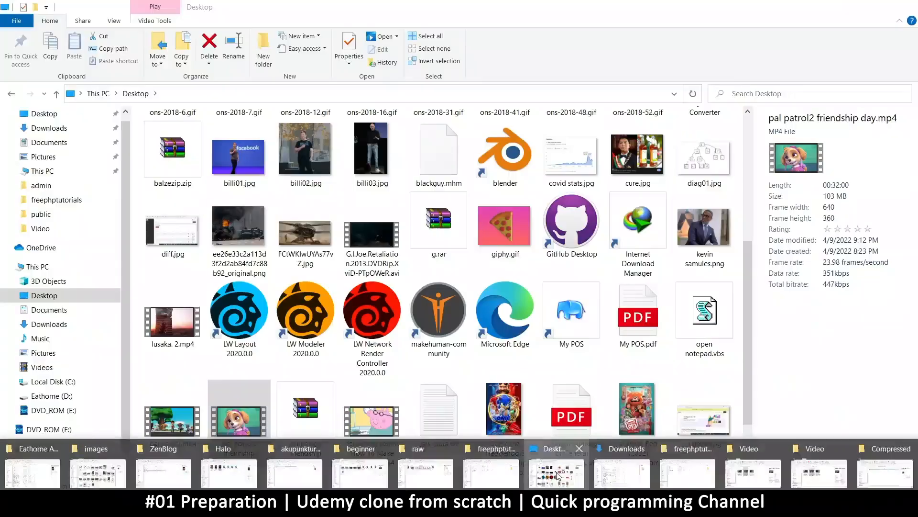
Step: Navigate to D:/php/templates where the NiceAdmin and ZenBlog archives are extracted
click(51, 395)
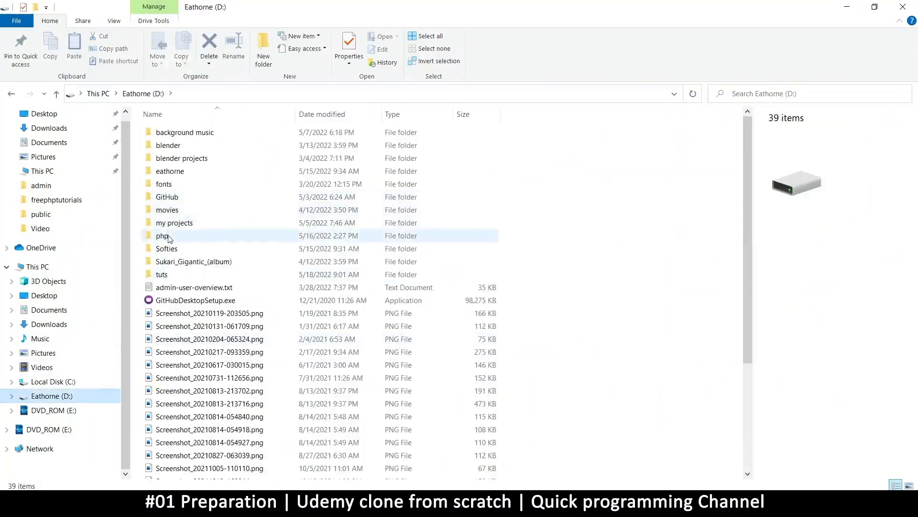
double_click(163, 235)
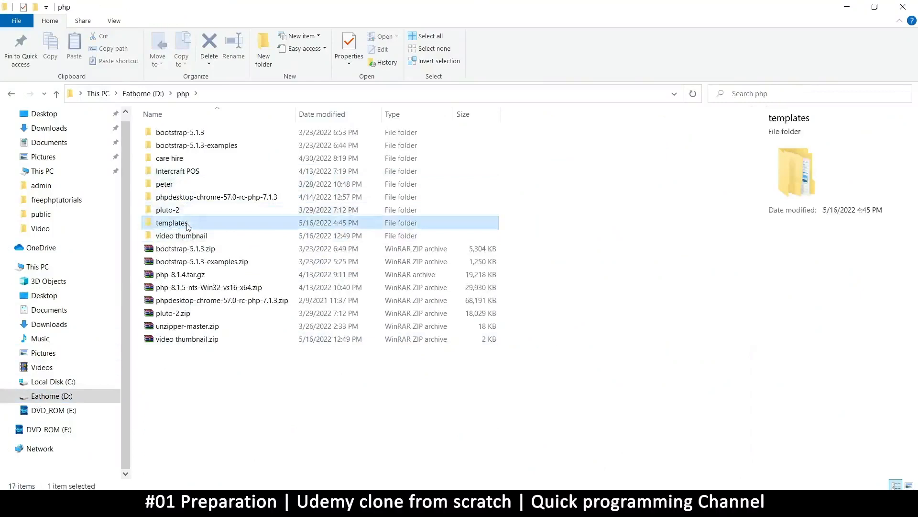
double_click(172, 223)
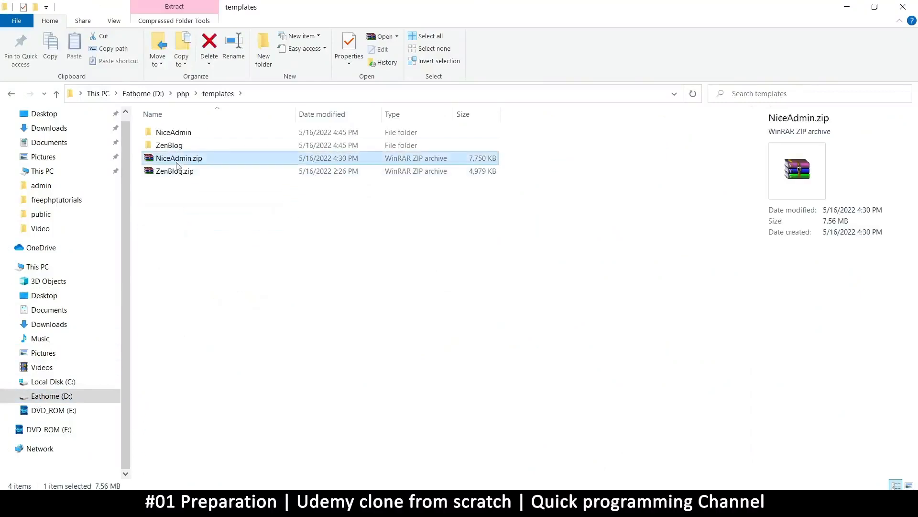
click(174, 171)
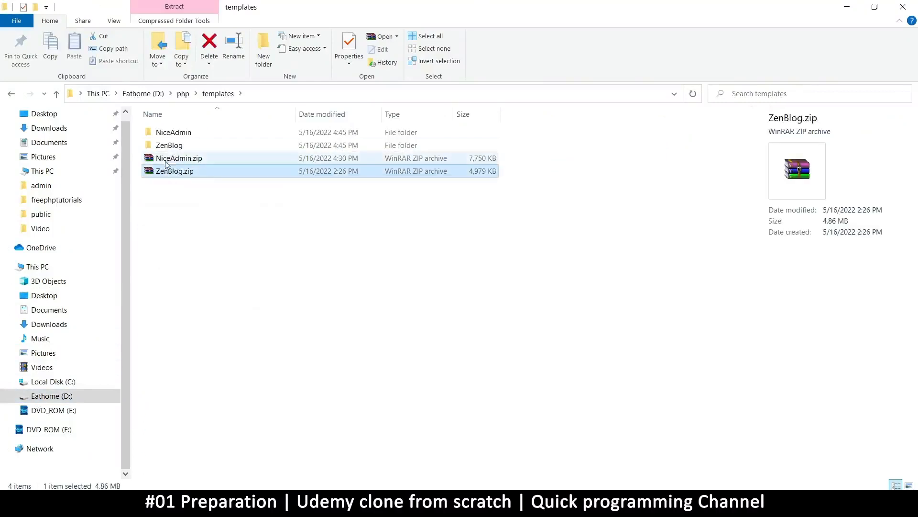
click(174, 170)
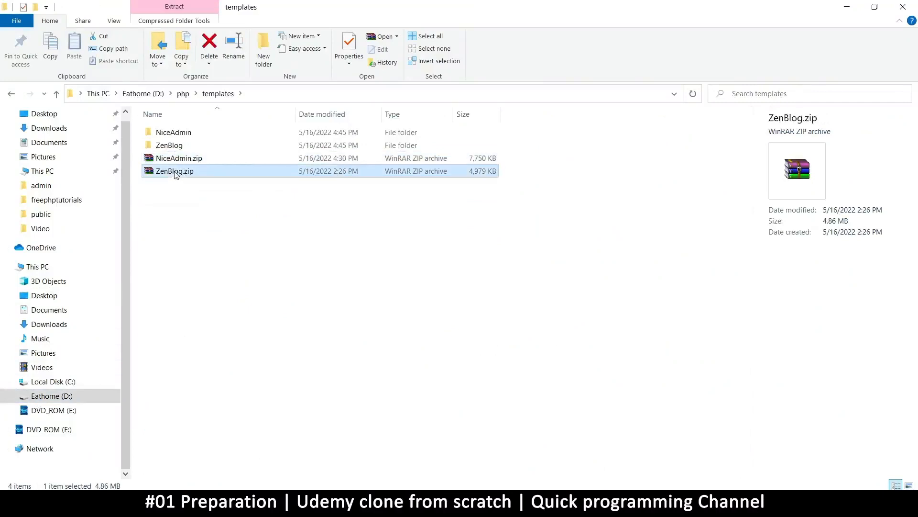
mouse_move(173, 132)
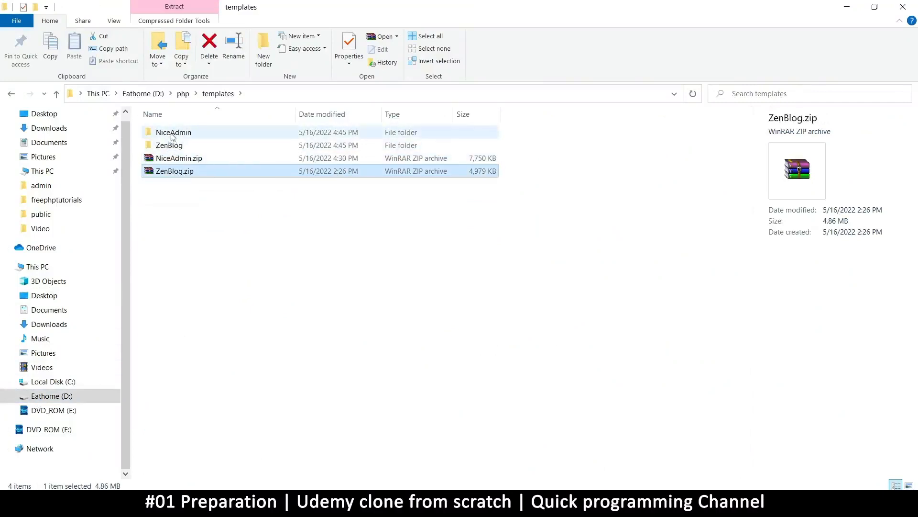
Step: Open the inner NiceAdmin folder's index.html so the dashboard loads locally in Firefox
double_click(173, 132)
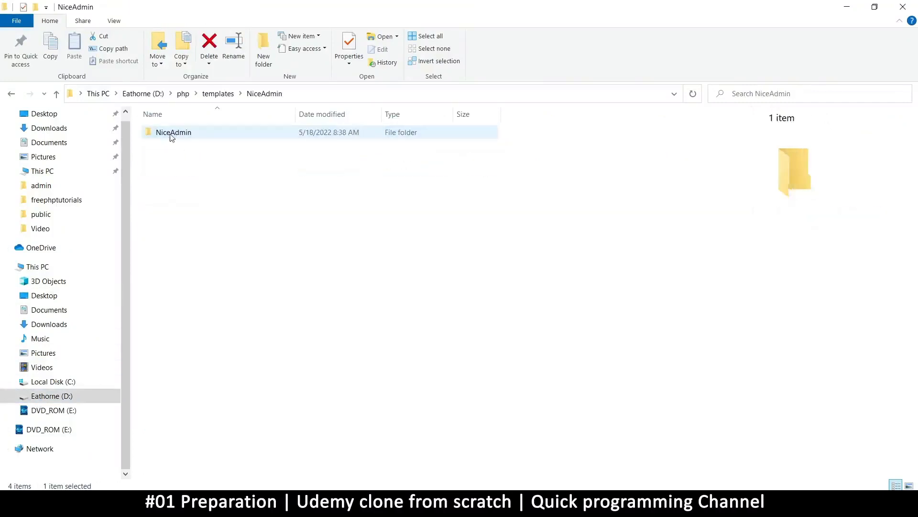
double_click(173, 132)
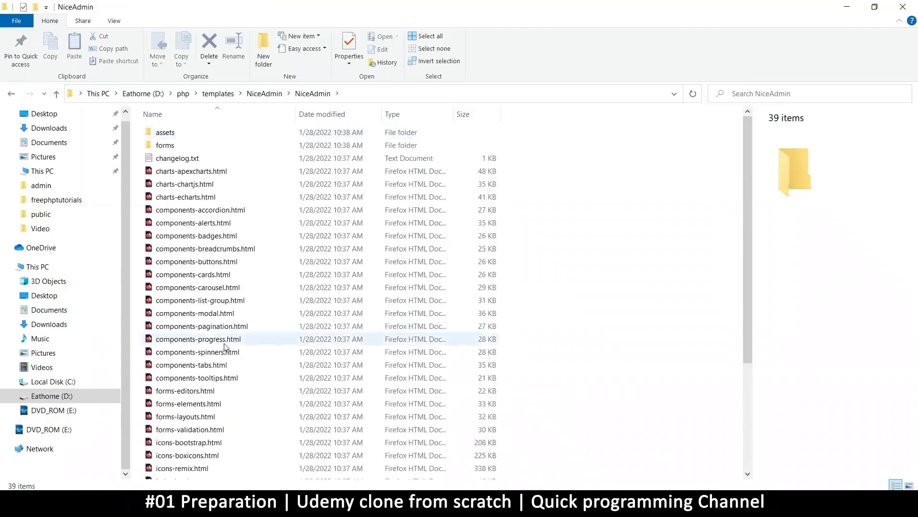
scroll(down, 3)
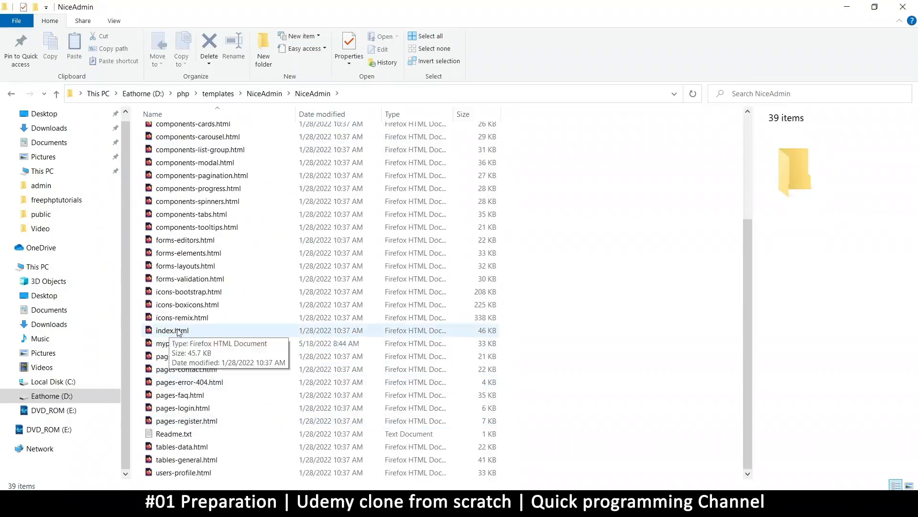
double_click(171, 330)
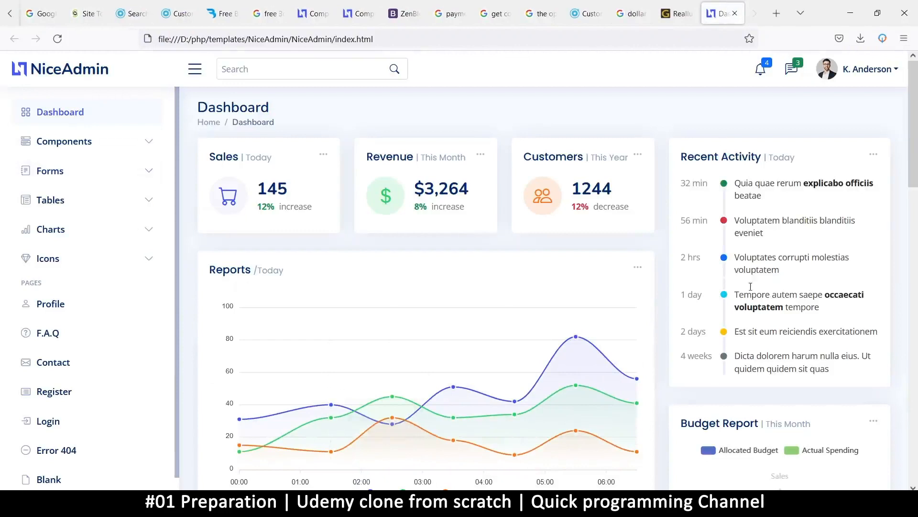
Step: Check the local NiceAdmin dashboard, then return to File Explorer showing the ZenBlog files
scroll(down, 3)
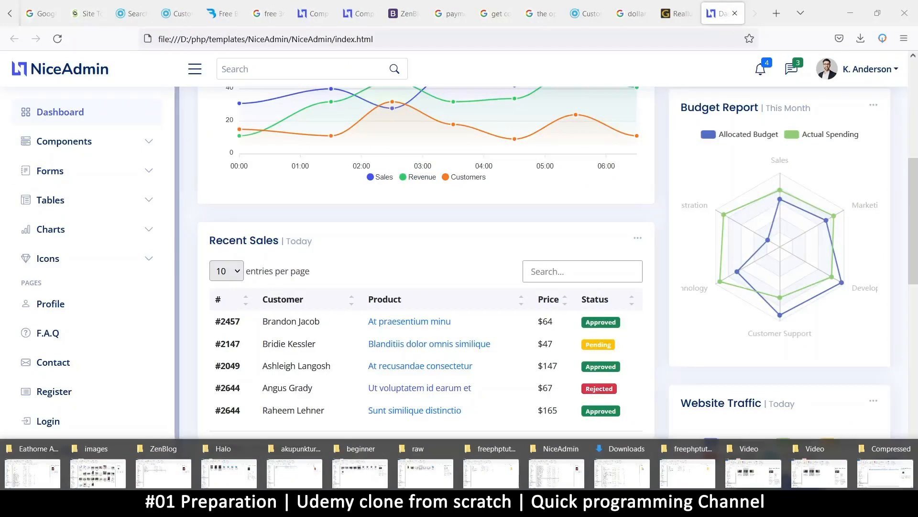
click(162, 448)
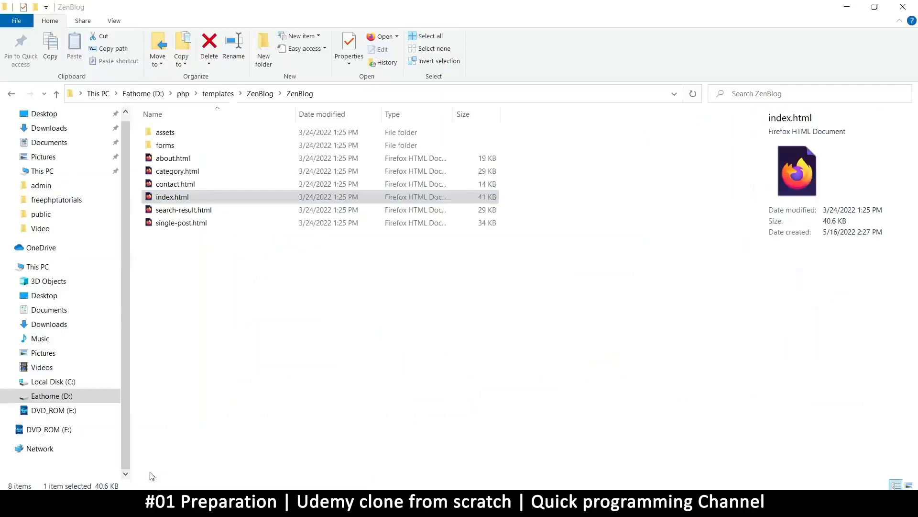
Step: From templates, open the extracted ZenBlog folder's index.html so the blog homepage loads in Firefox
click(217, 93)
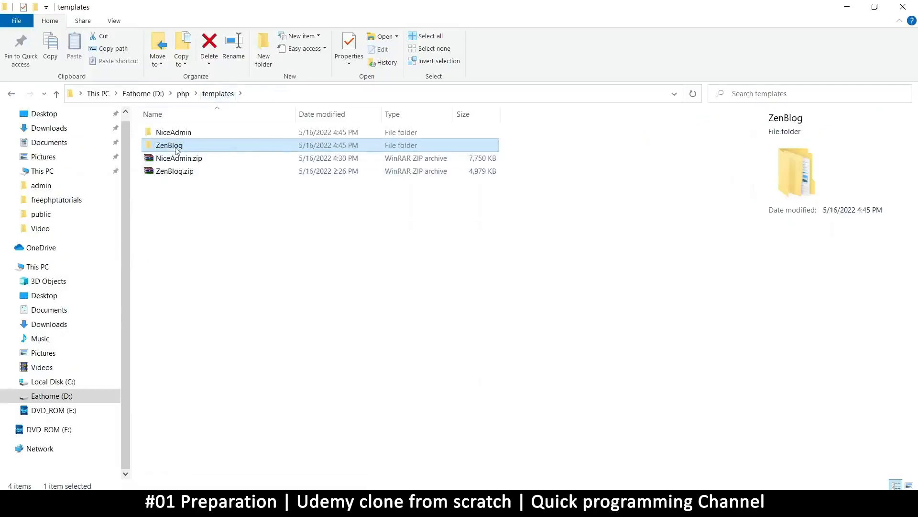
double_click(169, 144)
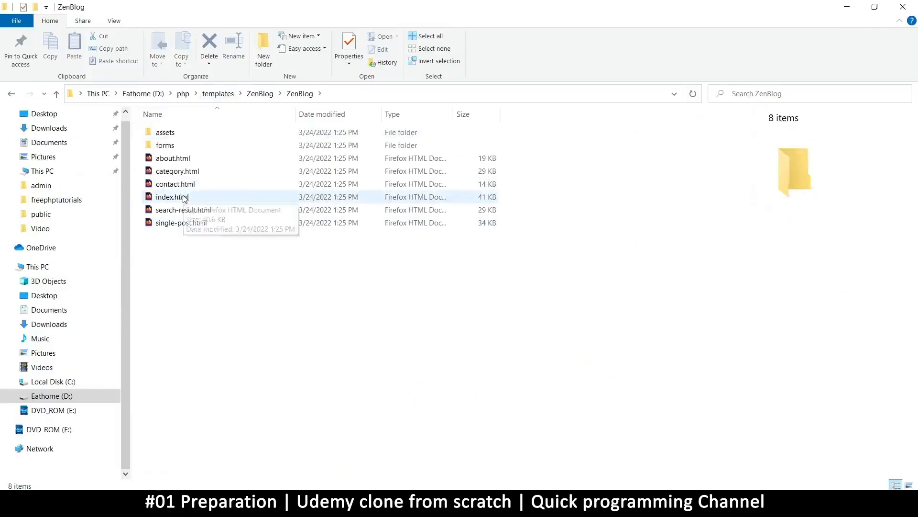
double_click(171, 196)
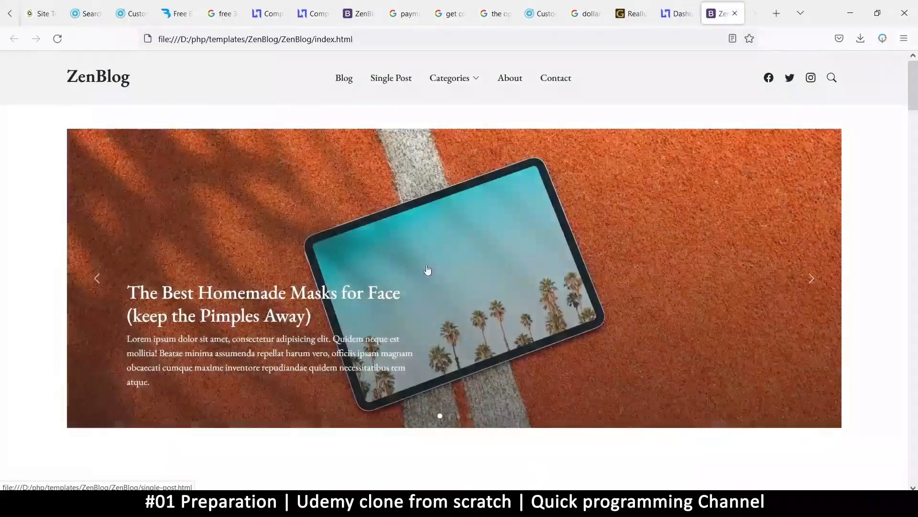
Step: Browse the local ZenBlog copy's Single Post and About pages, reaching About us and Company History
scroll(down, 3)
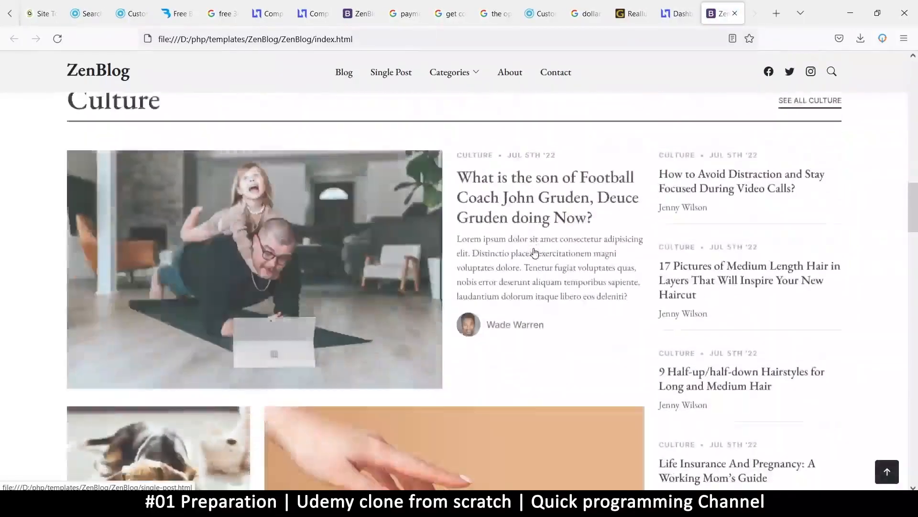
scroll(up, 3)
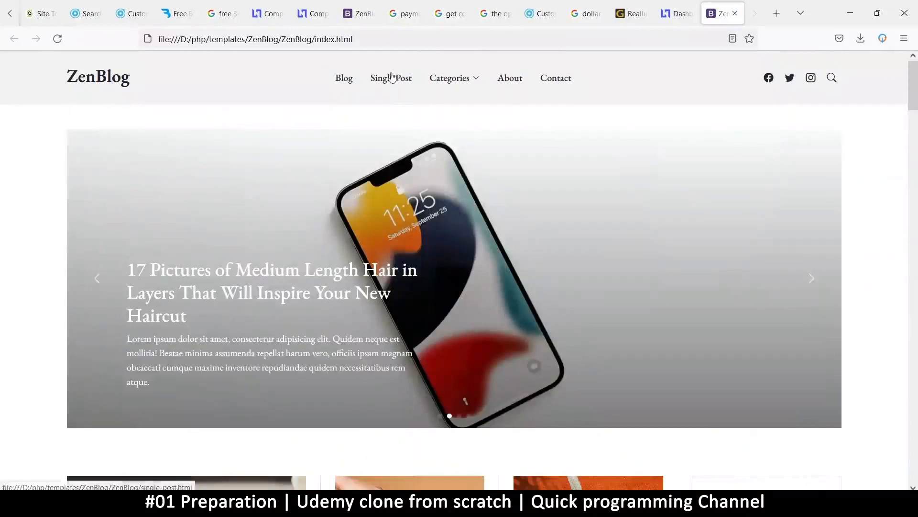
click(391, 77)
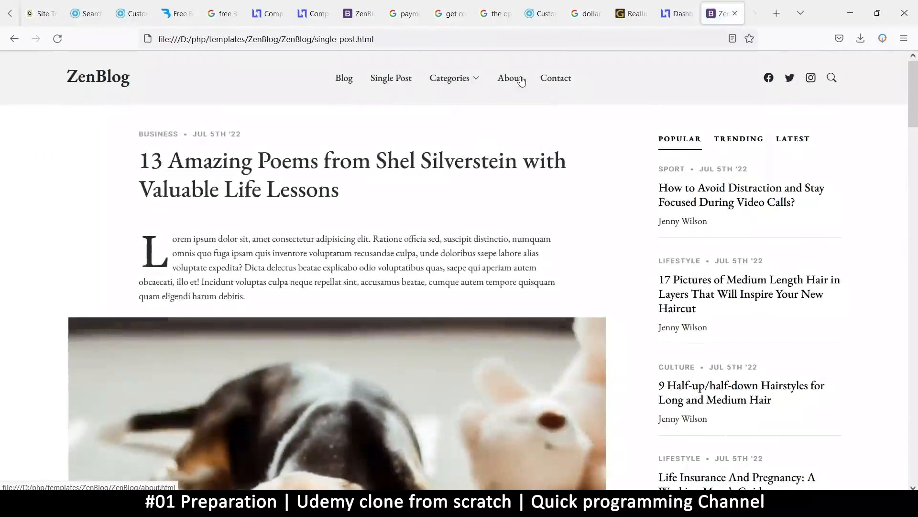
click(509, 77)
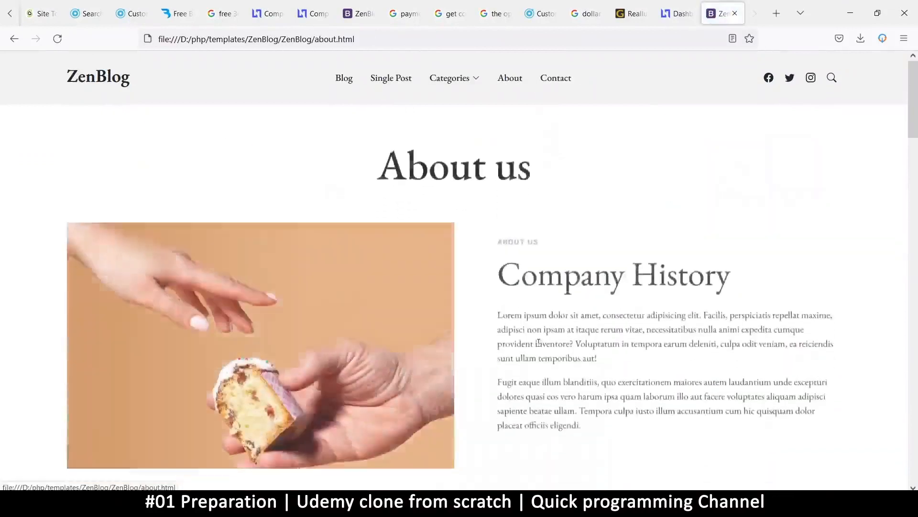
scroll(down, 3)
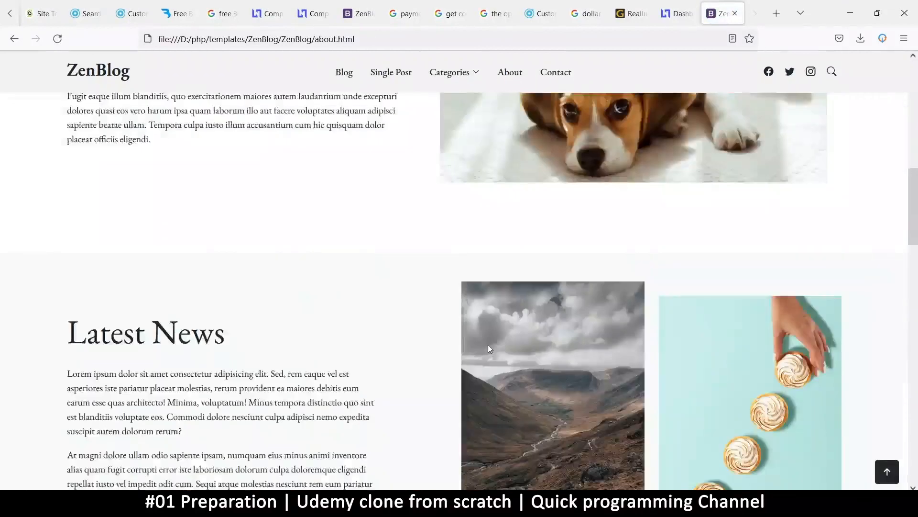
scroll(down, 3)
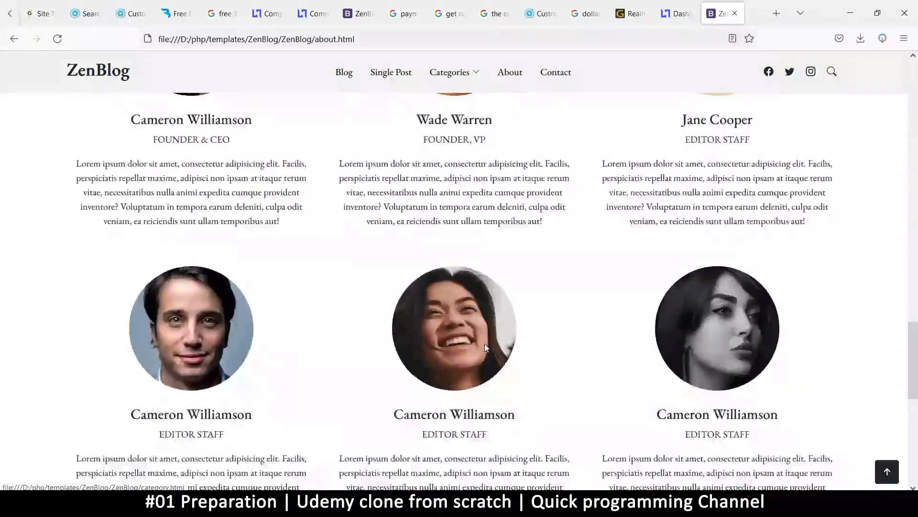
scroll(up, 3)
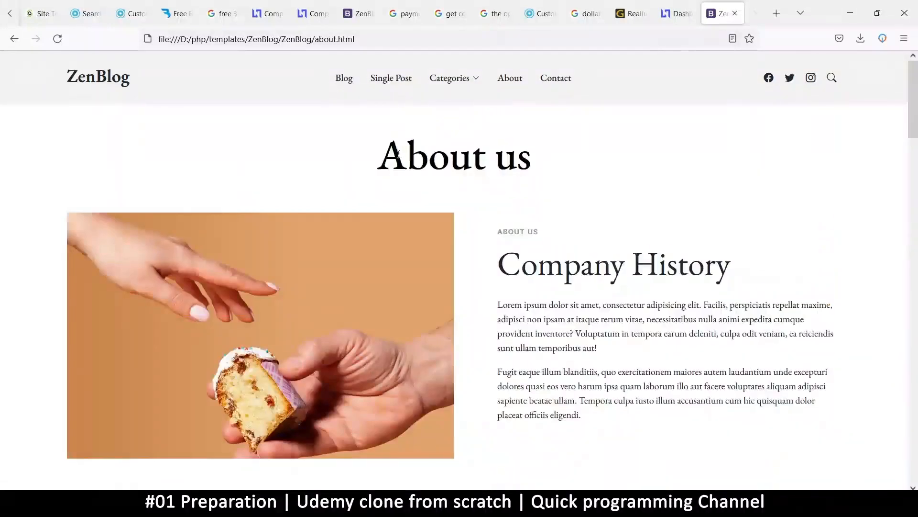
mouse_move(507, 232)
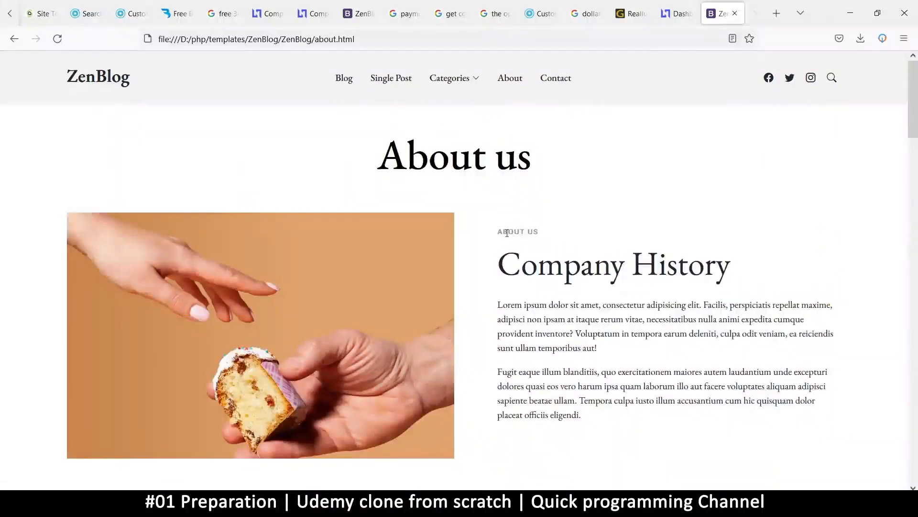
mouse_move(572, 244)
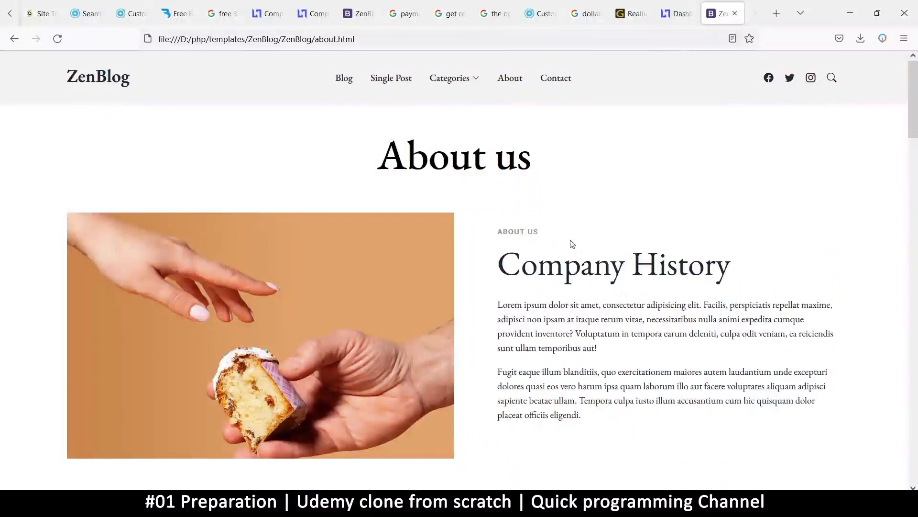